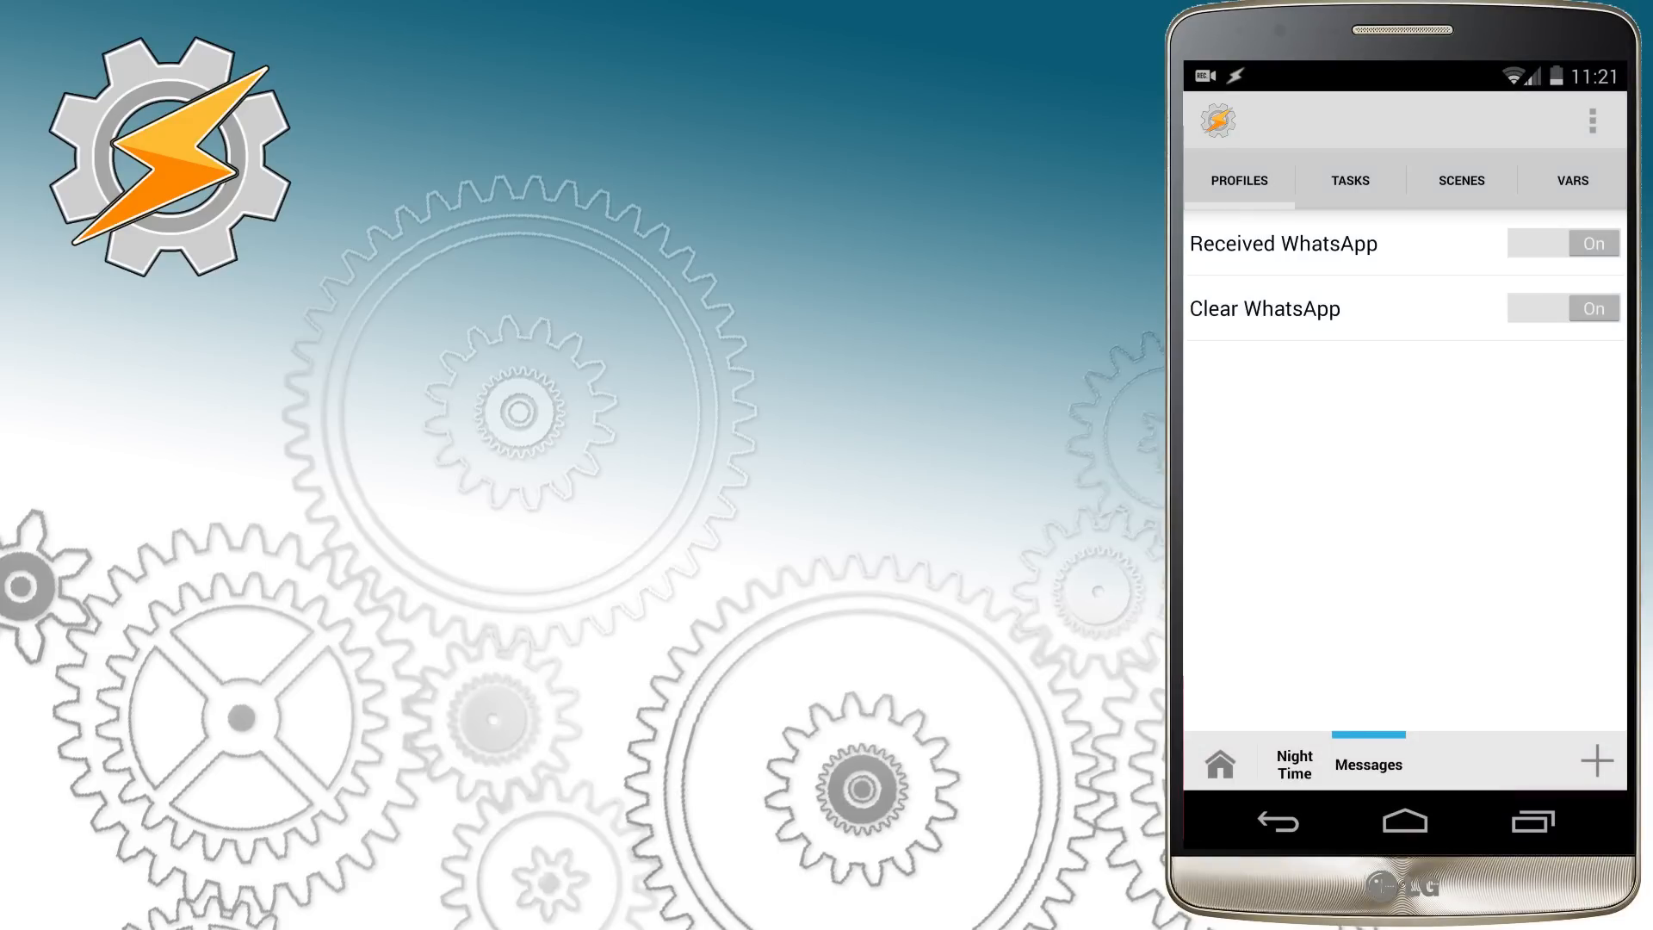
# Step: Clone the Received WhatsApp profile as a new profile named Received Facebook
pyautogui.click(1284, 243)
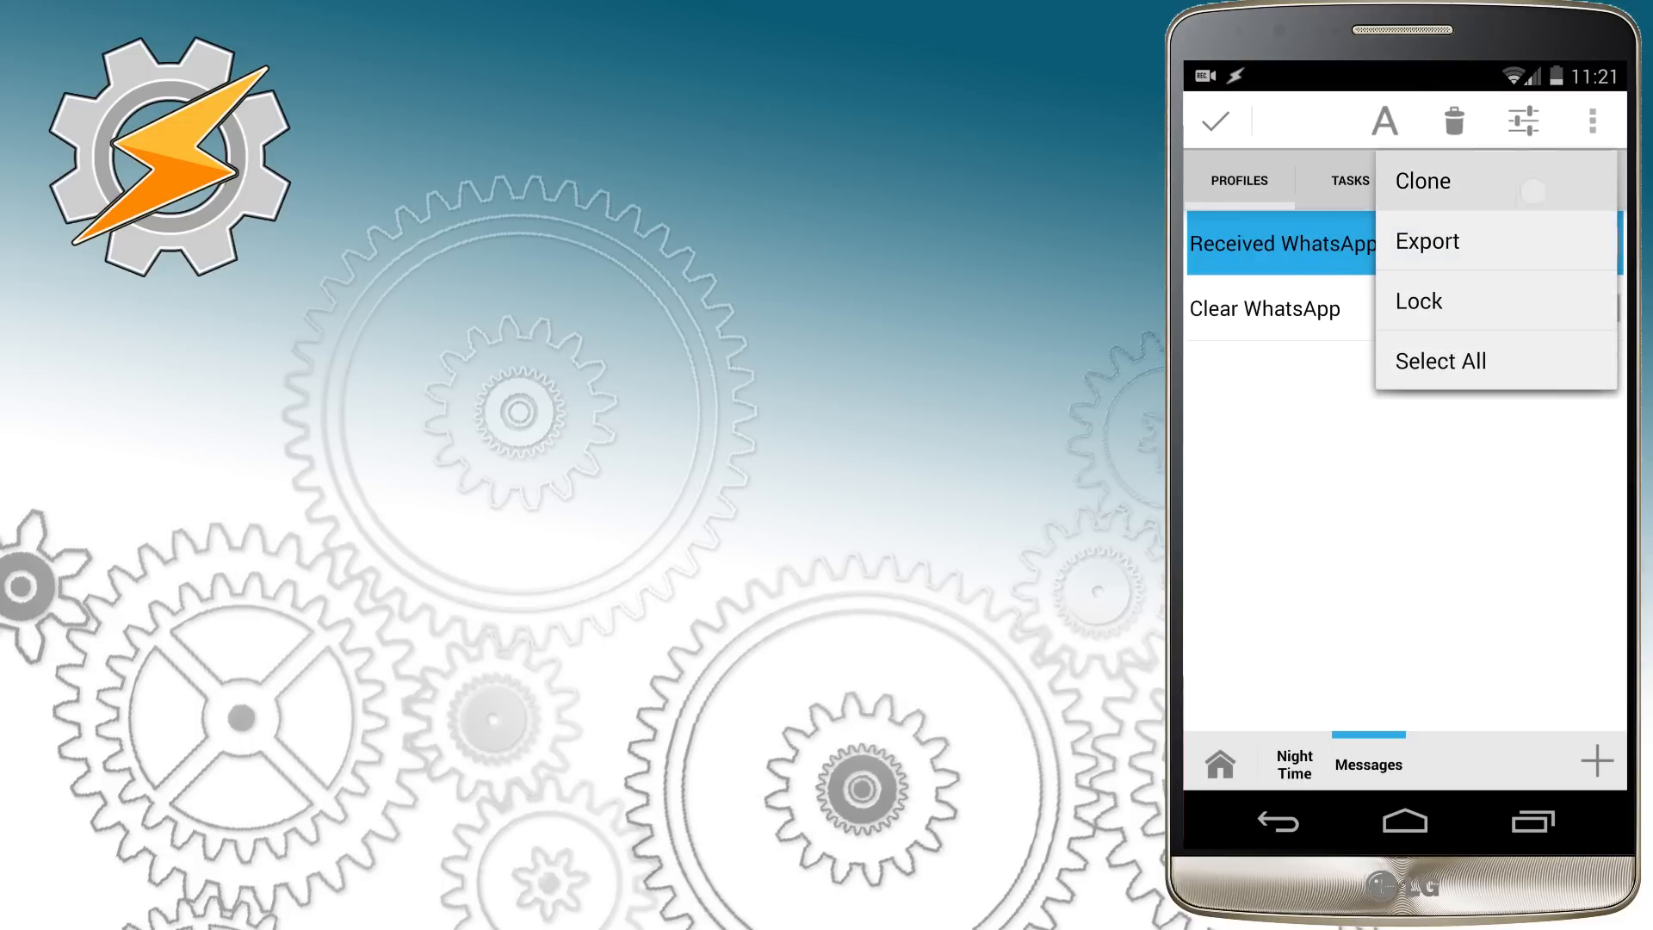
pyautogui.click(1422, 180)
pyautogui.write('Received')
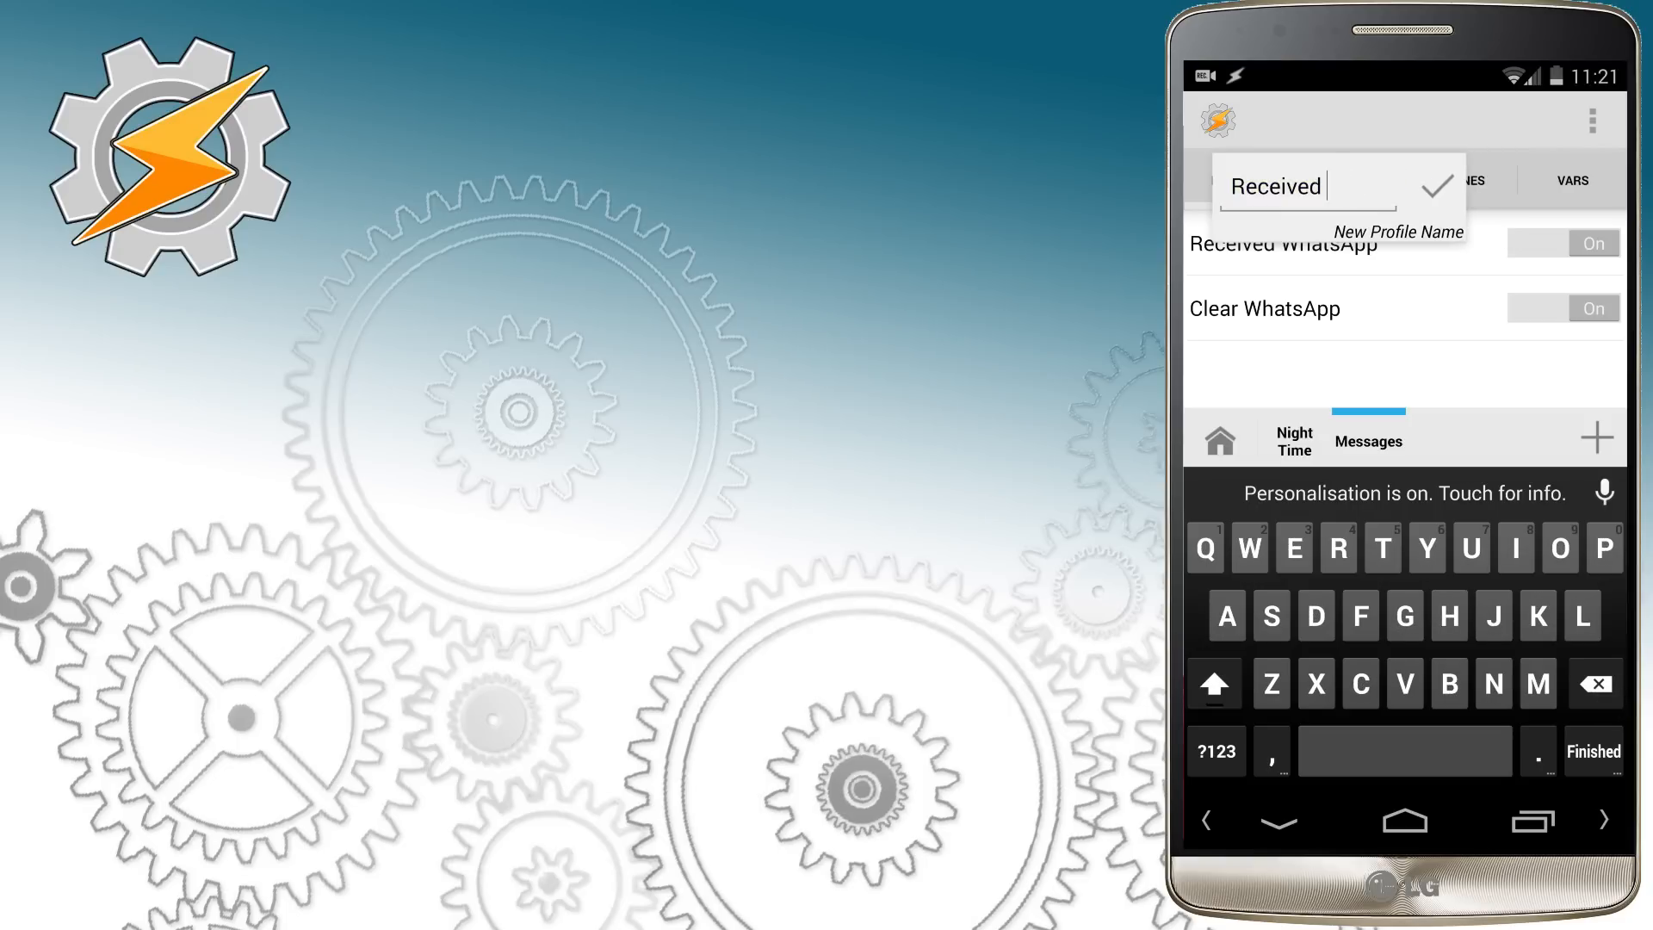
pyautogui.write('Fac')
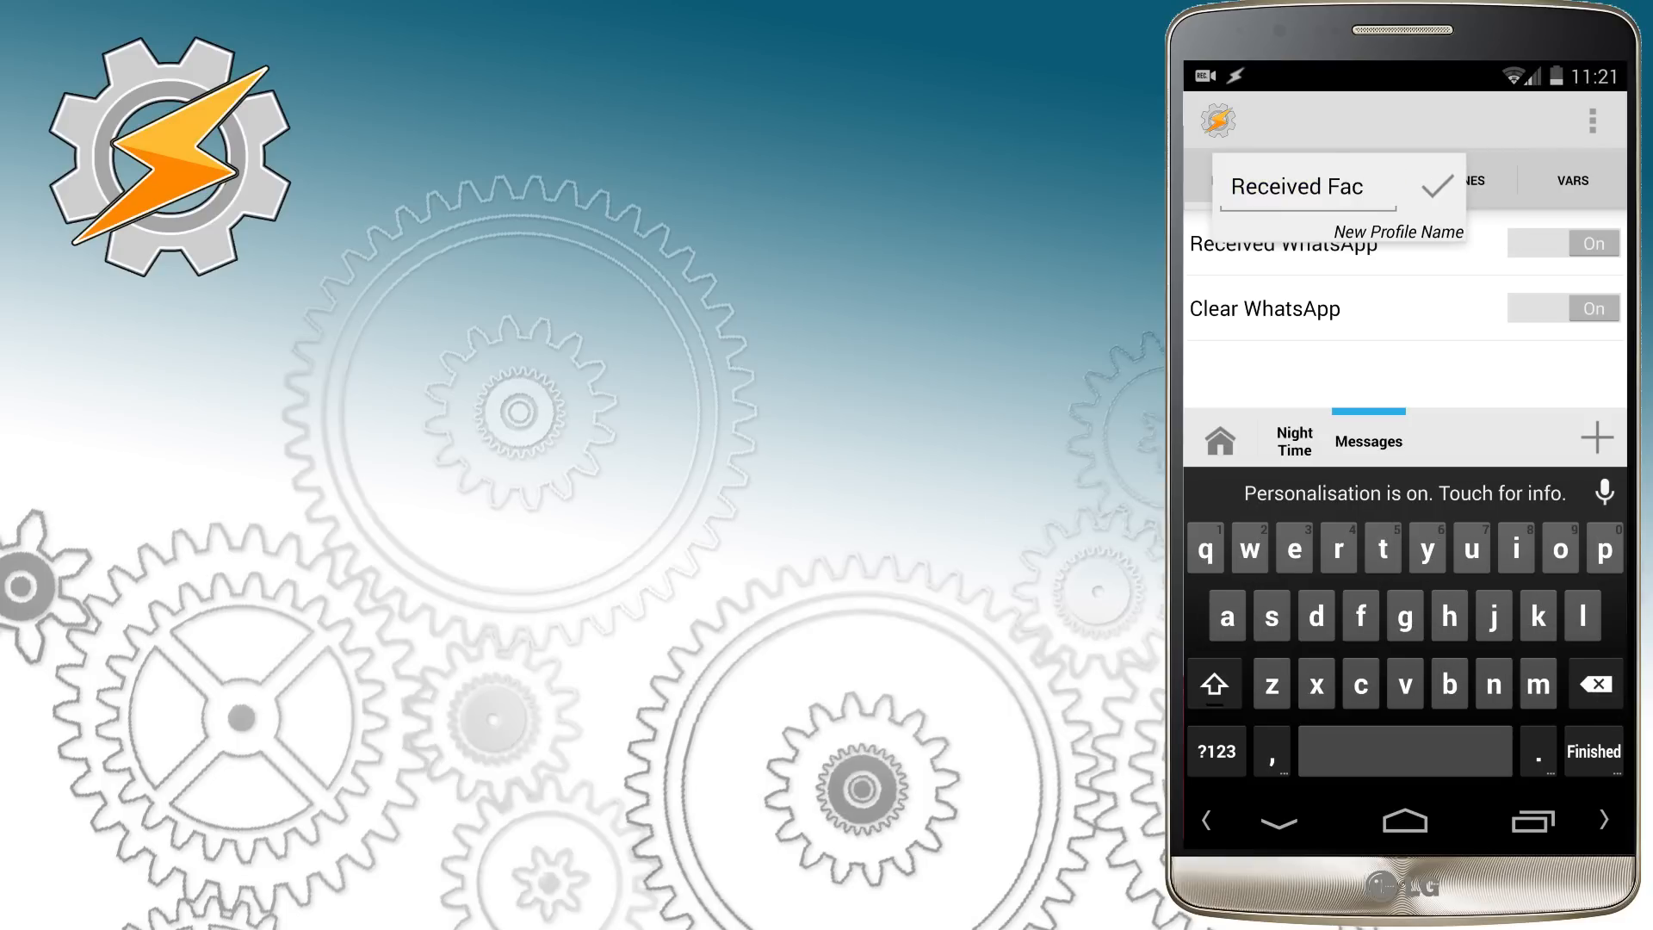
pyautogui.click(1432, 185)
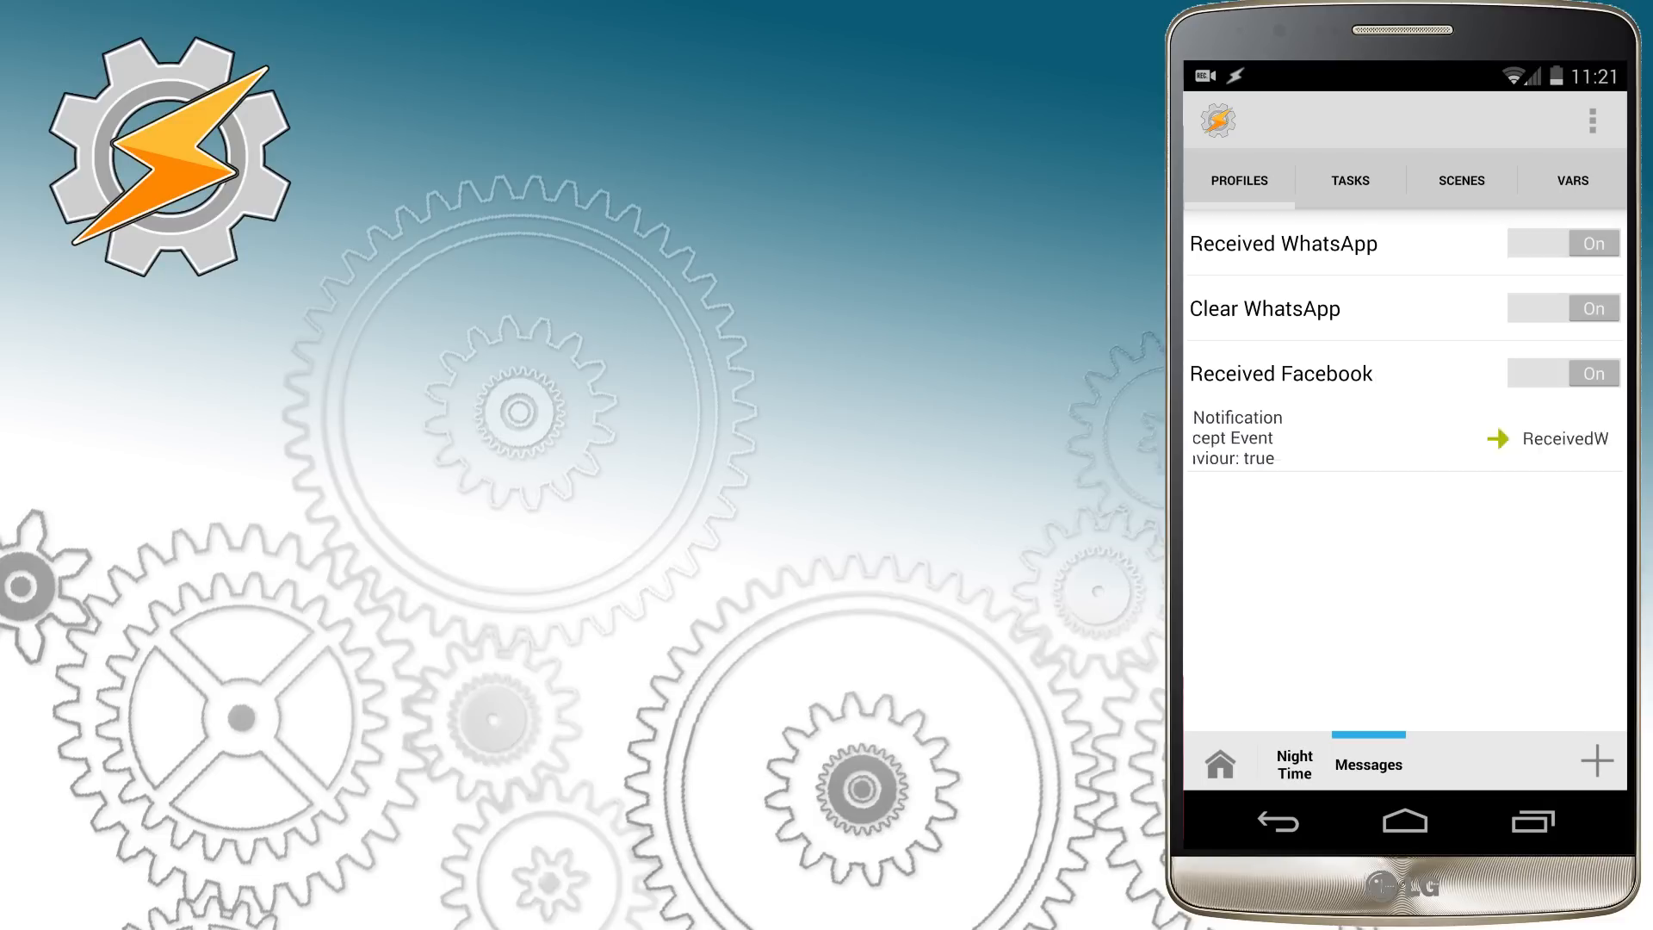
# Step: Clone the Clear WhatsApp profile as a new profile named Clear Facebook
pyautogui.click(1265, 308)
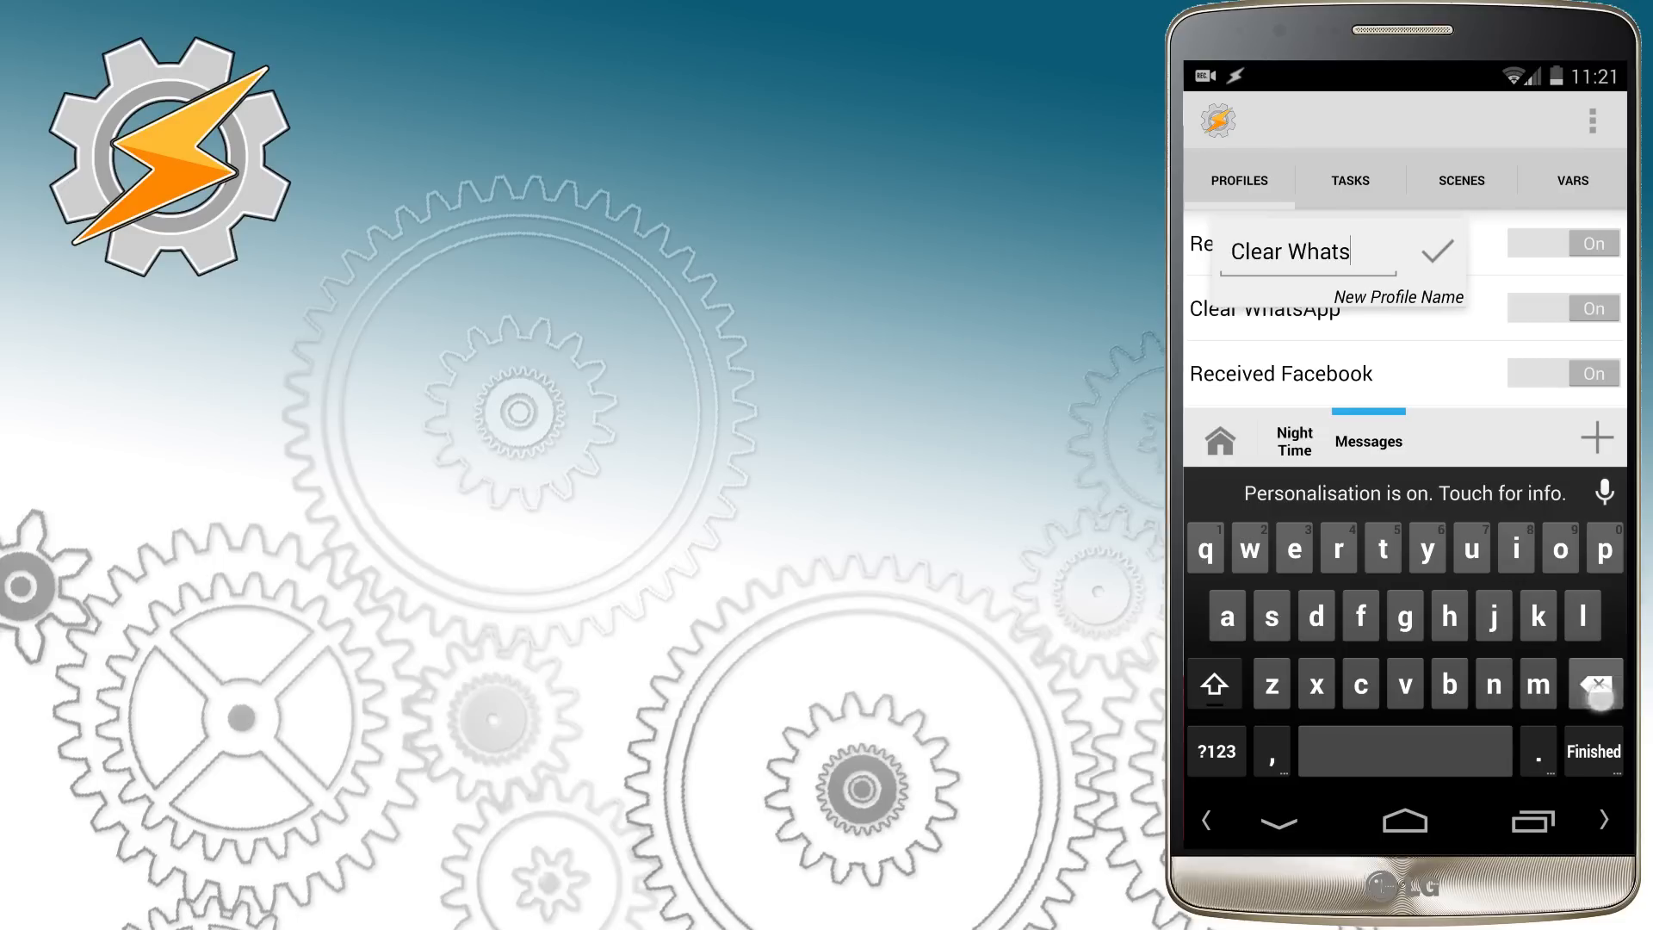
pyautogui.click(1594, 683)
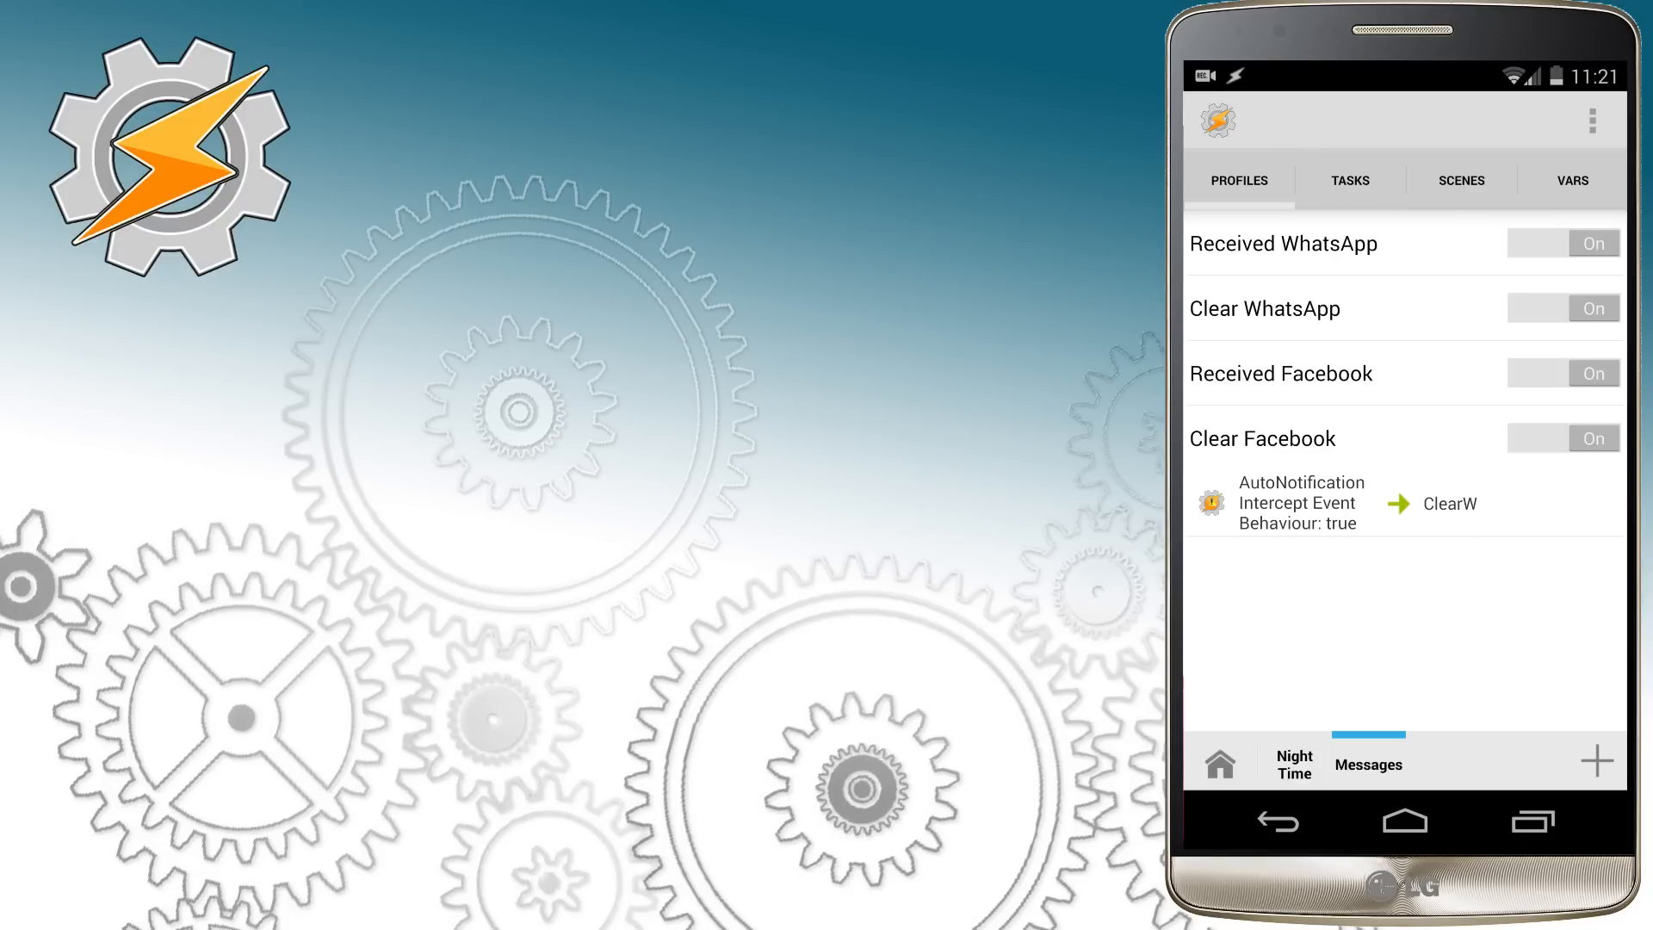
# Step: Duplicate the ClearW task as ClearF and change the task list's sort order
pyautogui.click(1349, 179)
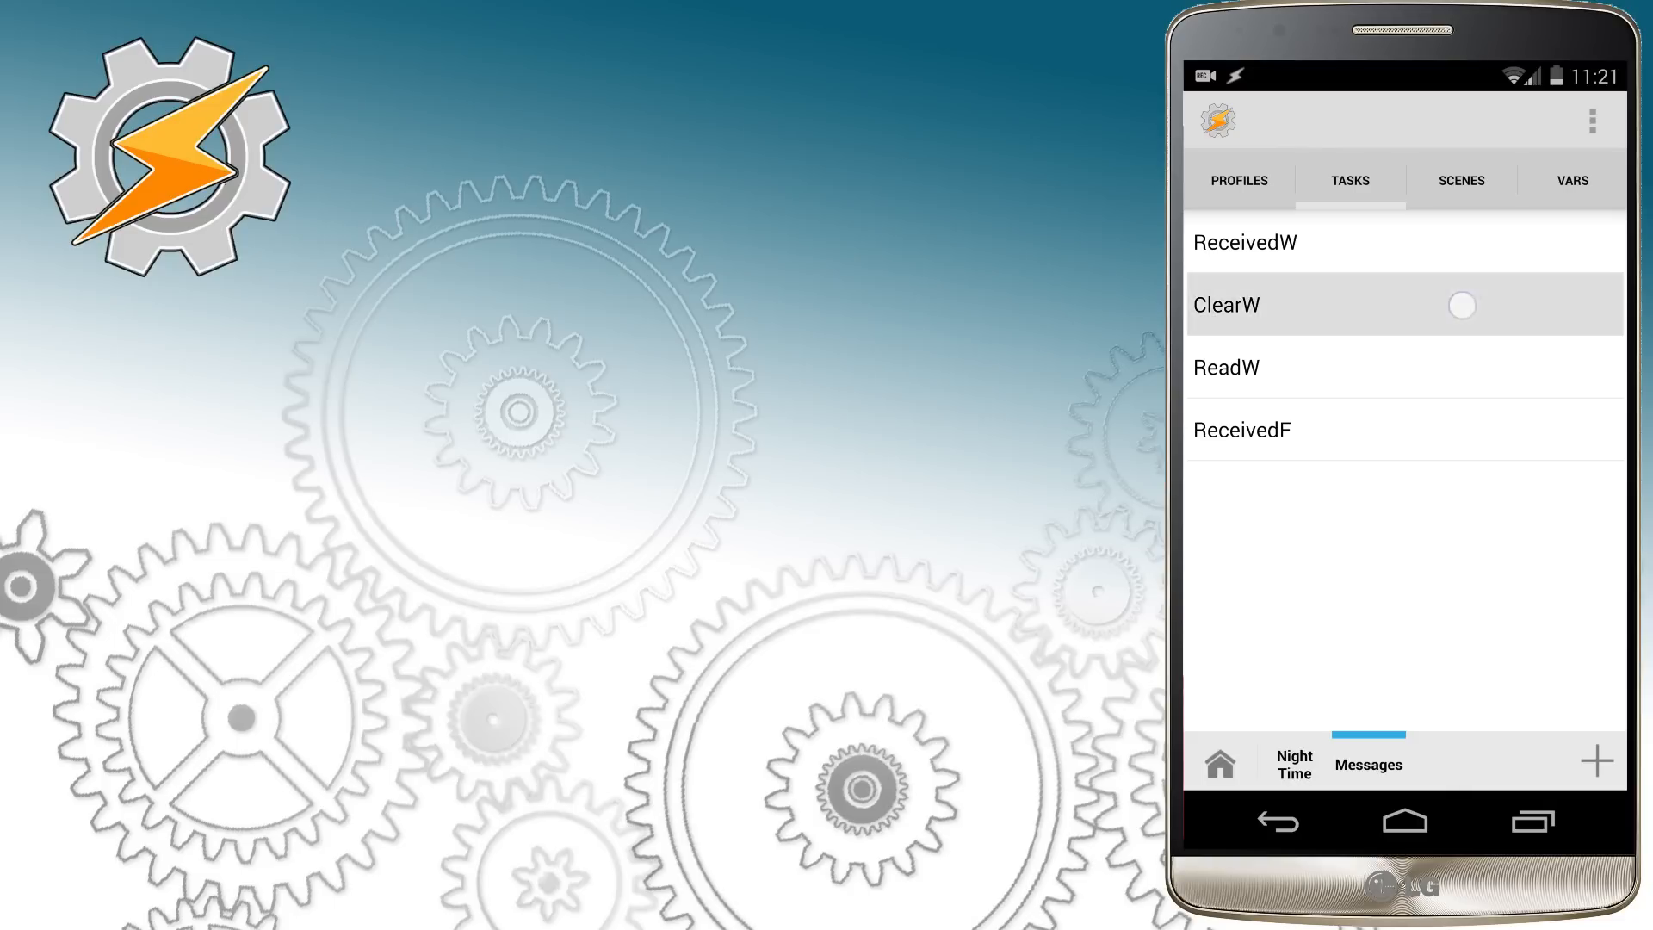
pyautogui.click(1225, 305)
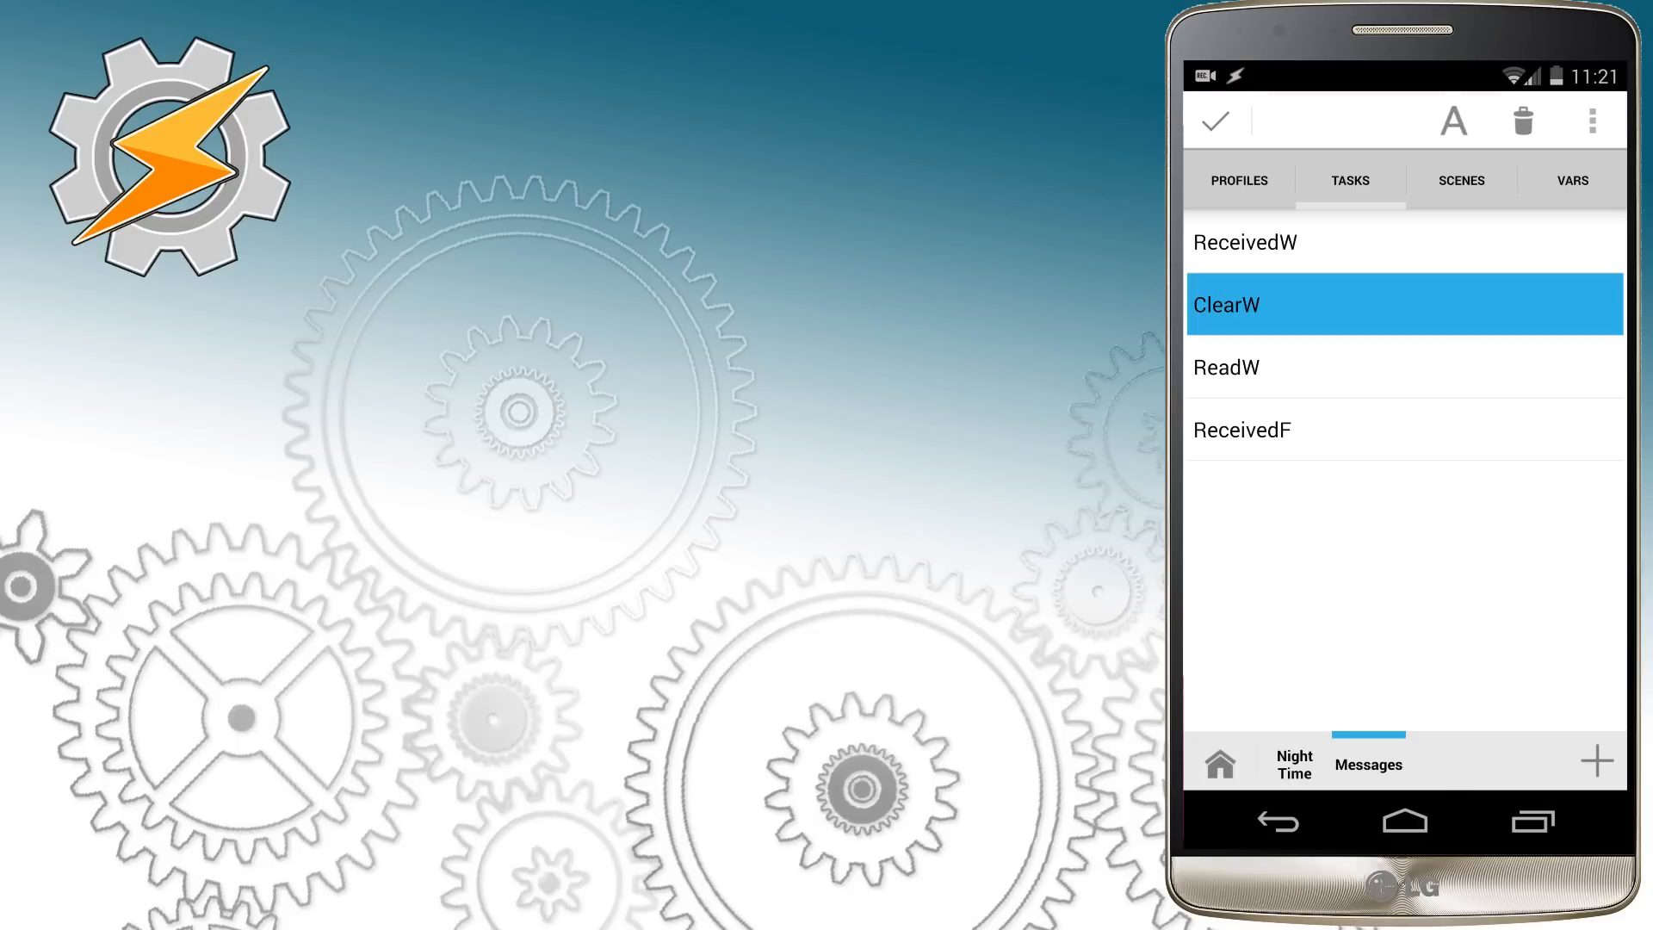
pyautogui.doubleClick(1226, 305)
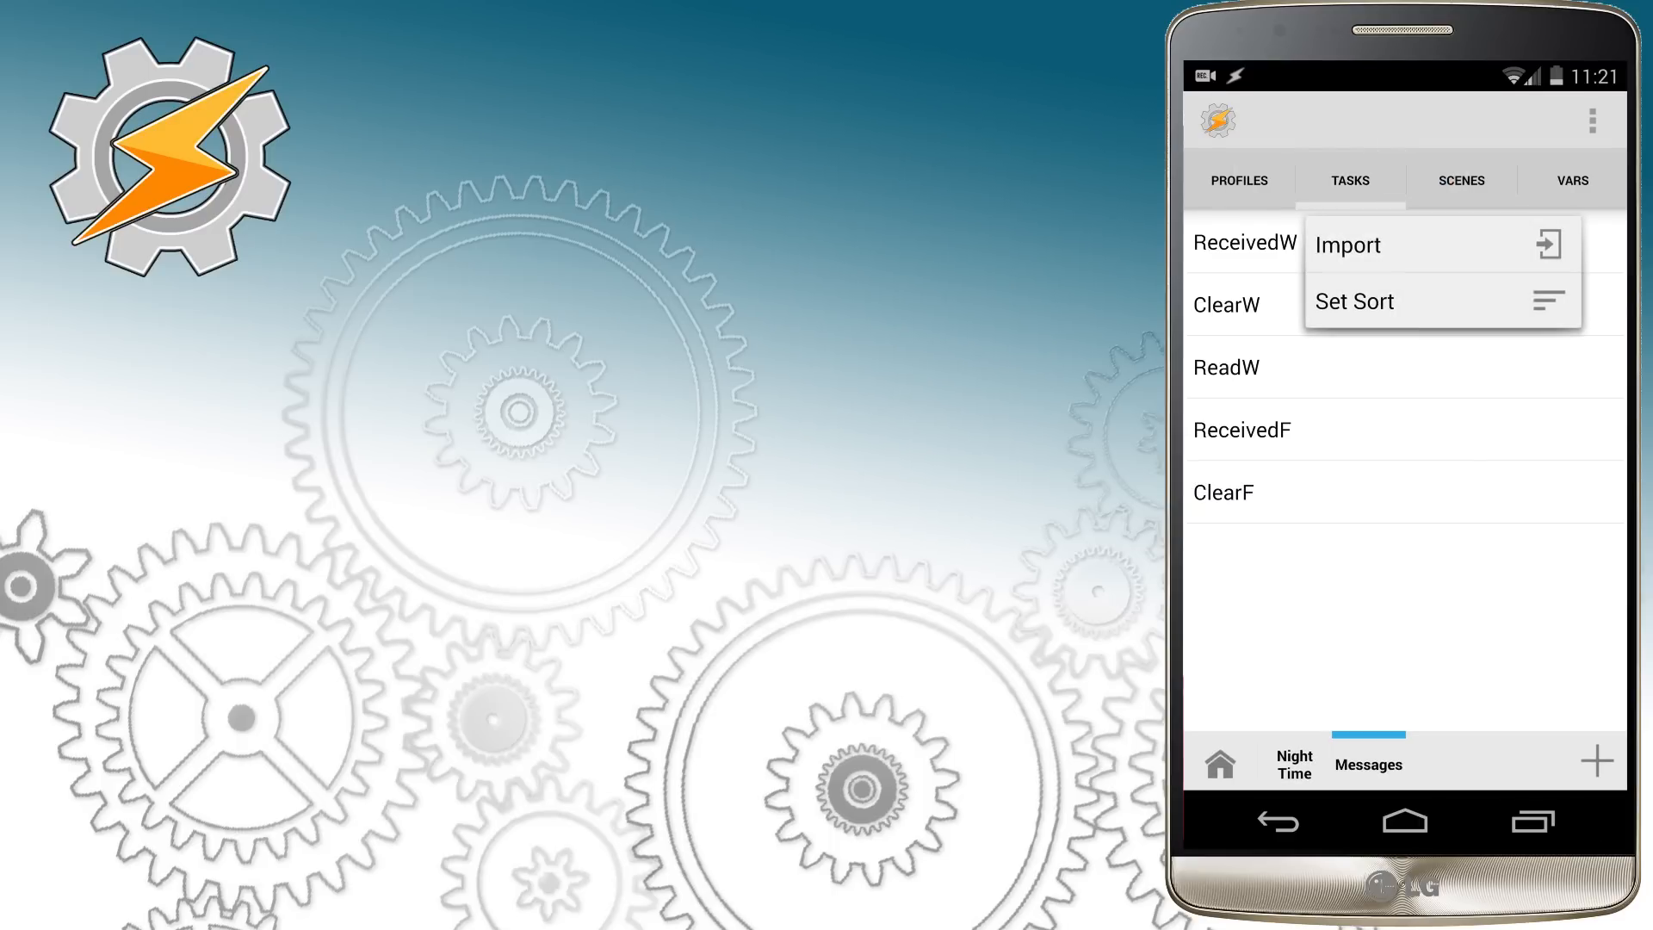
pyautogui.click(1353, 301)
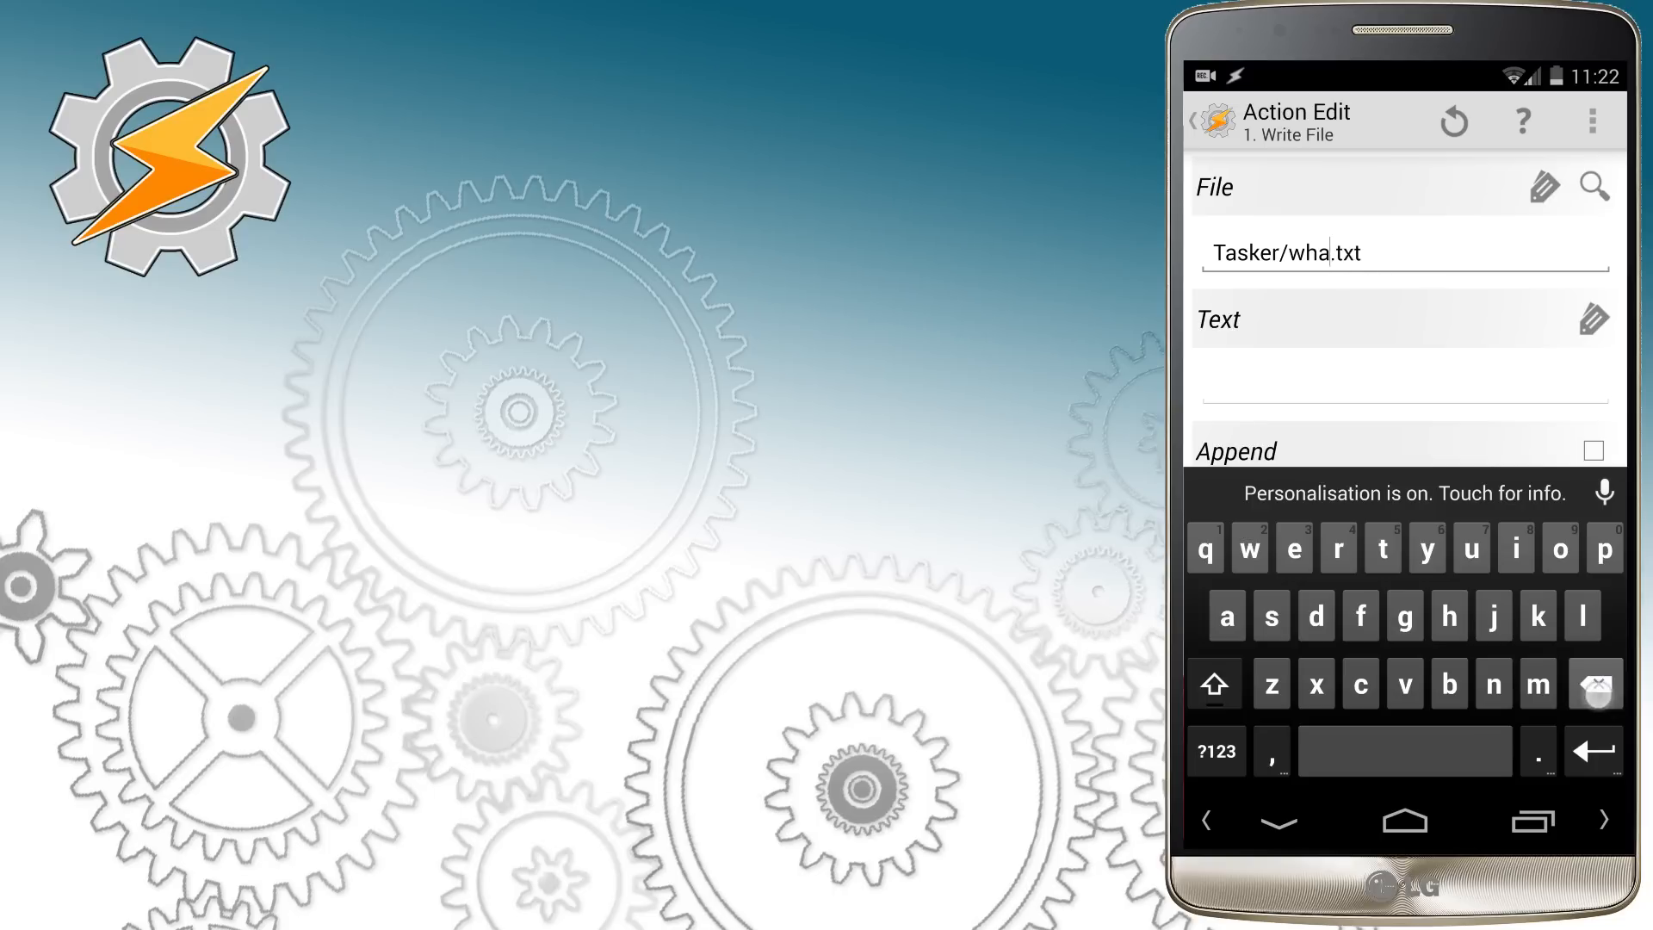
# Step: Point ClearF's Write File at facebook.txt and clear the Facebook variable instead
pyautogui.write('face')
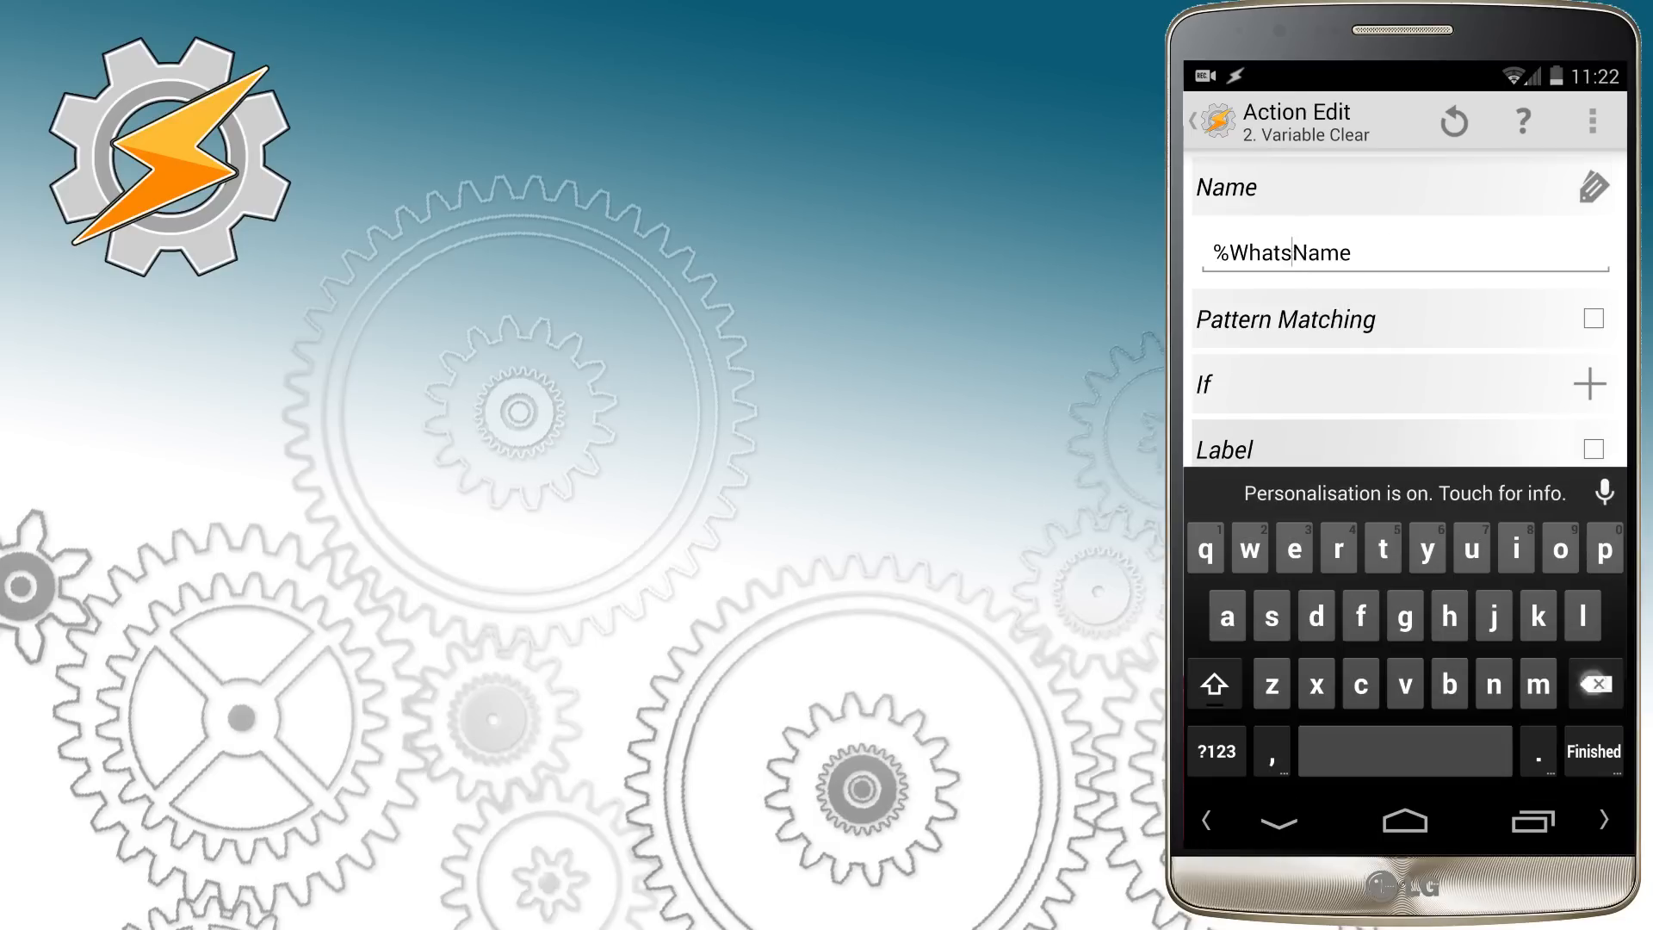
pyautogui.click(1360, 682)
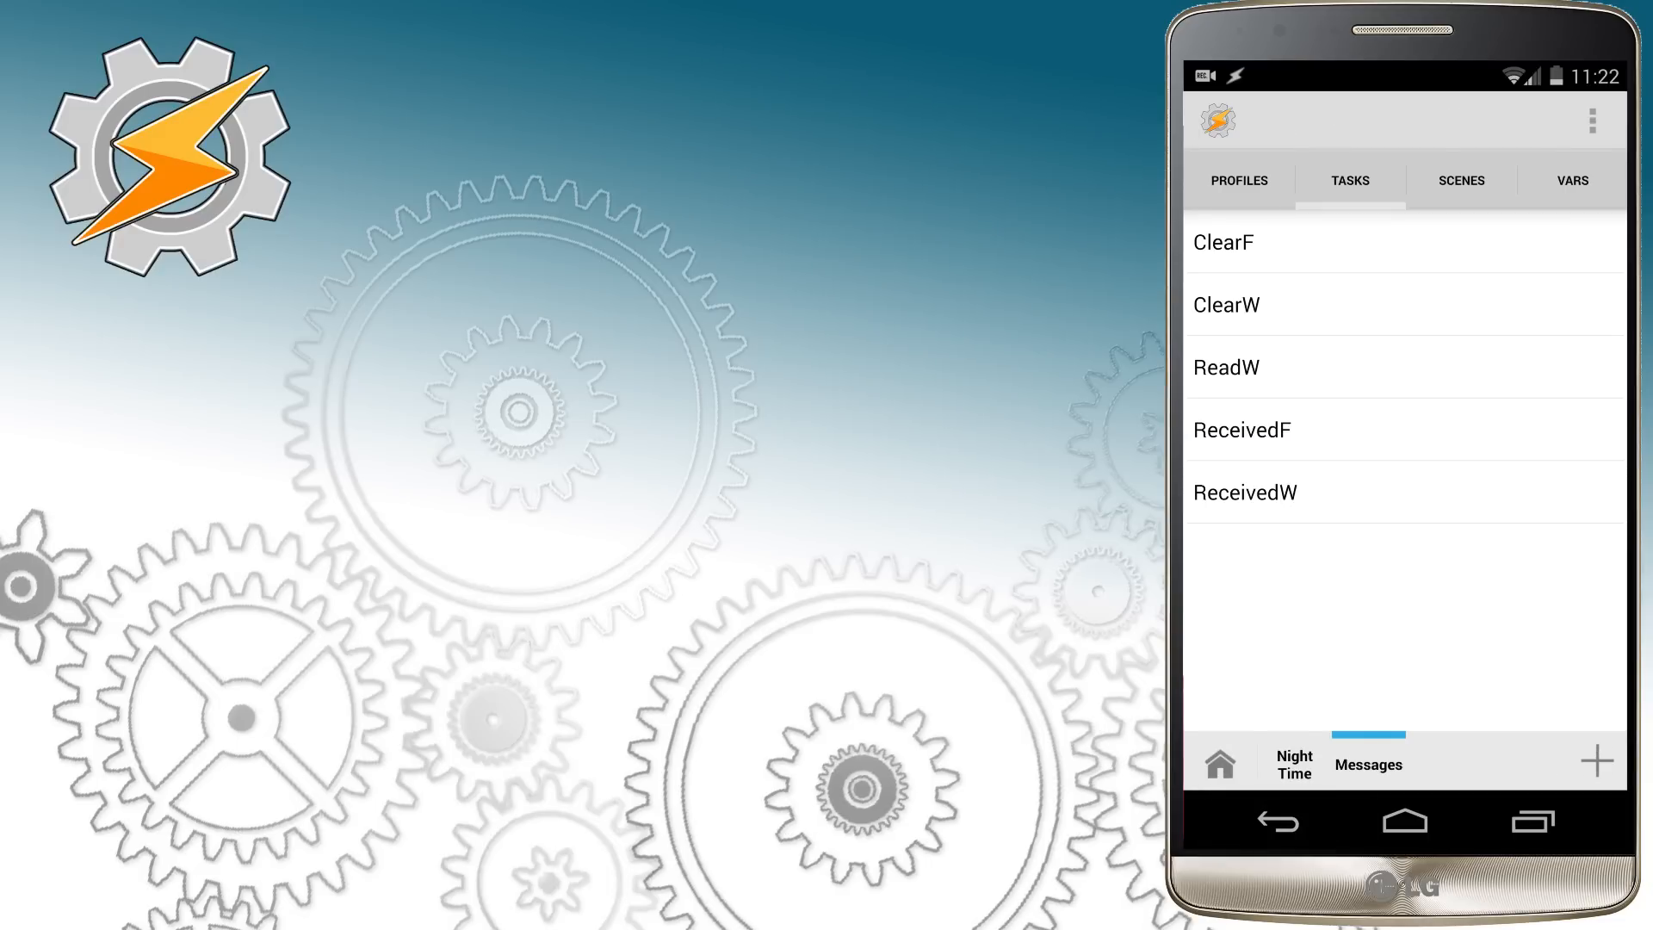
# Step: Change both If conditions in ReceivedF to compare against %FacebookName
pyautogui.click(1224, 243)
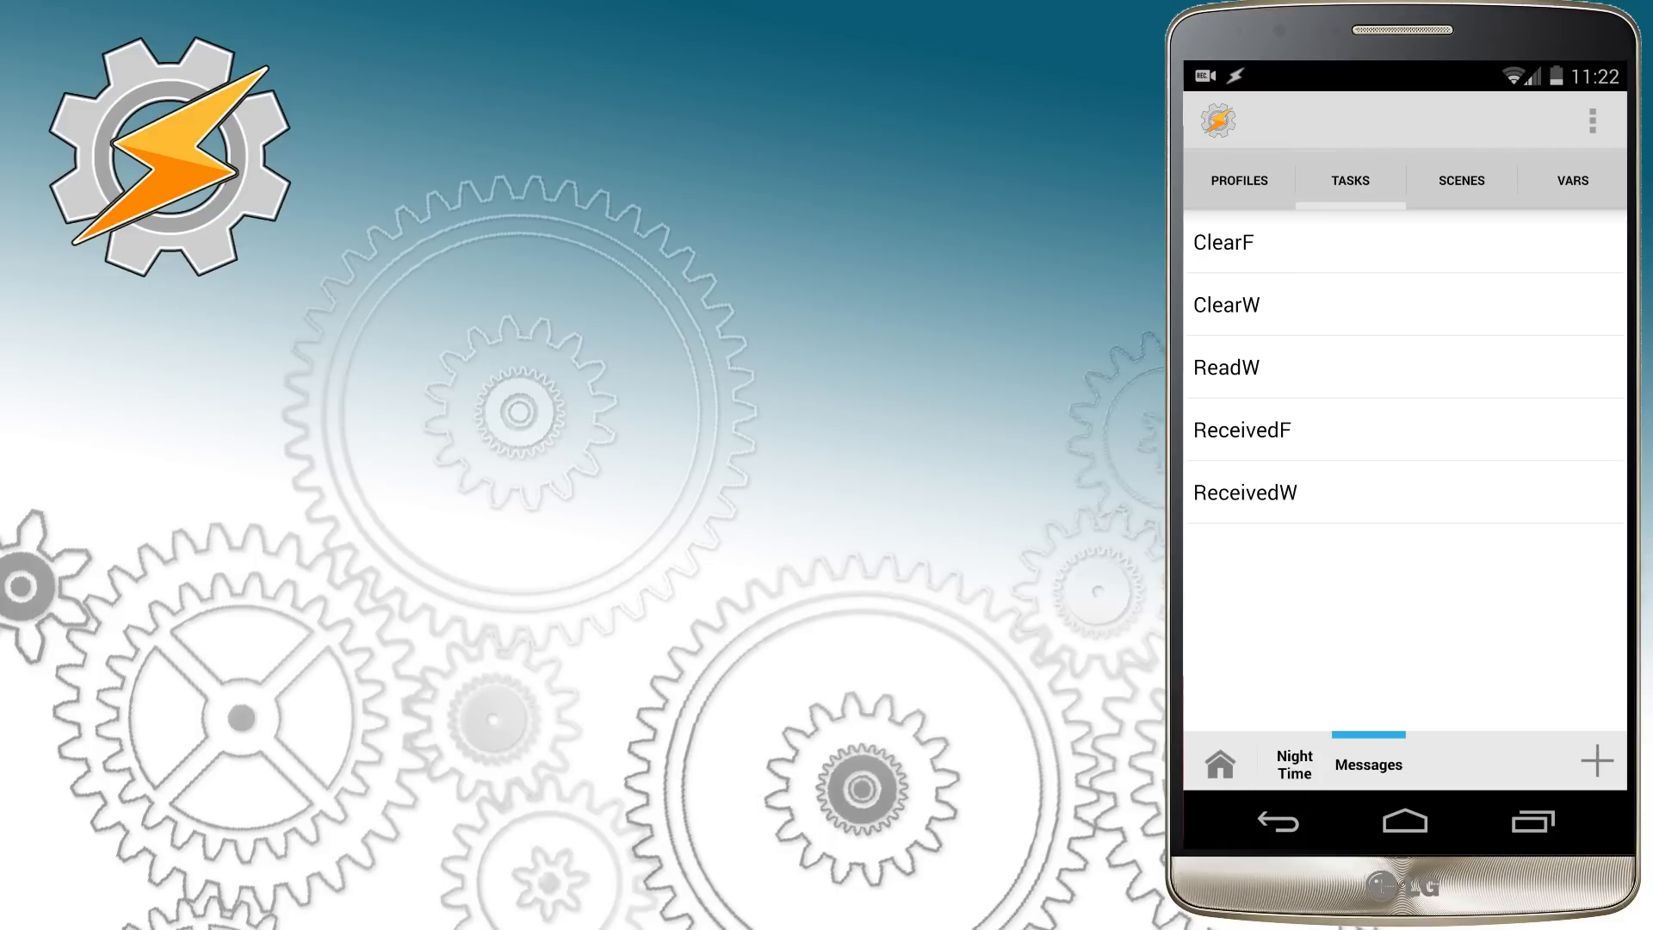
pyautogui.click(1241, 429)
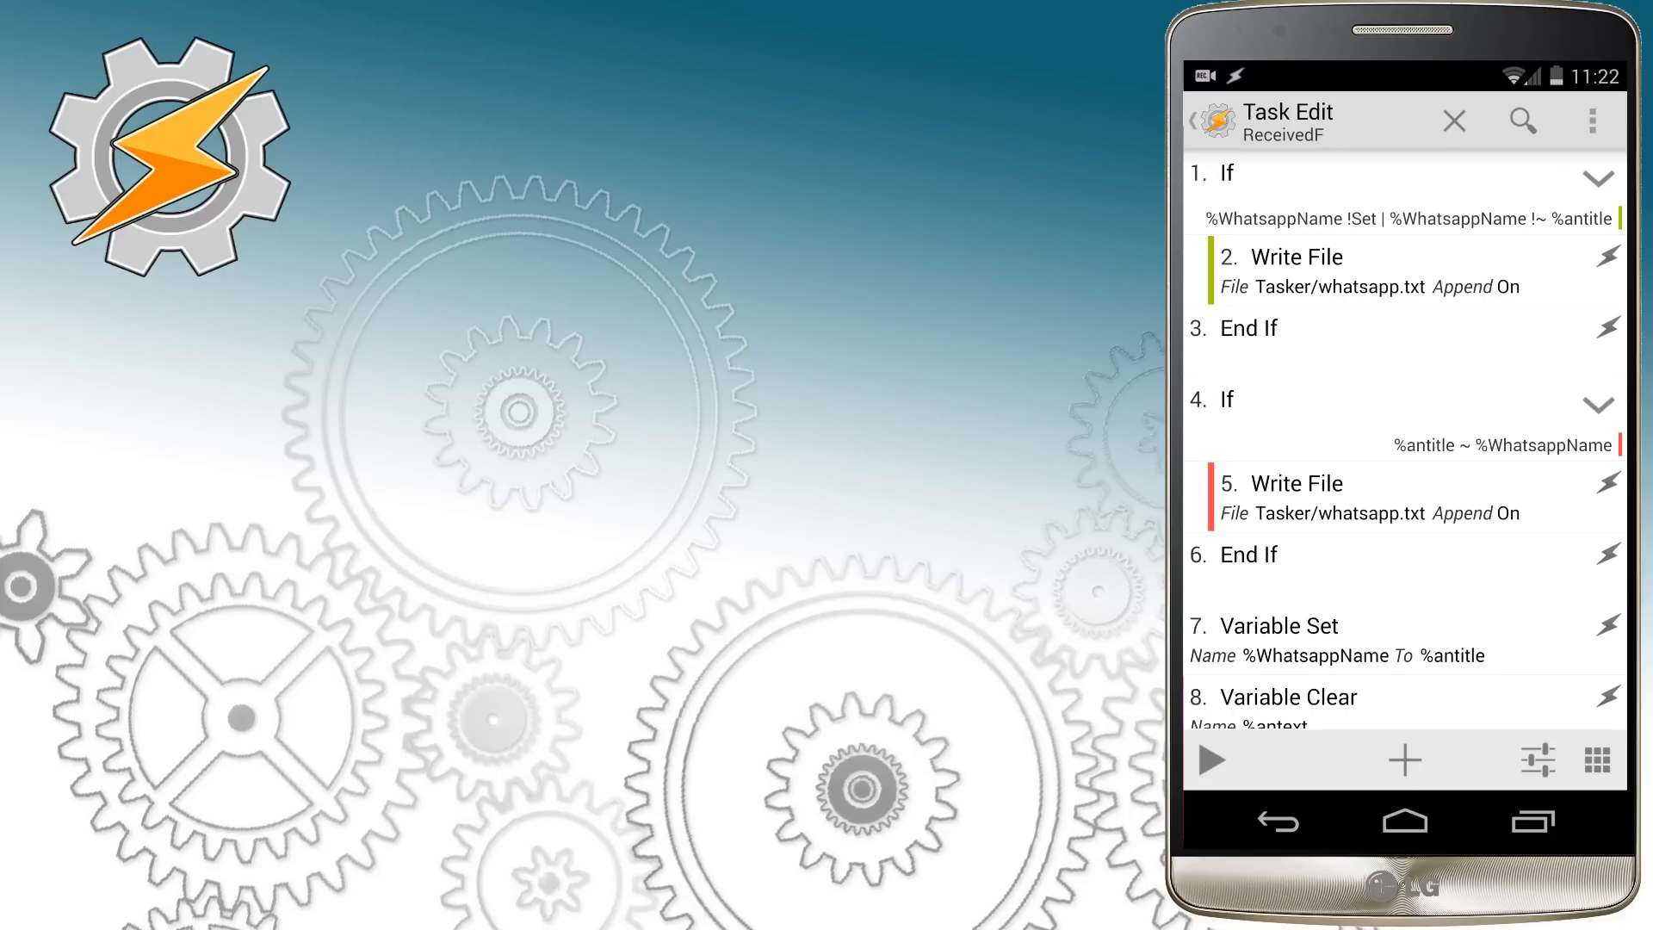
pyautogui.click(1223, 172)
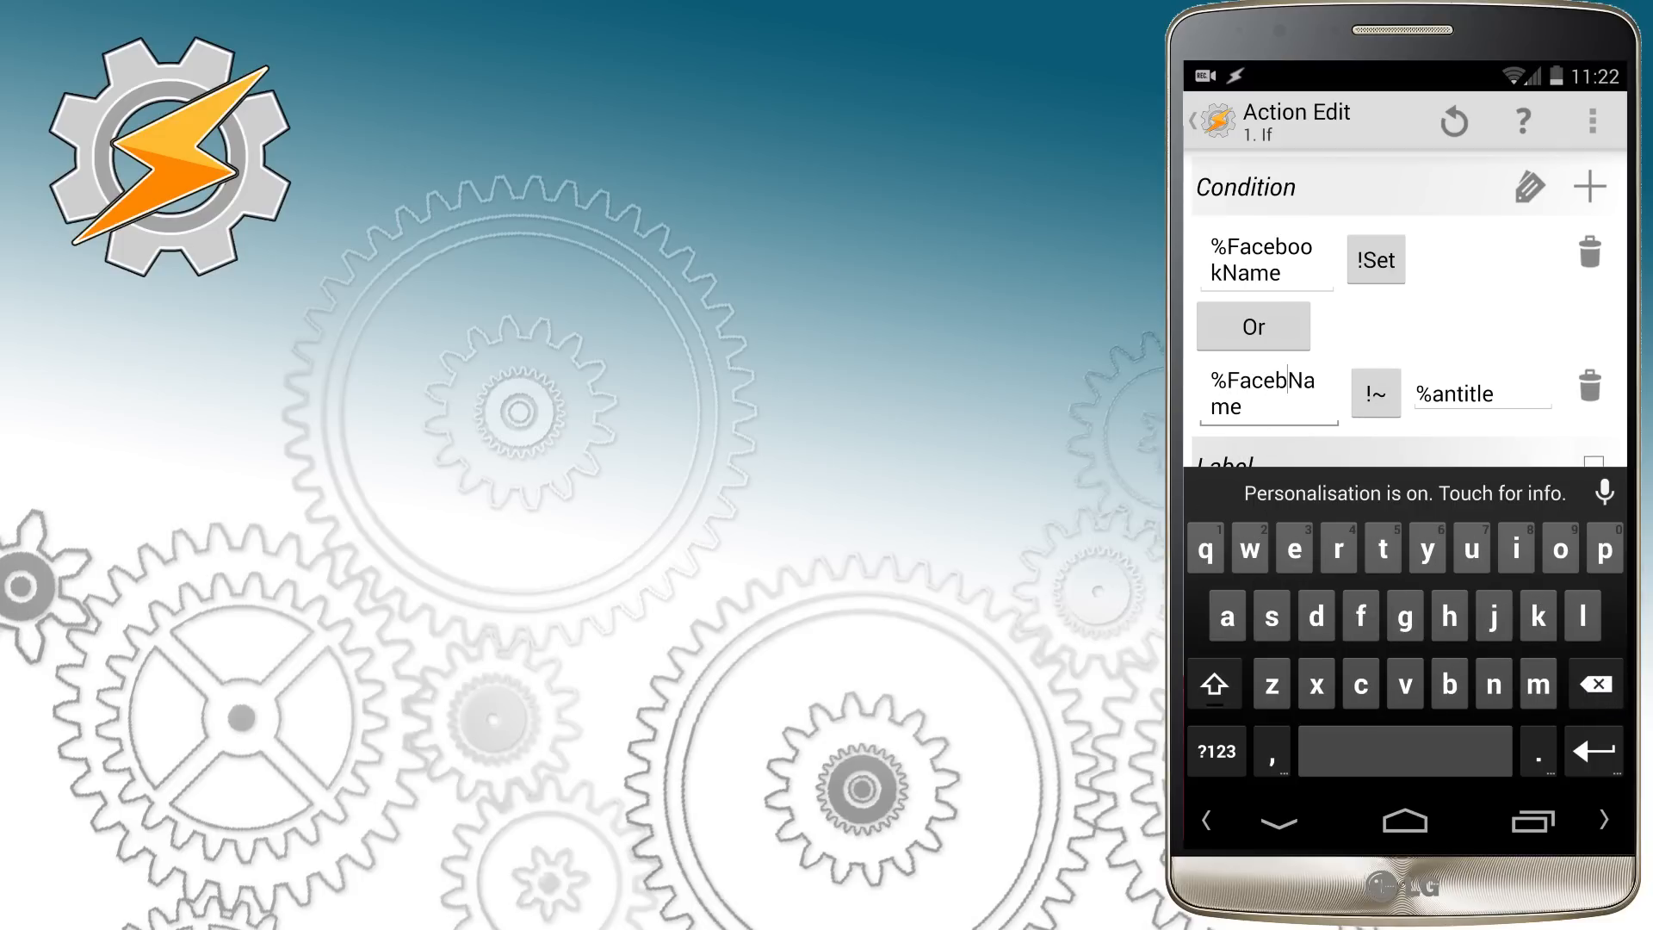
pyautogui.write('ook')
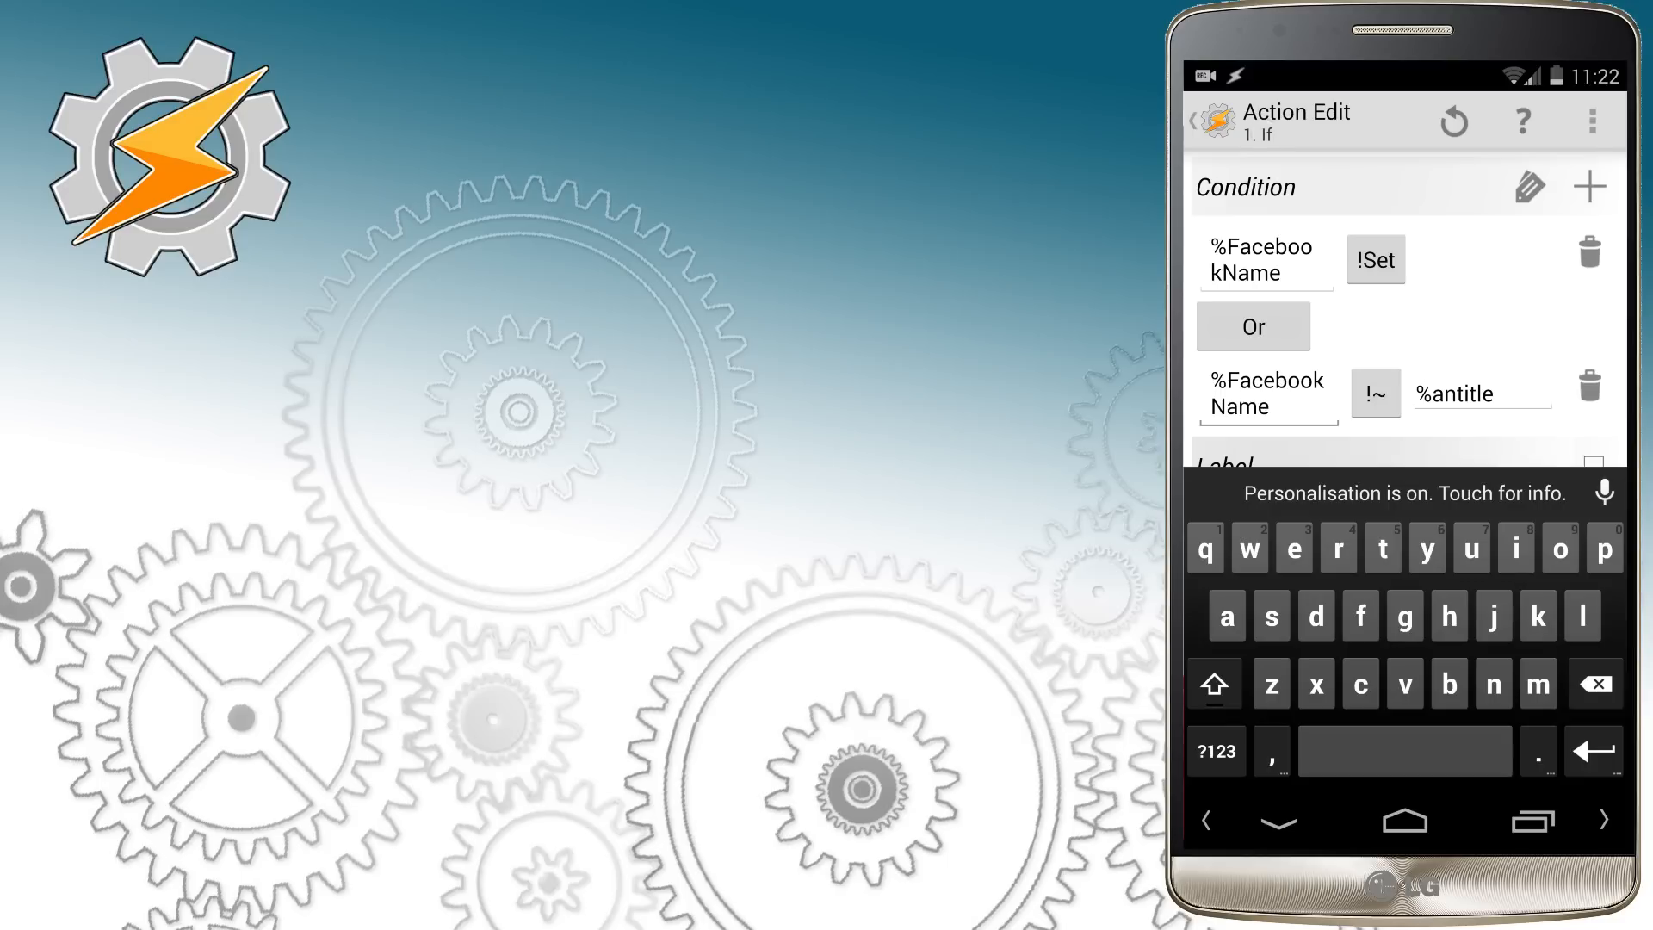
pyautogui.click(1202, 121)
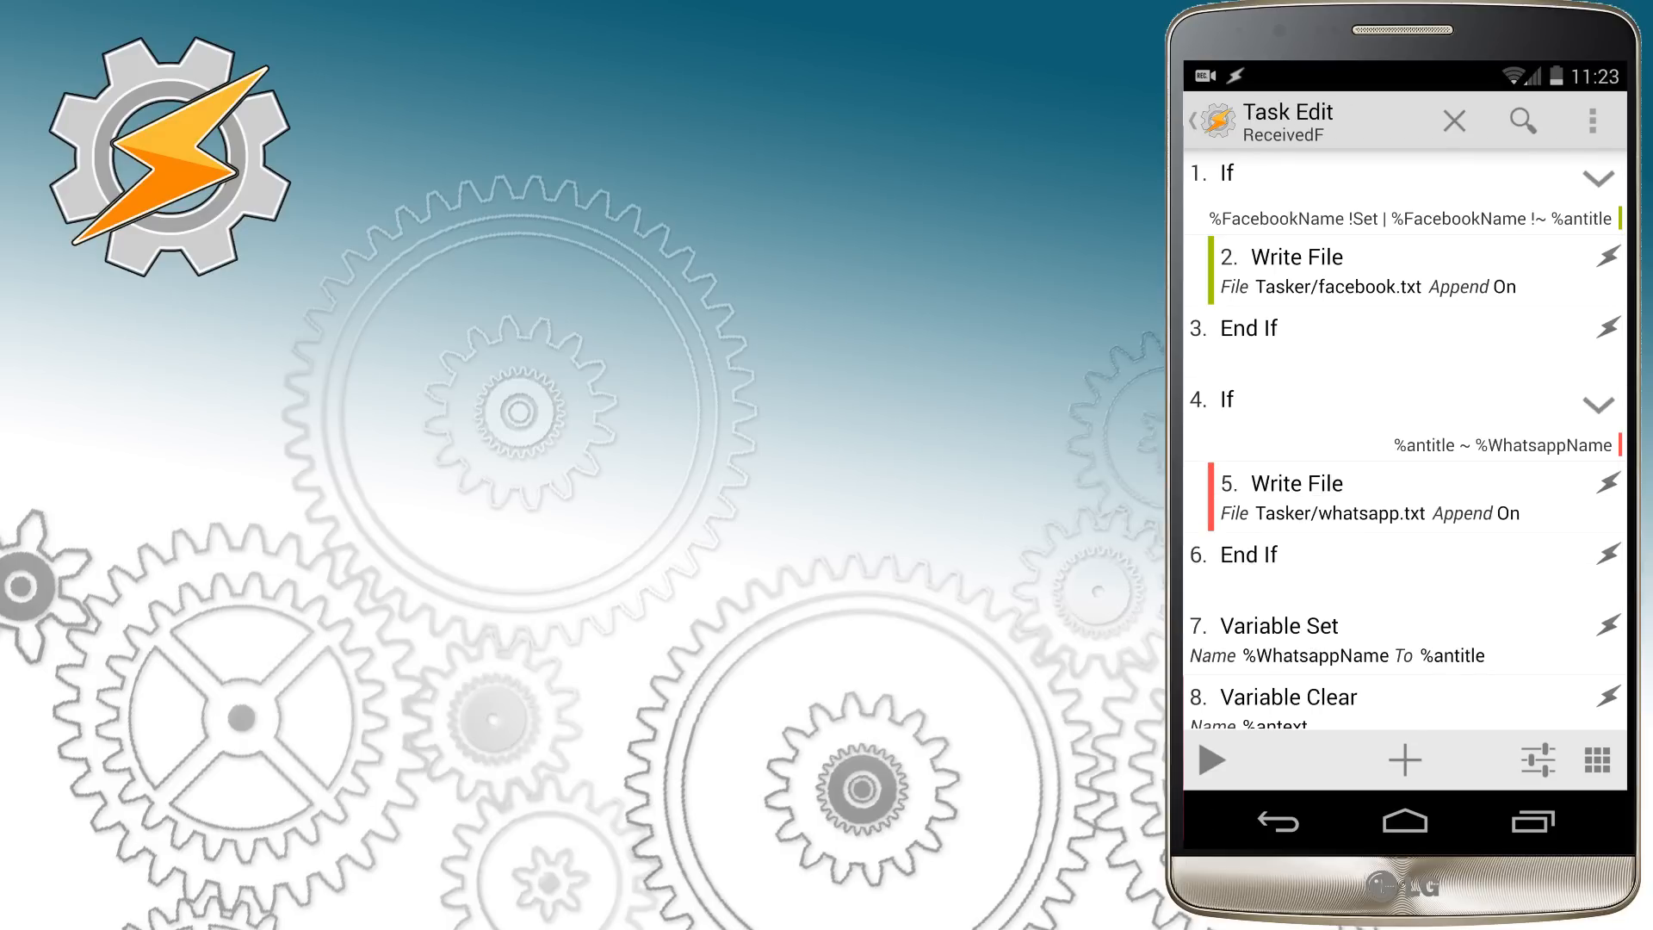
pyautogui.click(1222, 398)
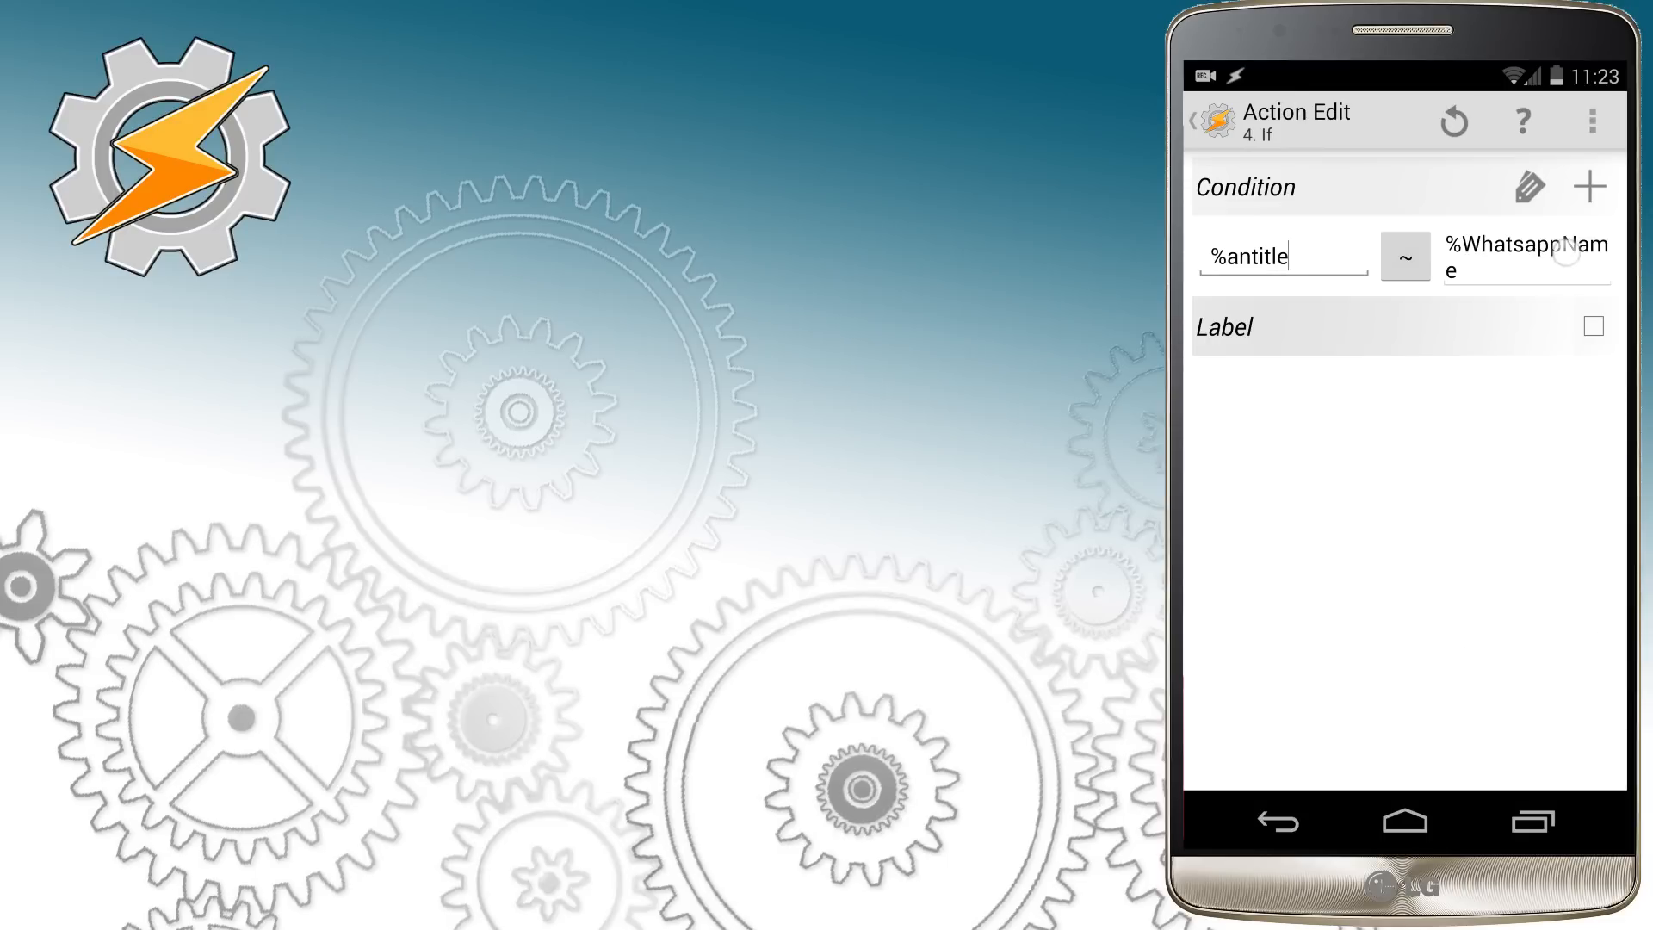
pyautogui.click(1524, 255)
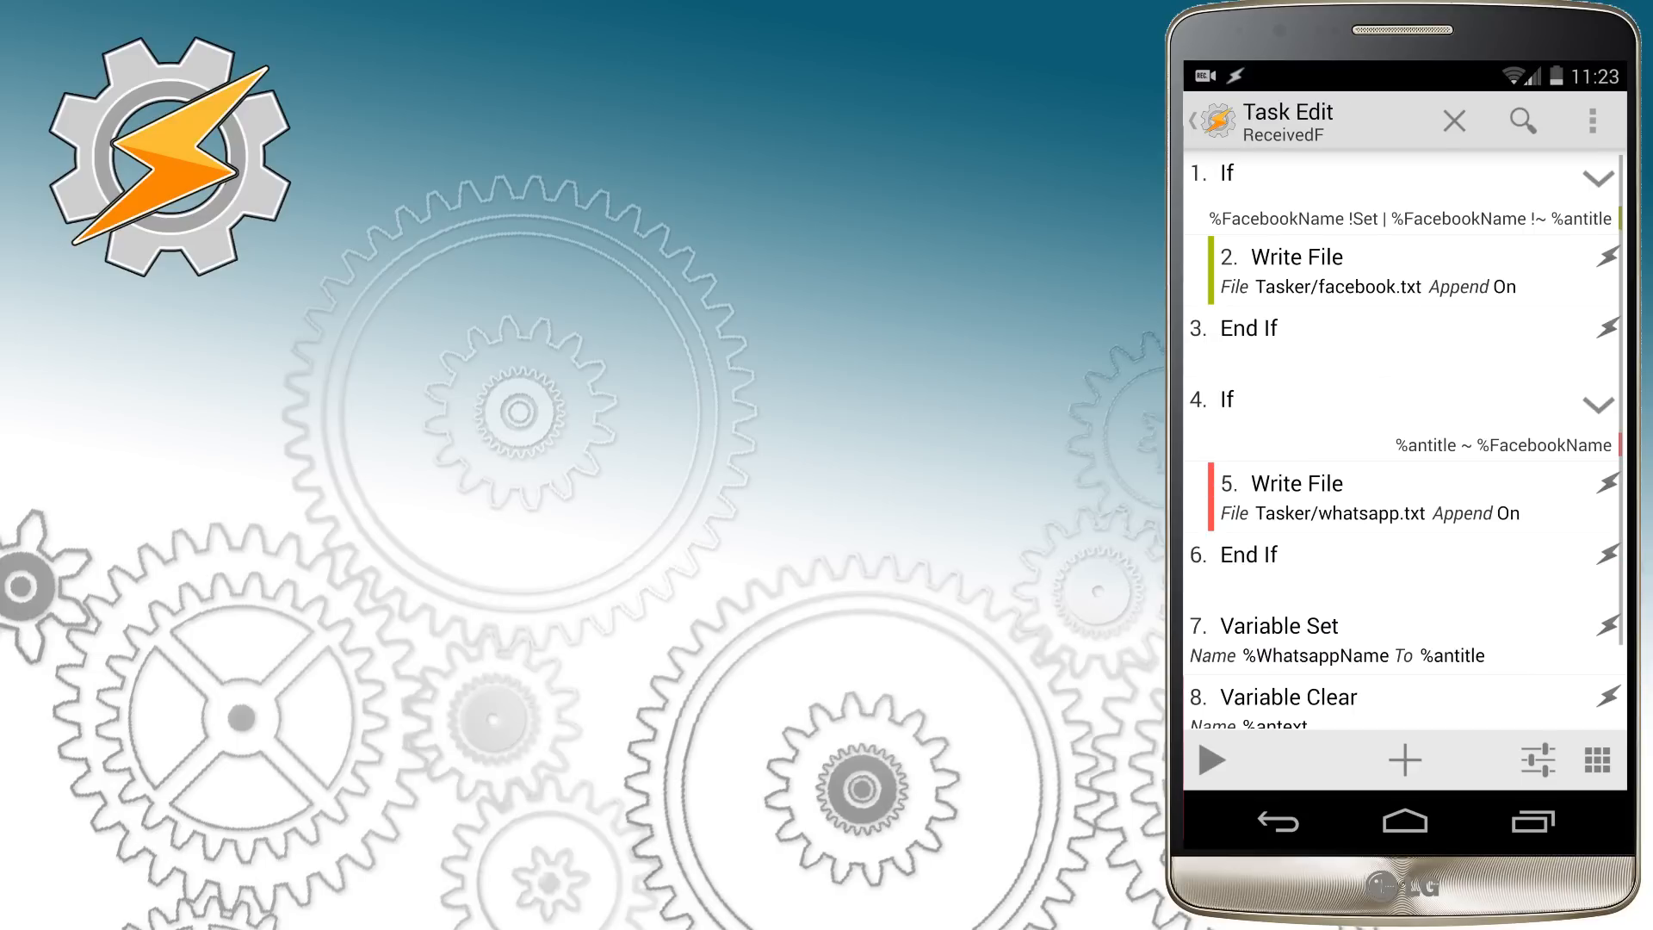
# Step: Set ReceivedF's Write File path to Tasker/facebook.txt and Variable Set to %FacebookName
pyautogui.click(1281, 498)
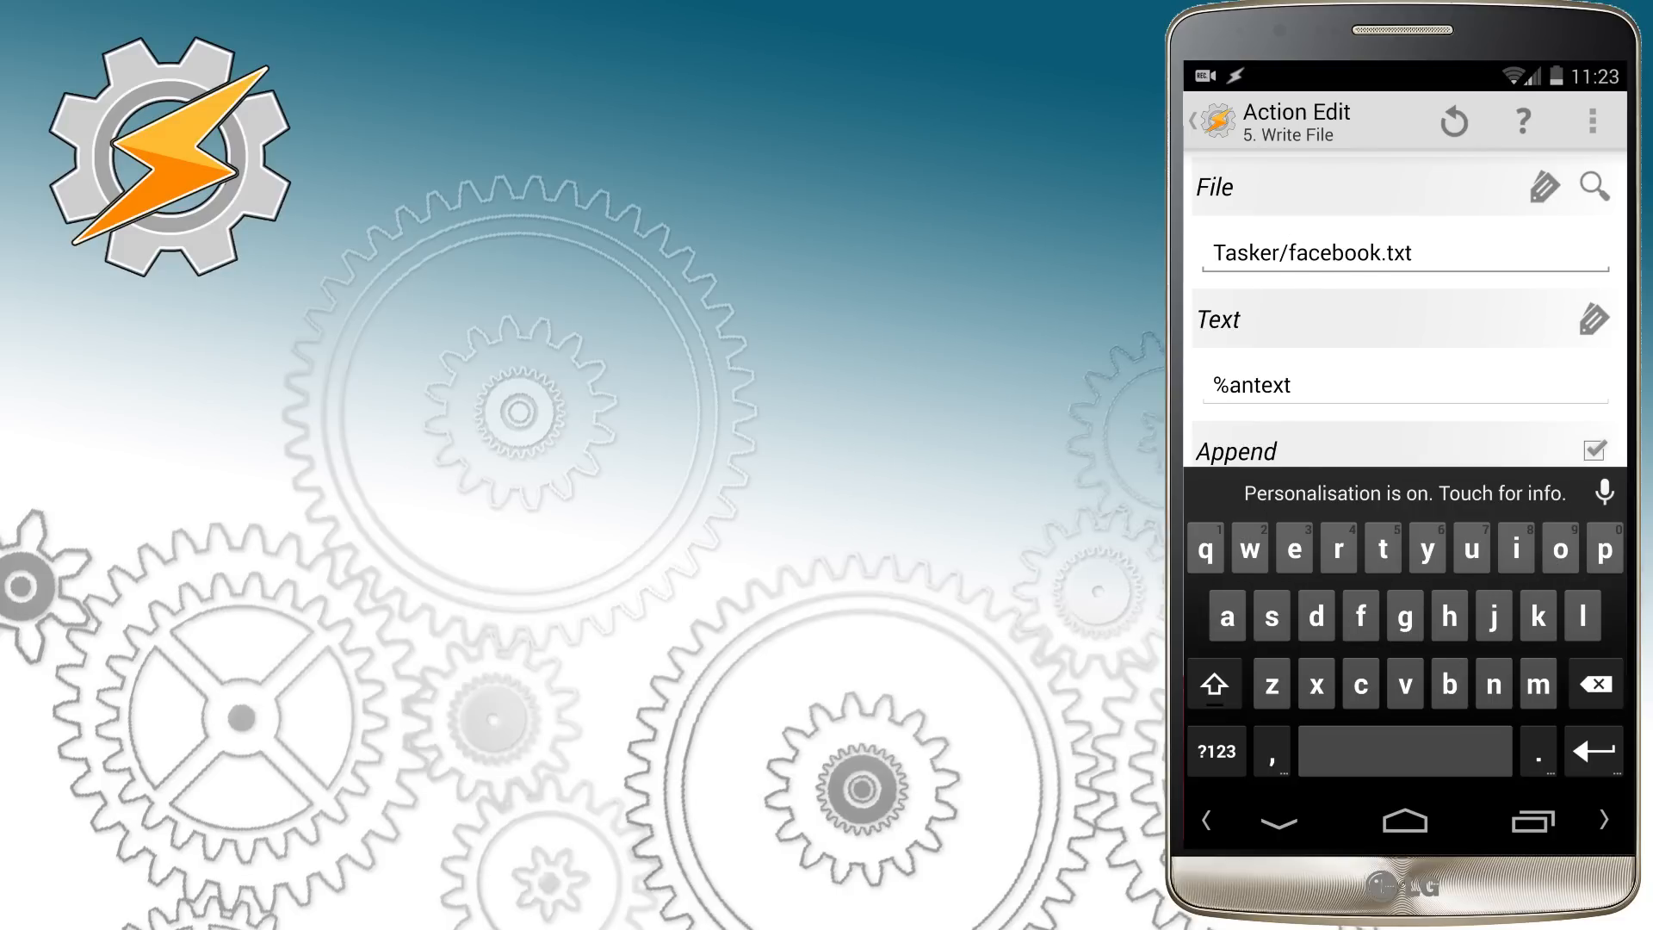
pyautogui.click(1203, 120)
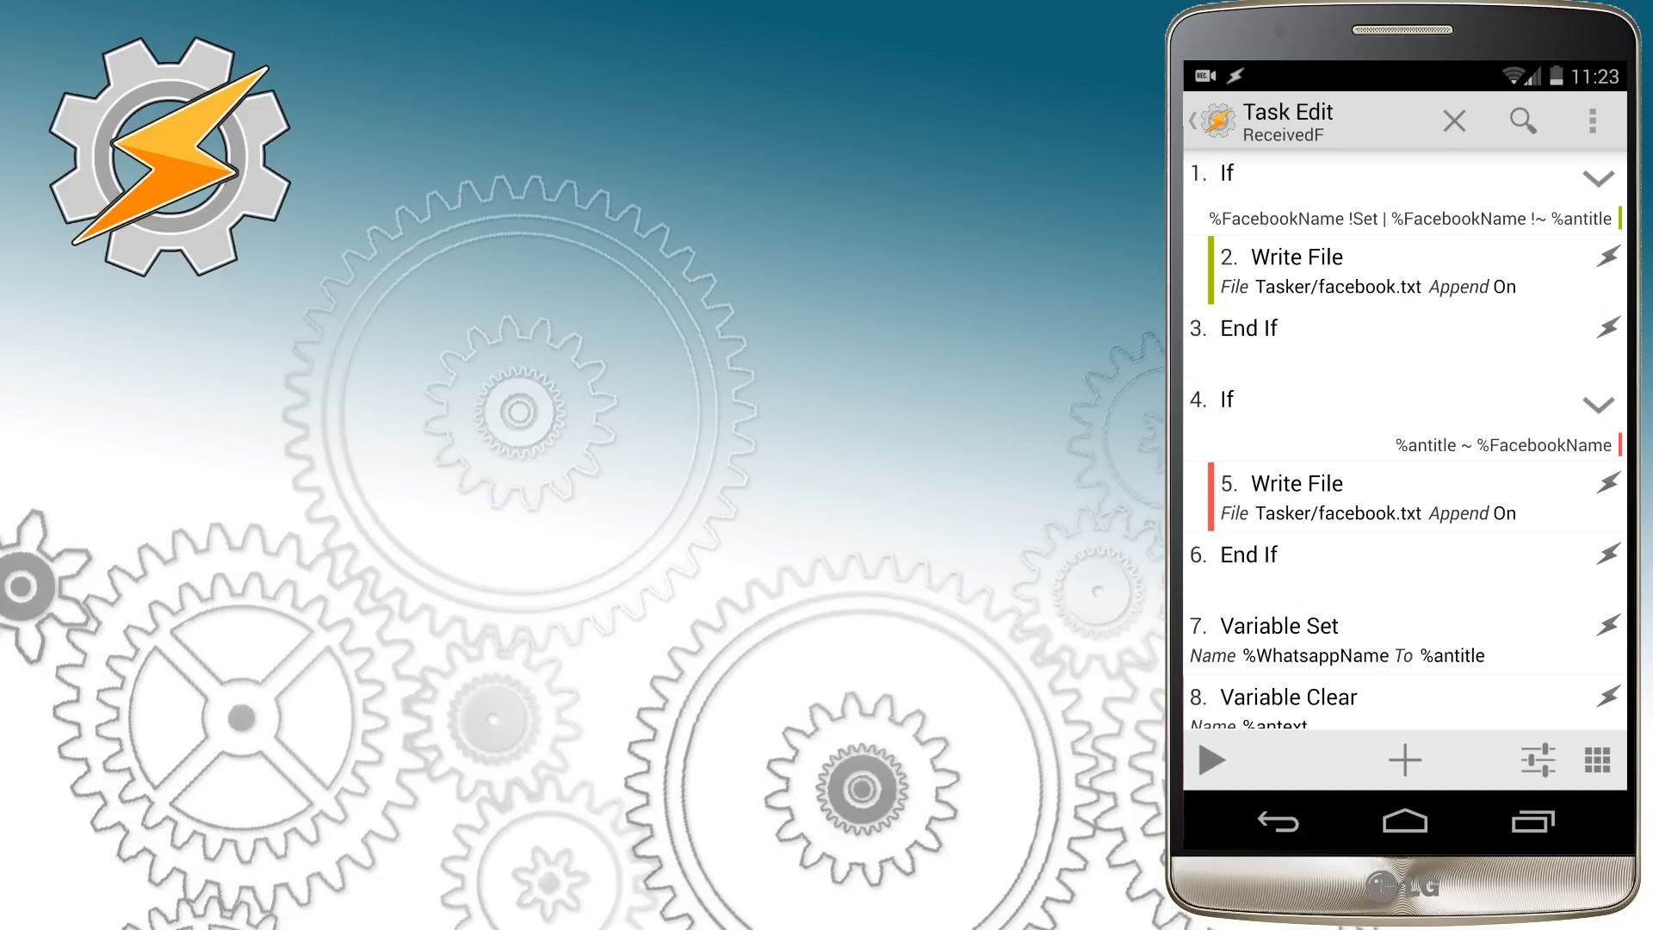
pyautogui.click(1401, 637)
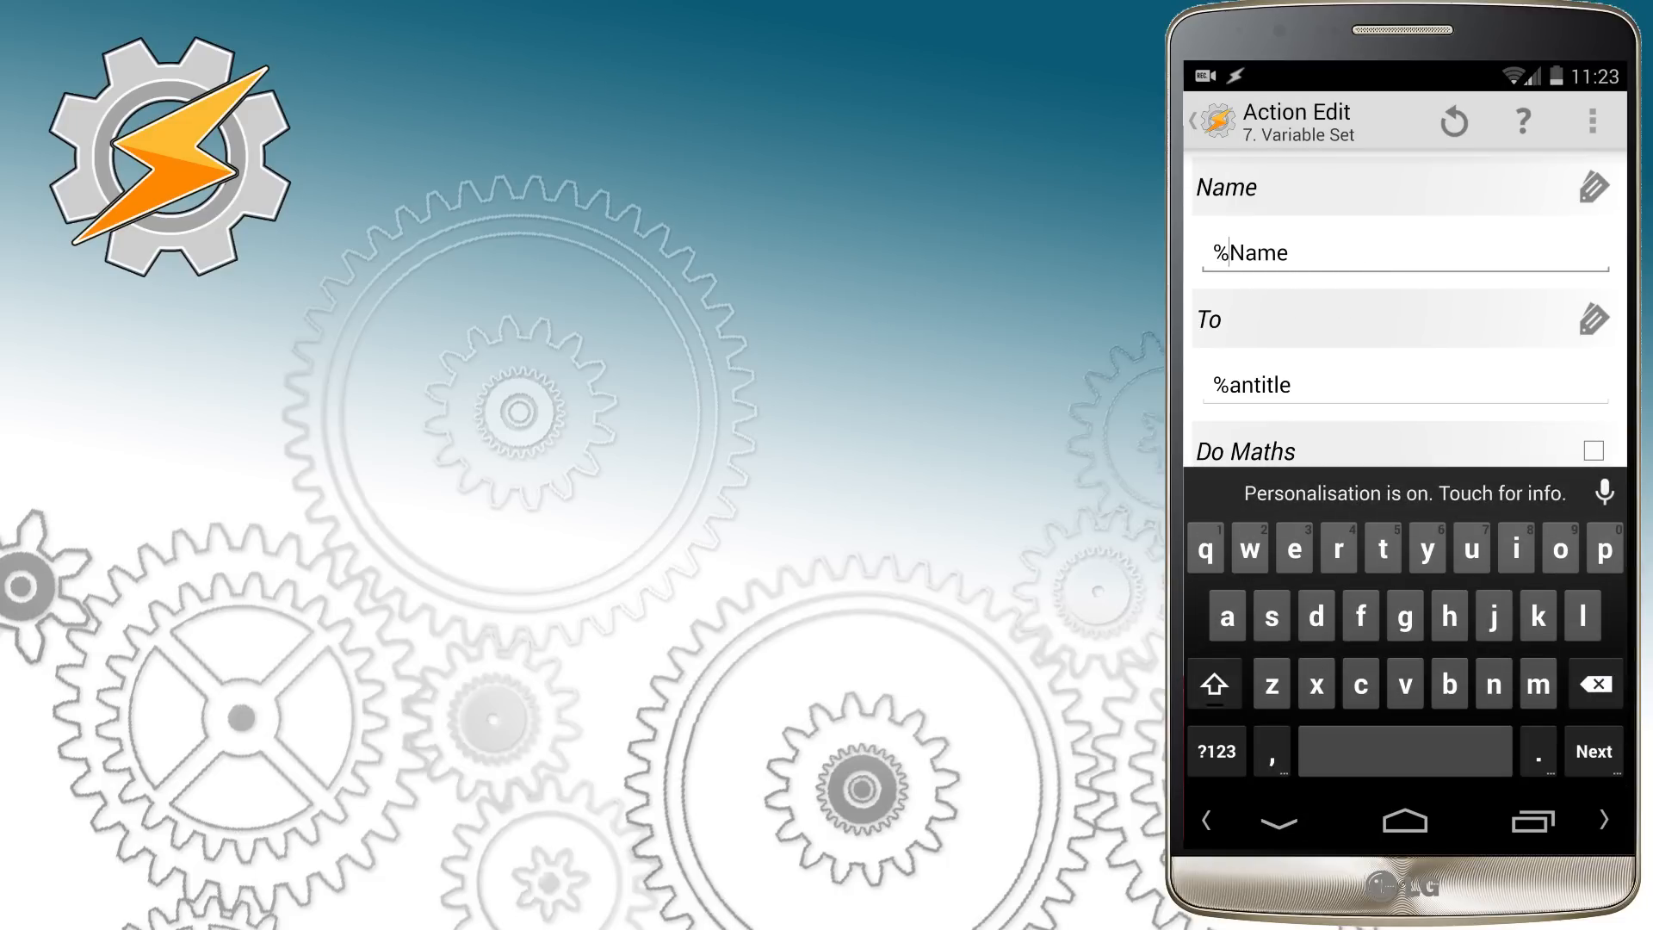
pyautogui.click(1560, 547)
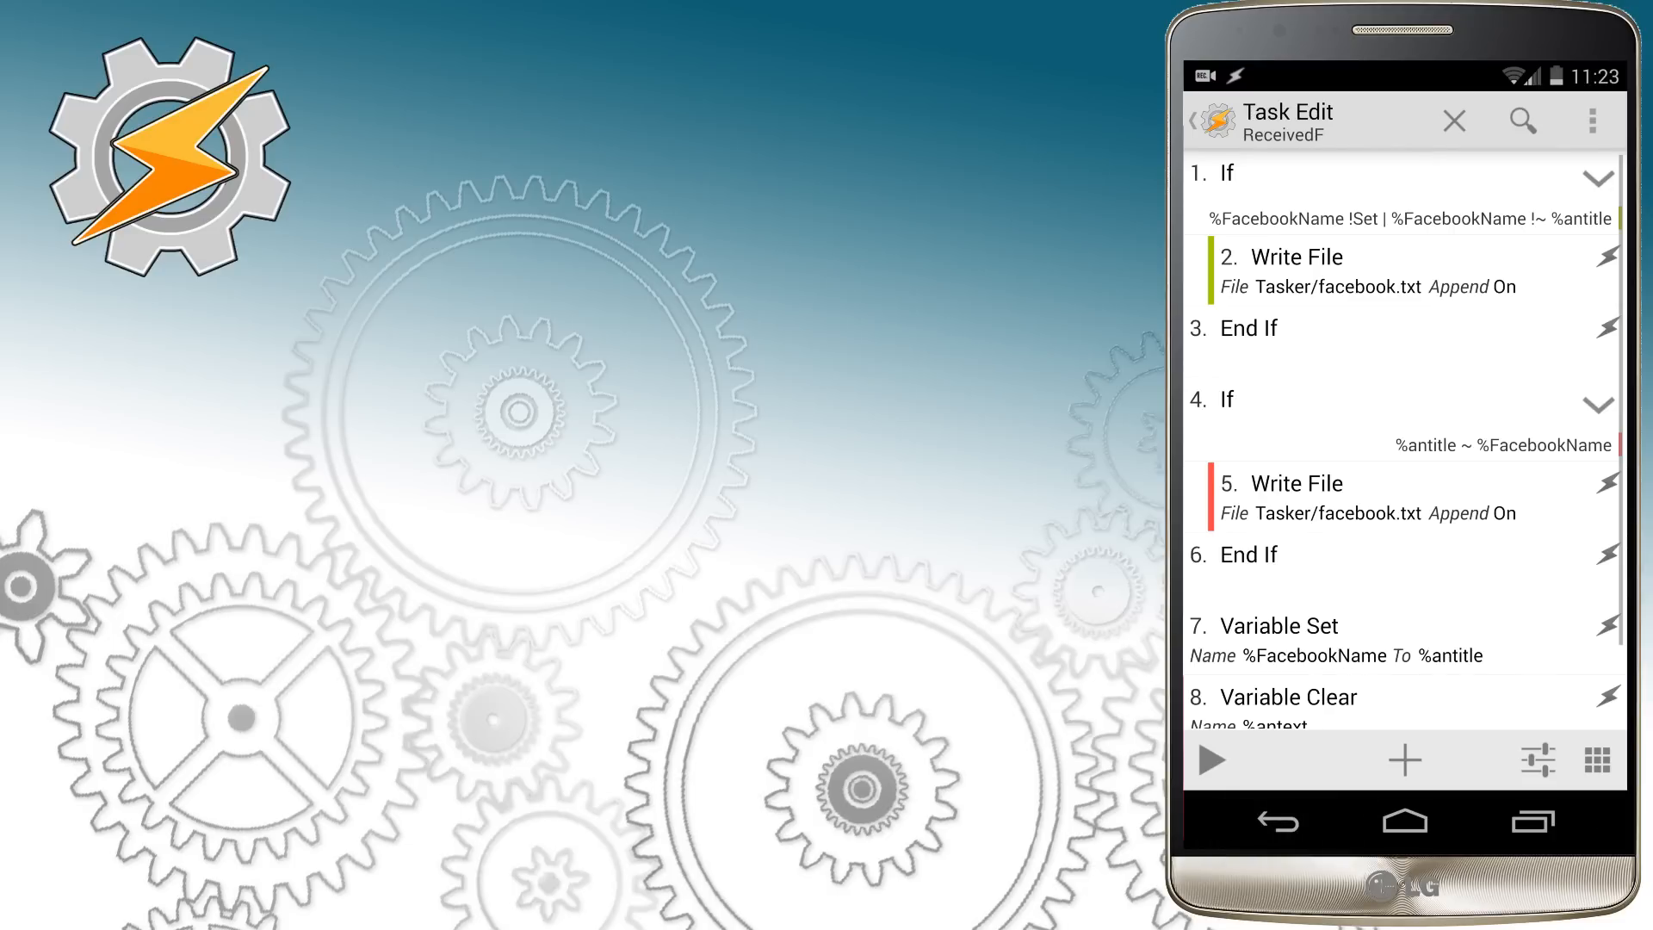
pyautogui.scroll(-3)
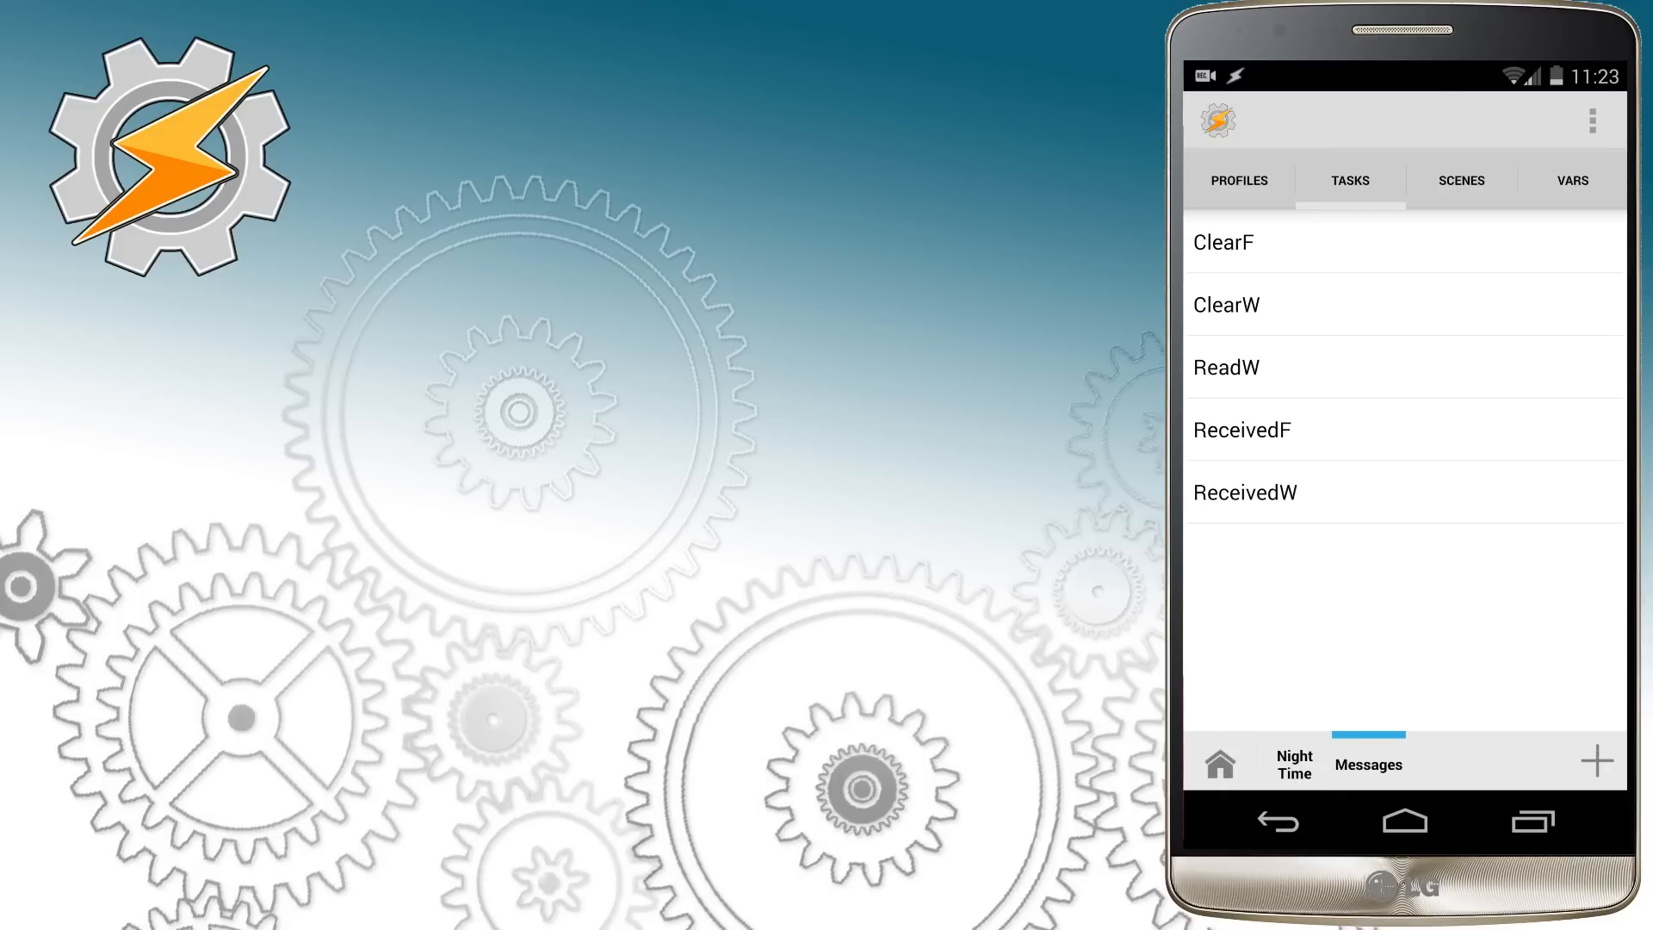
# Step: Check the global variables list for %FacebookName, then return to the profiles list
pyautogui.click(1571, 181)
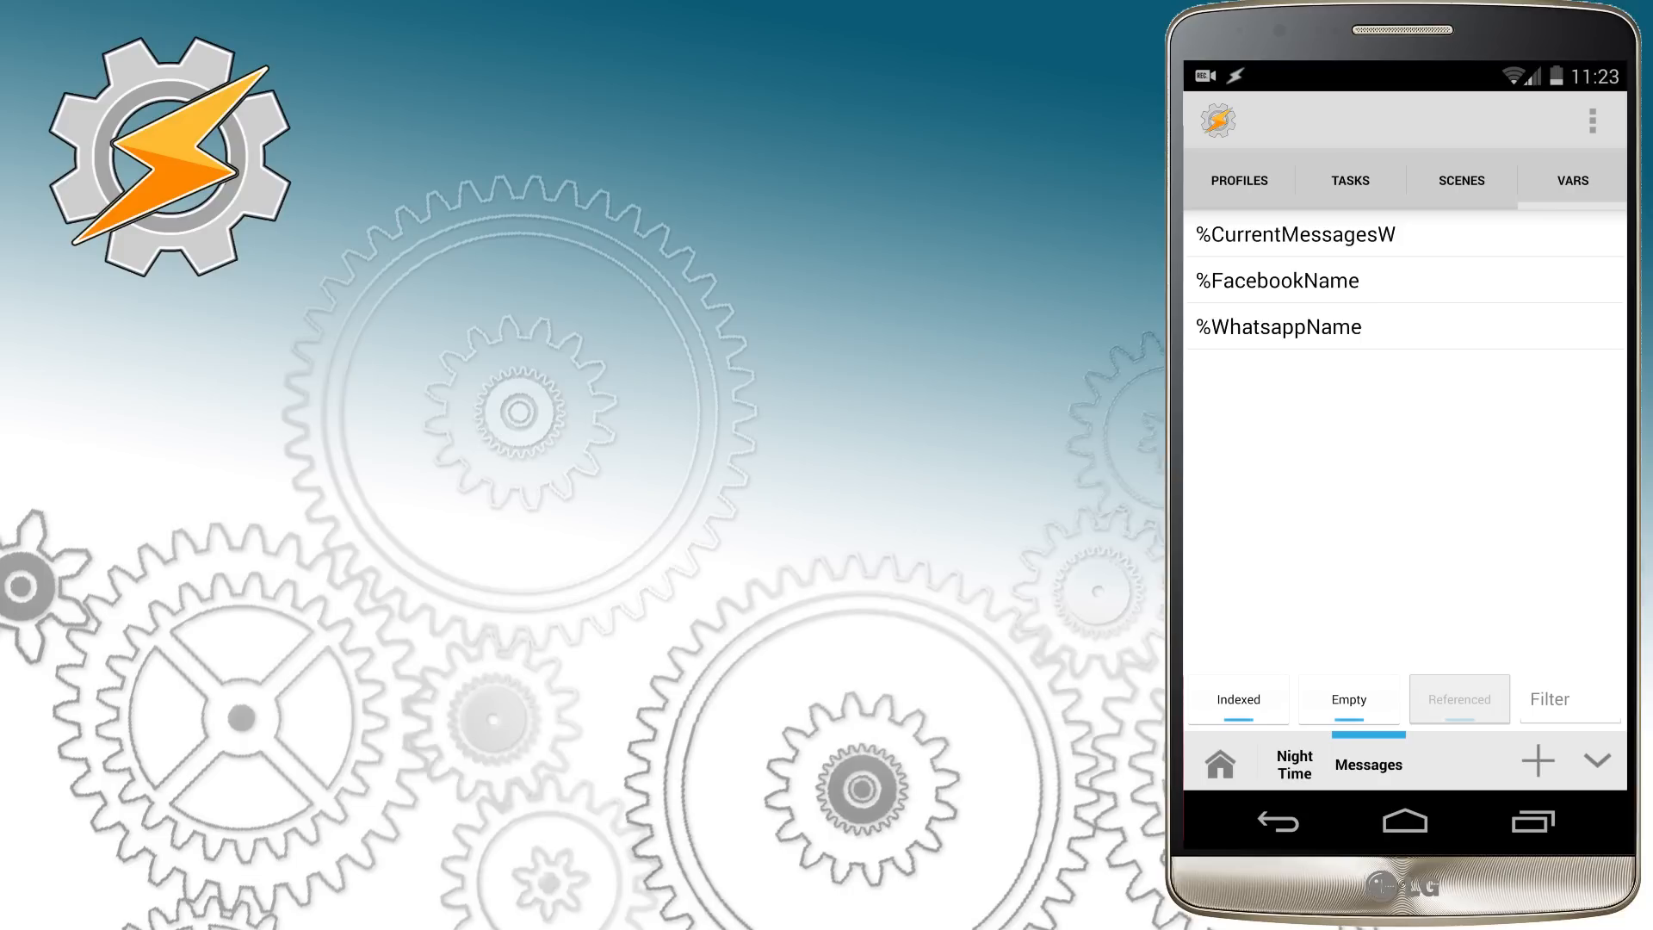
pyautogui.click(1238, 181)
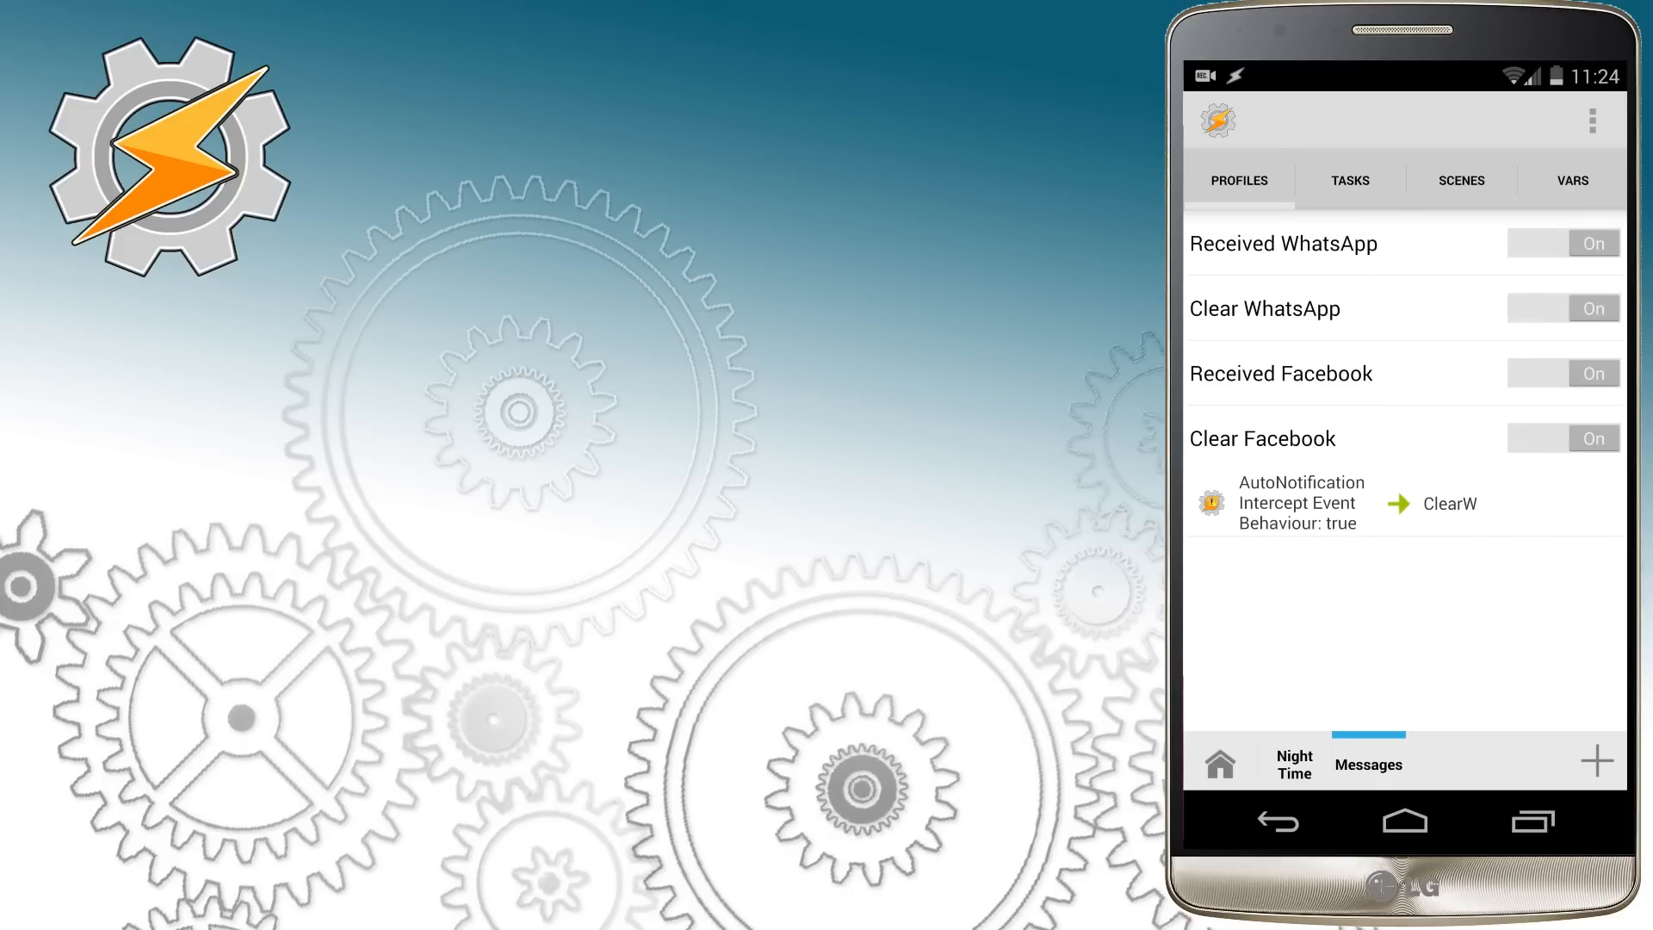
# Step: Set the Facebook profile's AutoNotification Intercept to trigger on Messenger notifications
pyautogui.click(1298, 503)
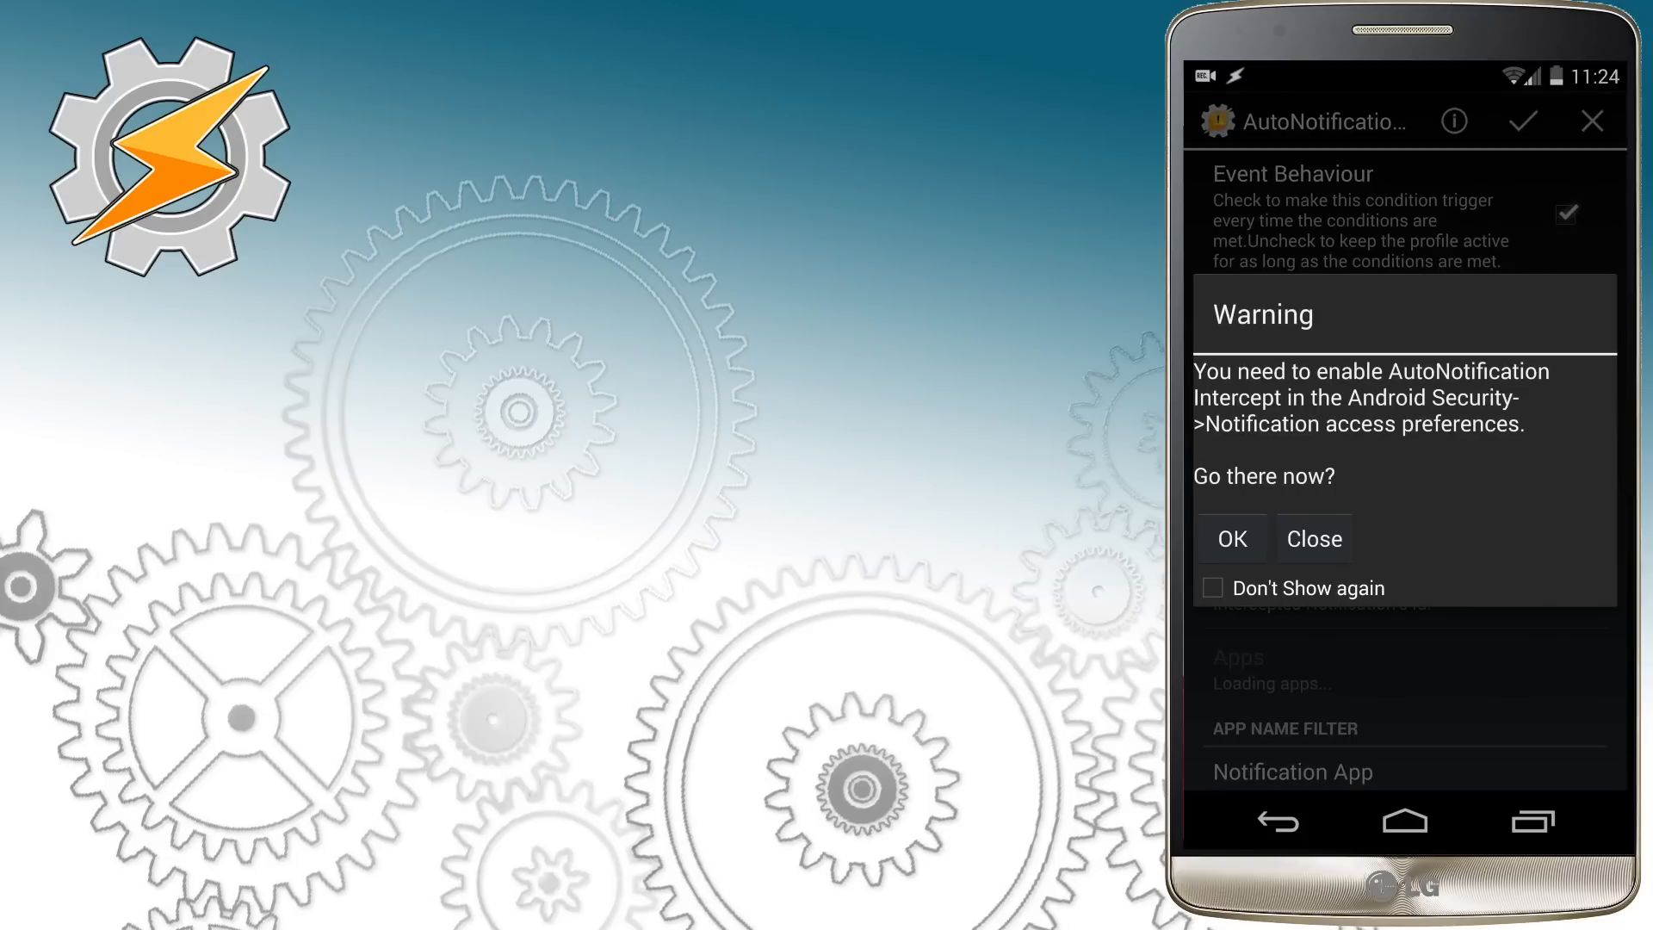
pyautogui.click(1312, 539)
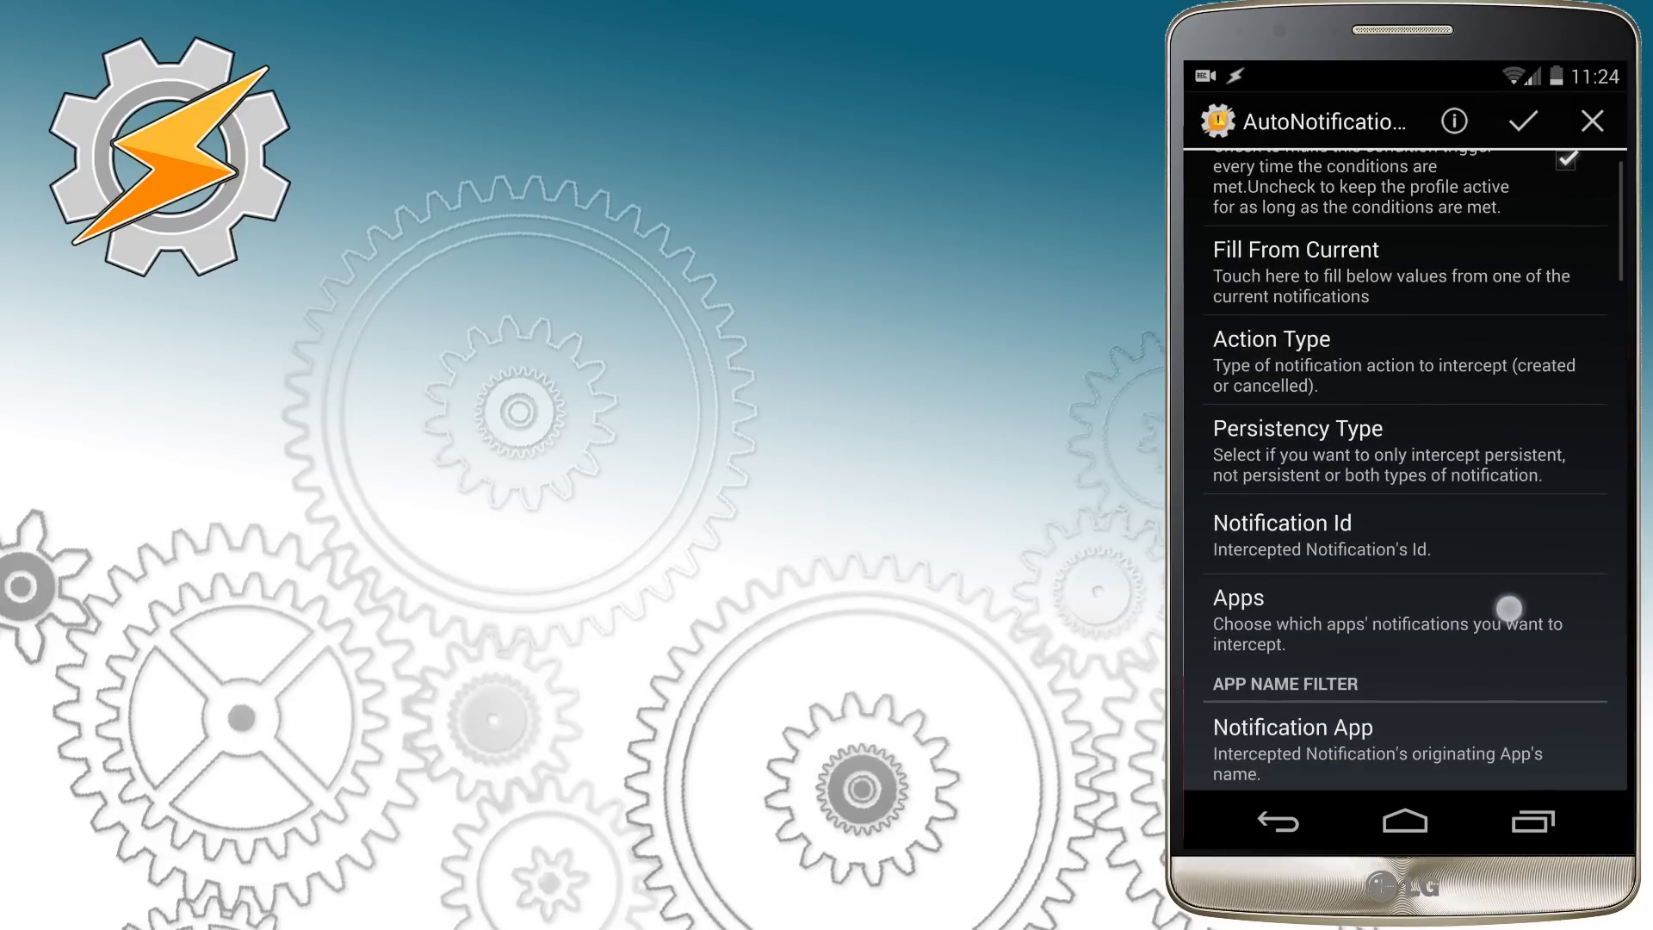
pyautogui.click(1371, 621)
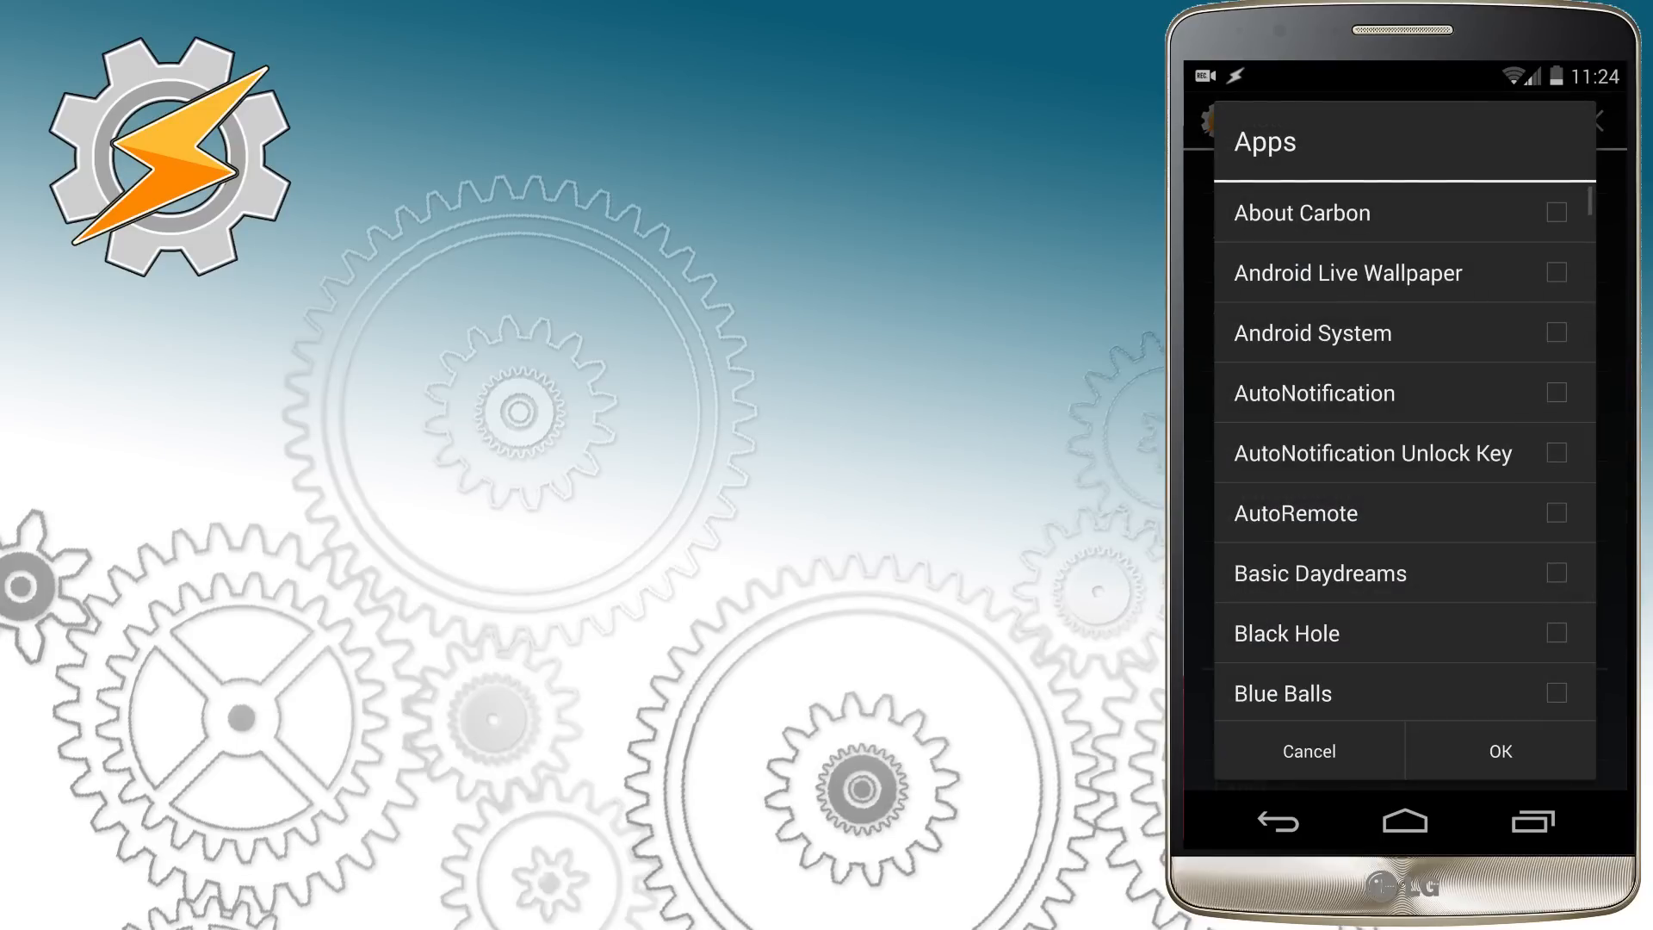
pyautogui.scroll(-3)
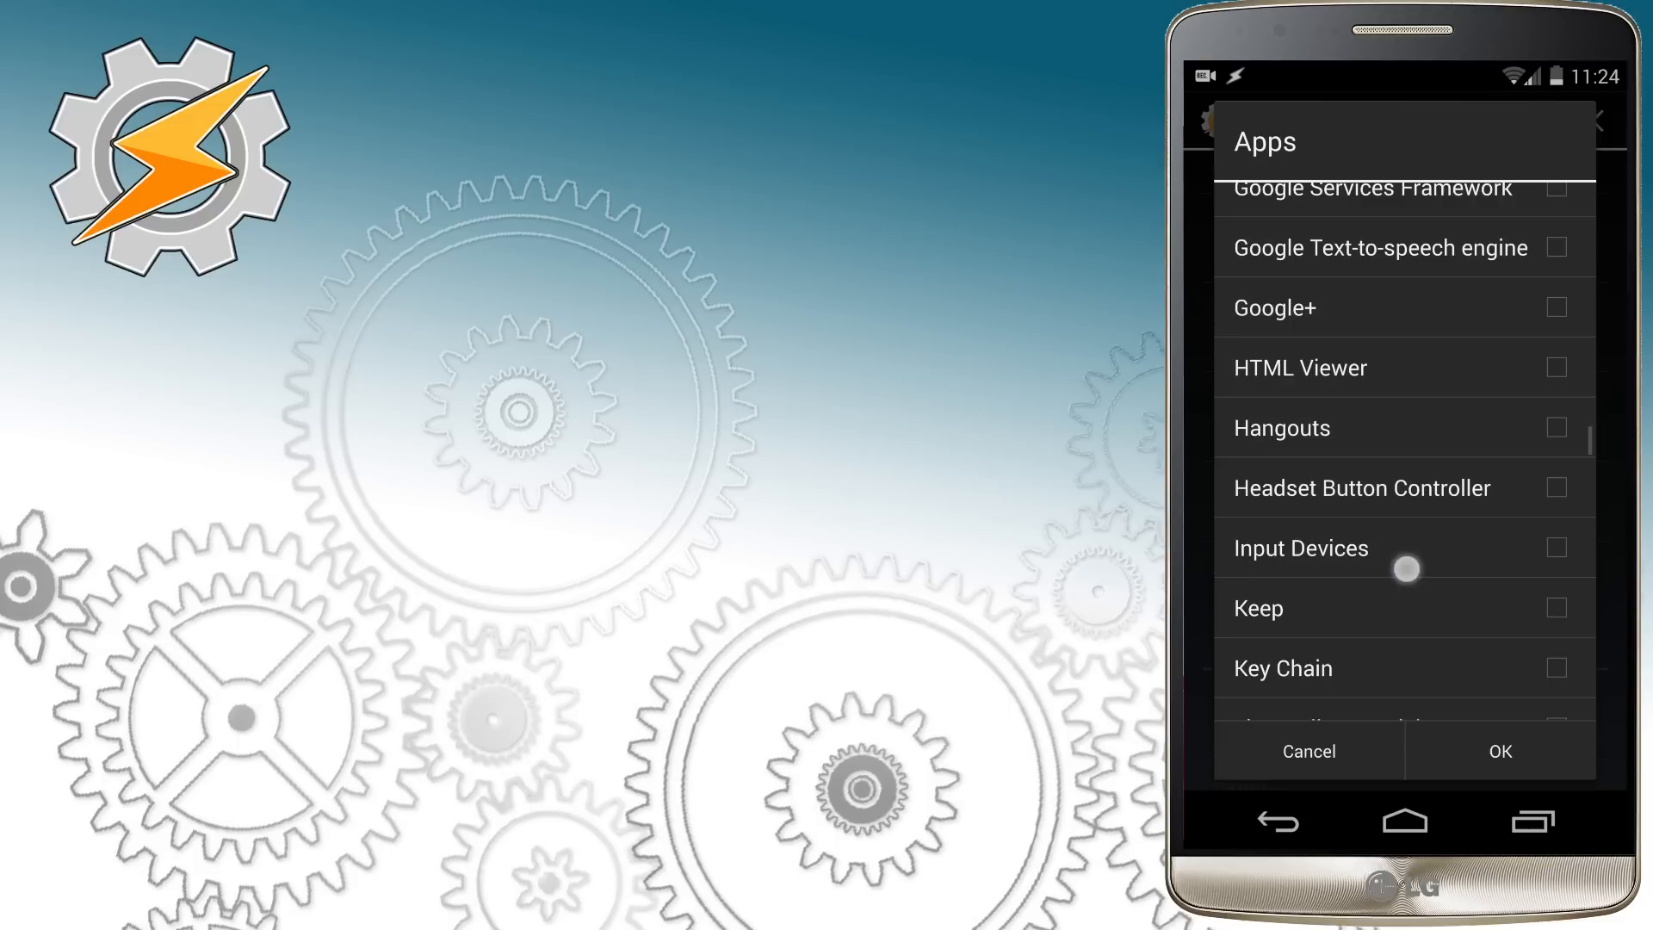
pyautogui.scroll(-3)
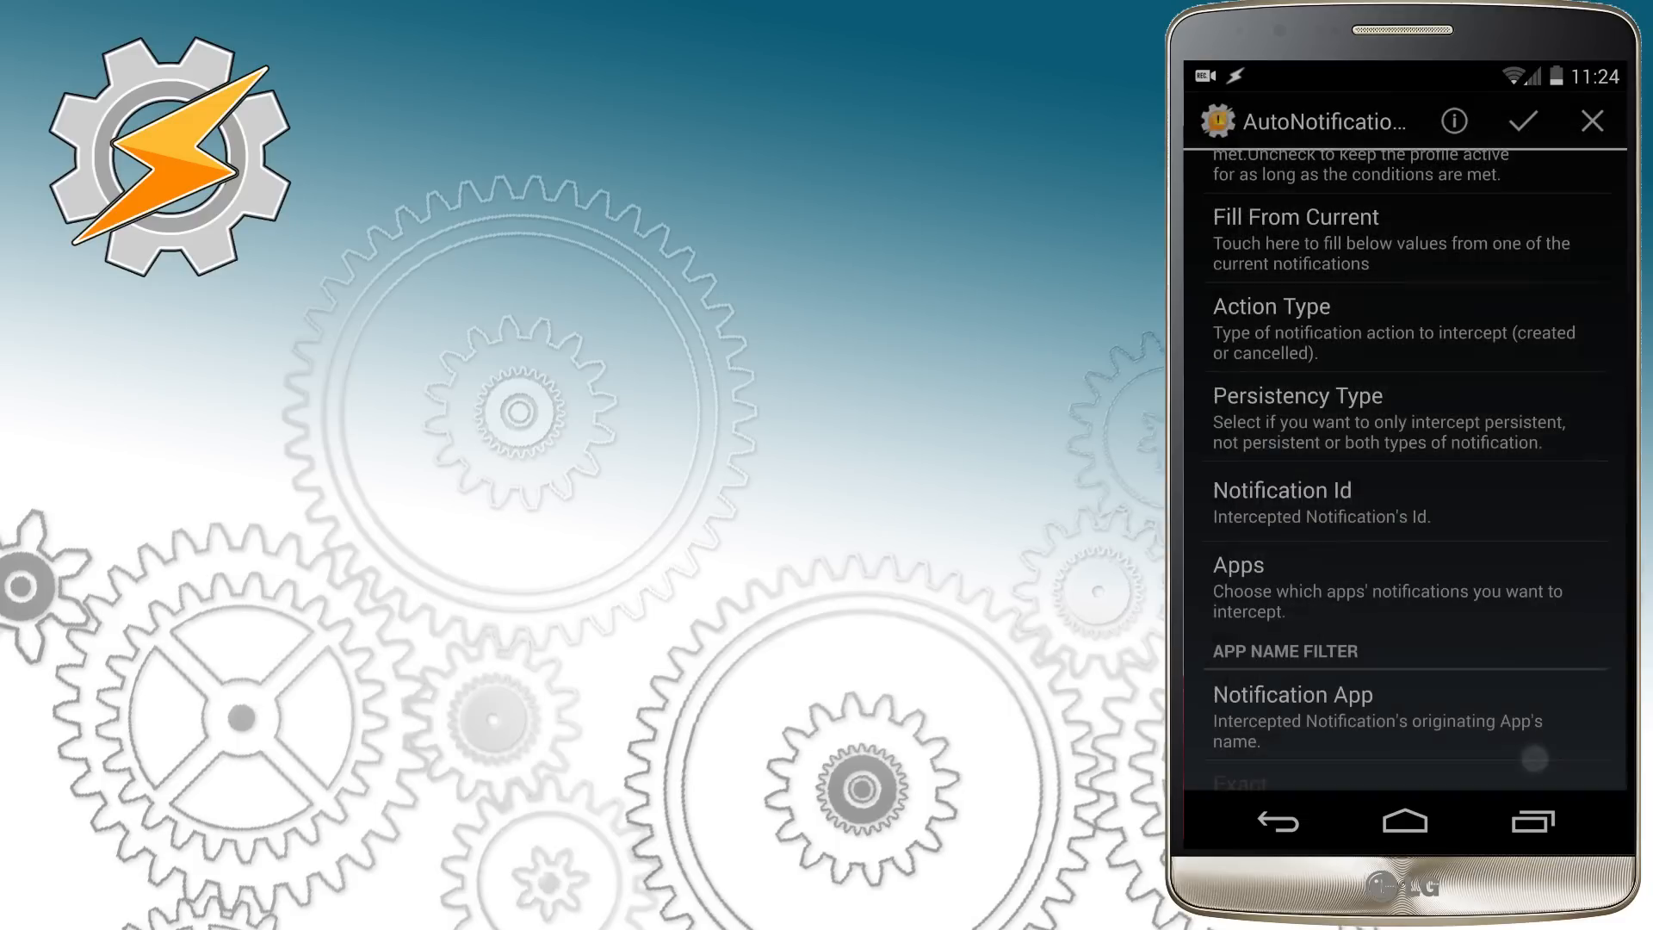
pyautogui.click(1520, 120)
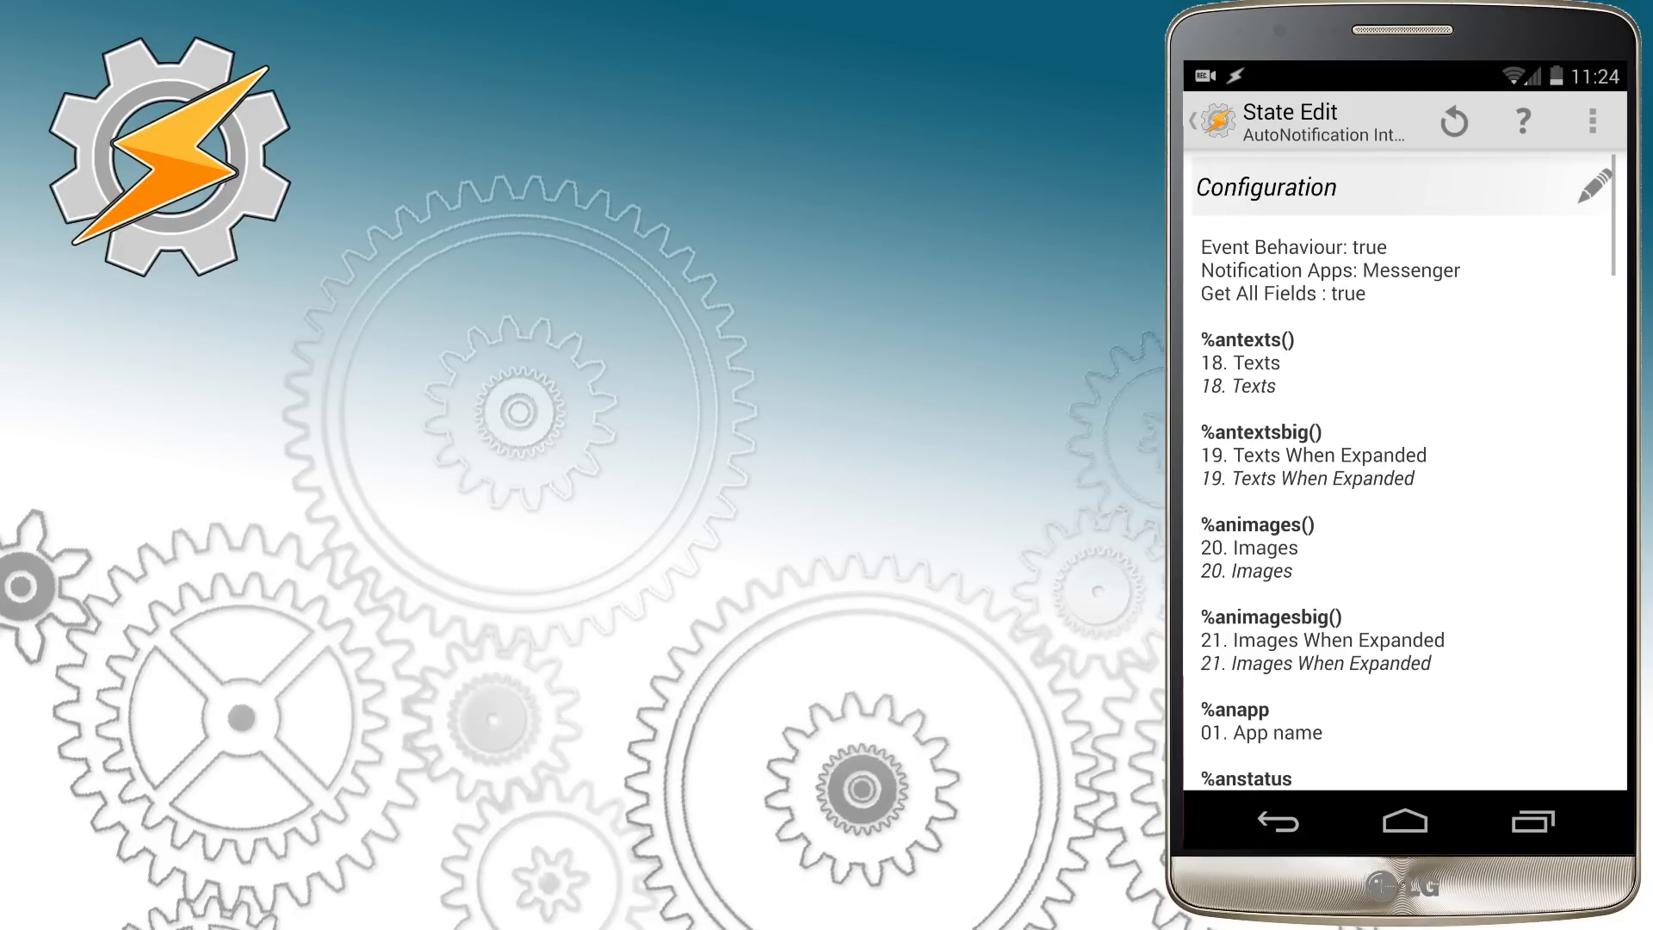
pyautogui.click(1205, 118)
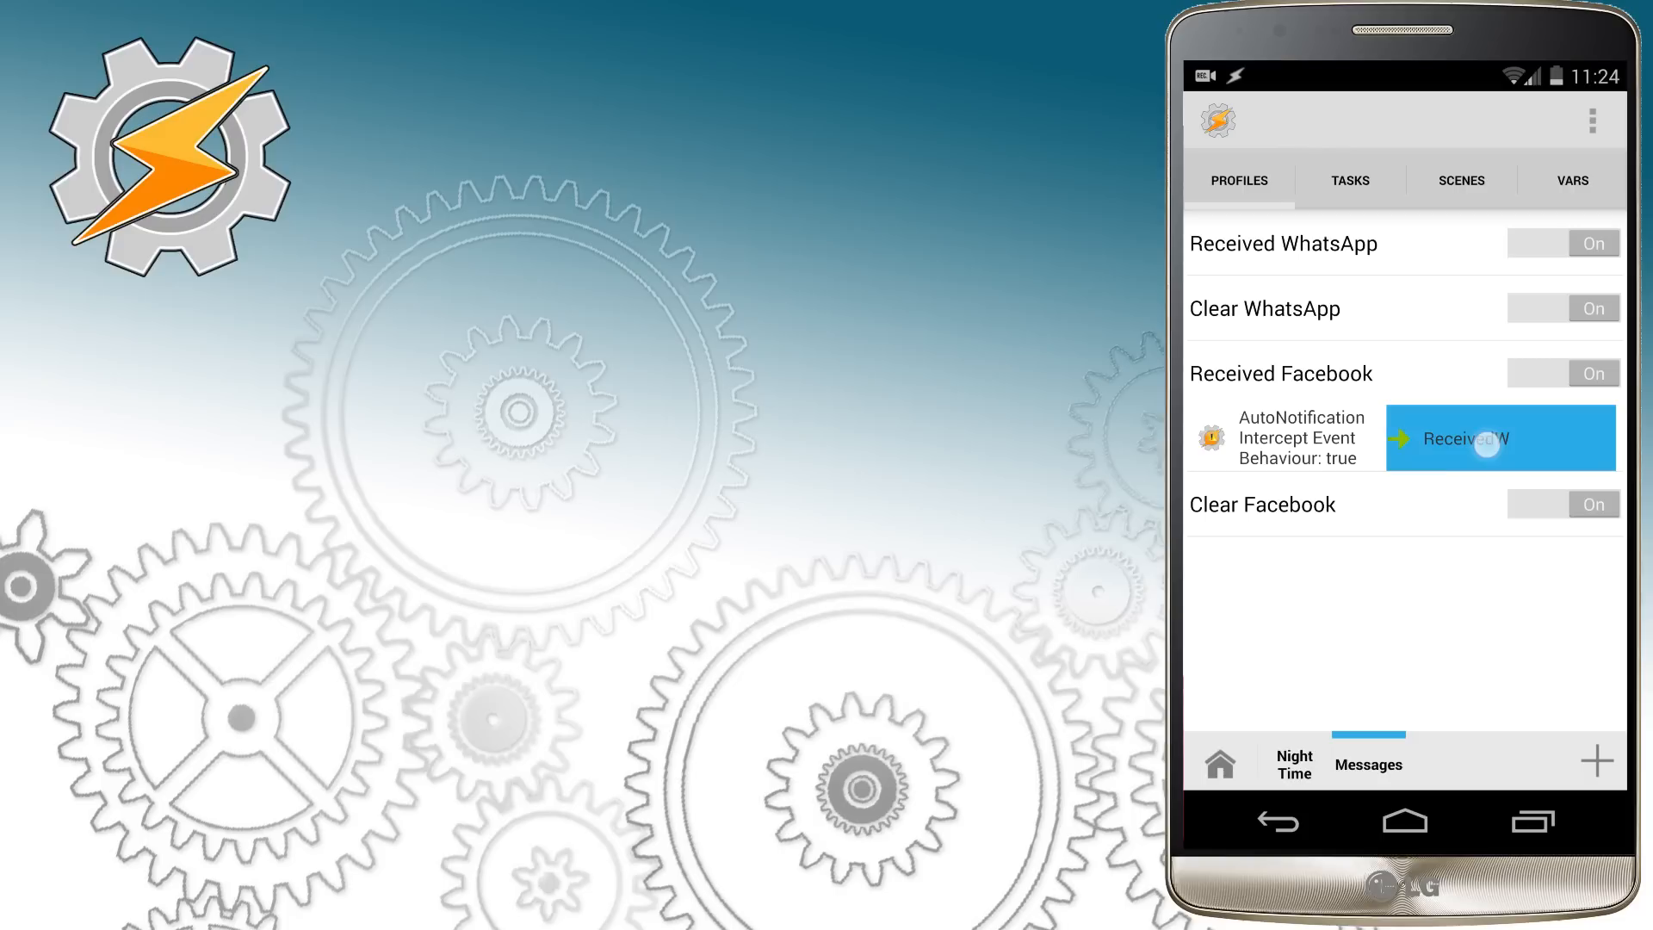
# Step: Bring up the task linked to the Received Facebook profile
pyautogui.click(1486, 437)
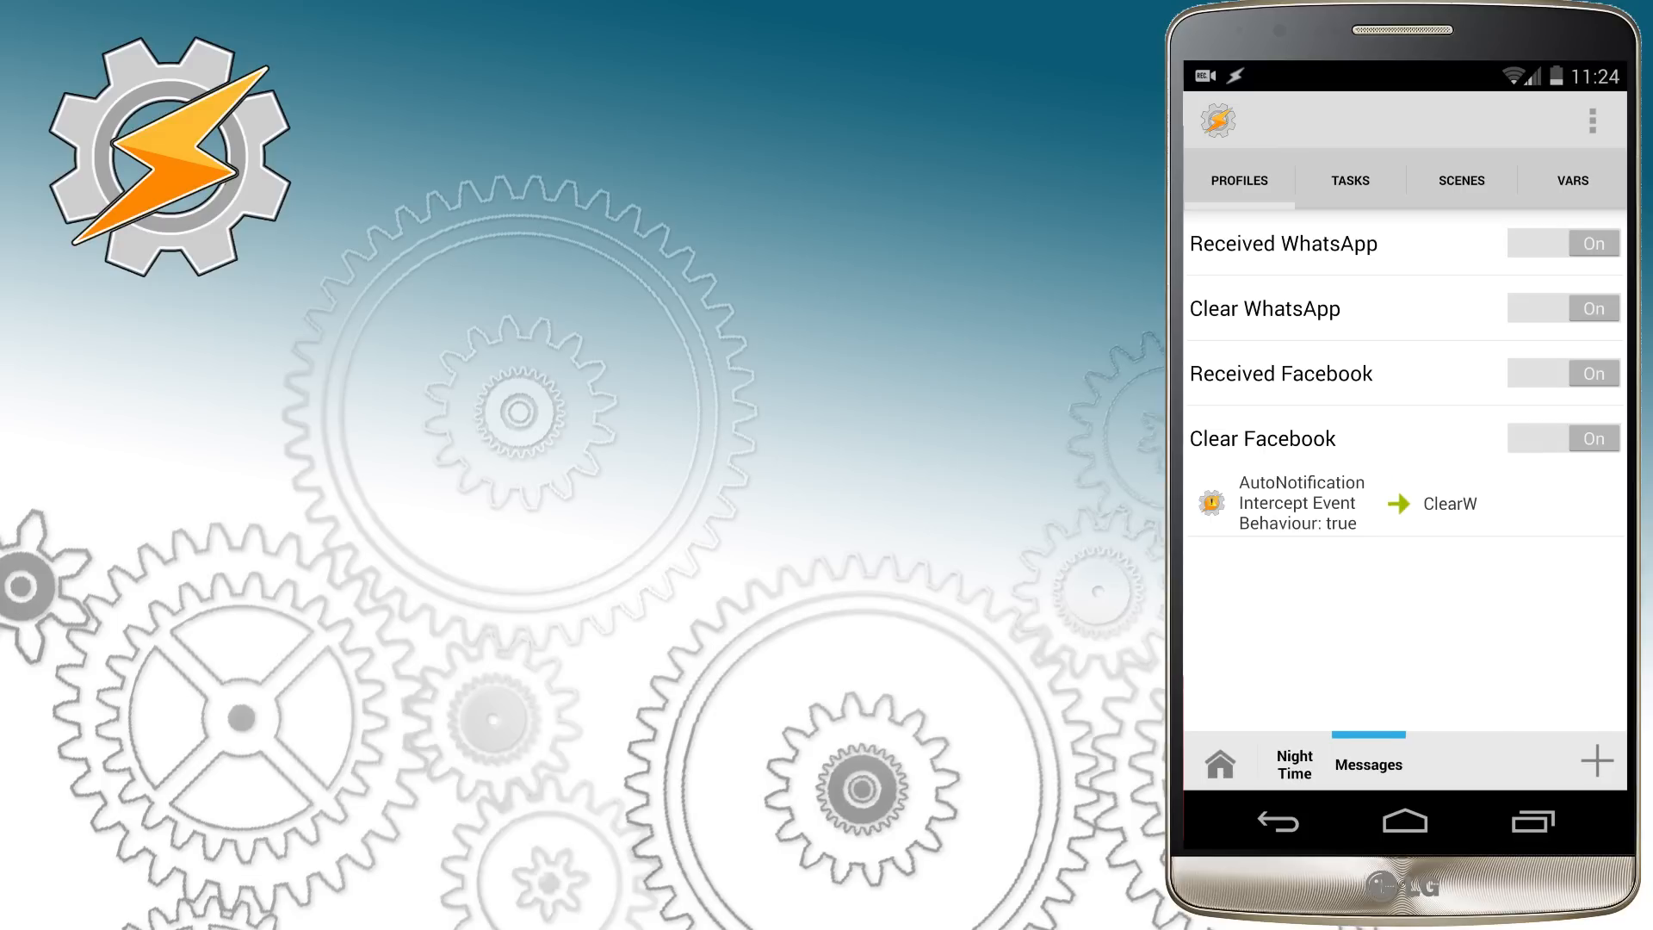
# Step: Choose the app whose notifications Clear Facebook's AutoNotification state intercepts
pyautogui.click(1299, 503)
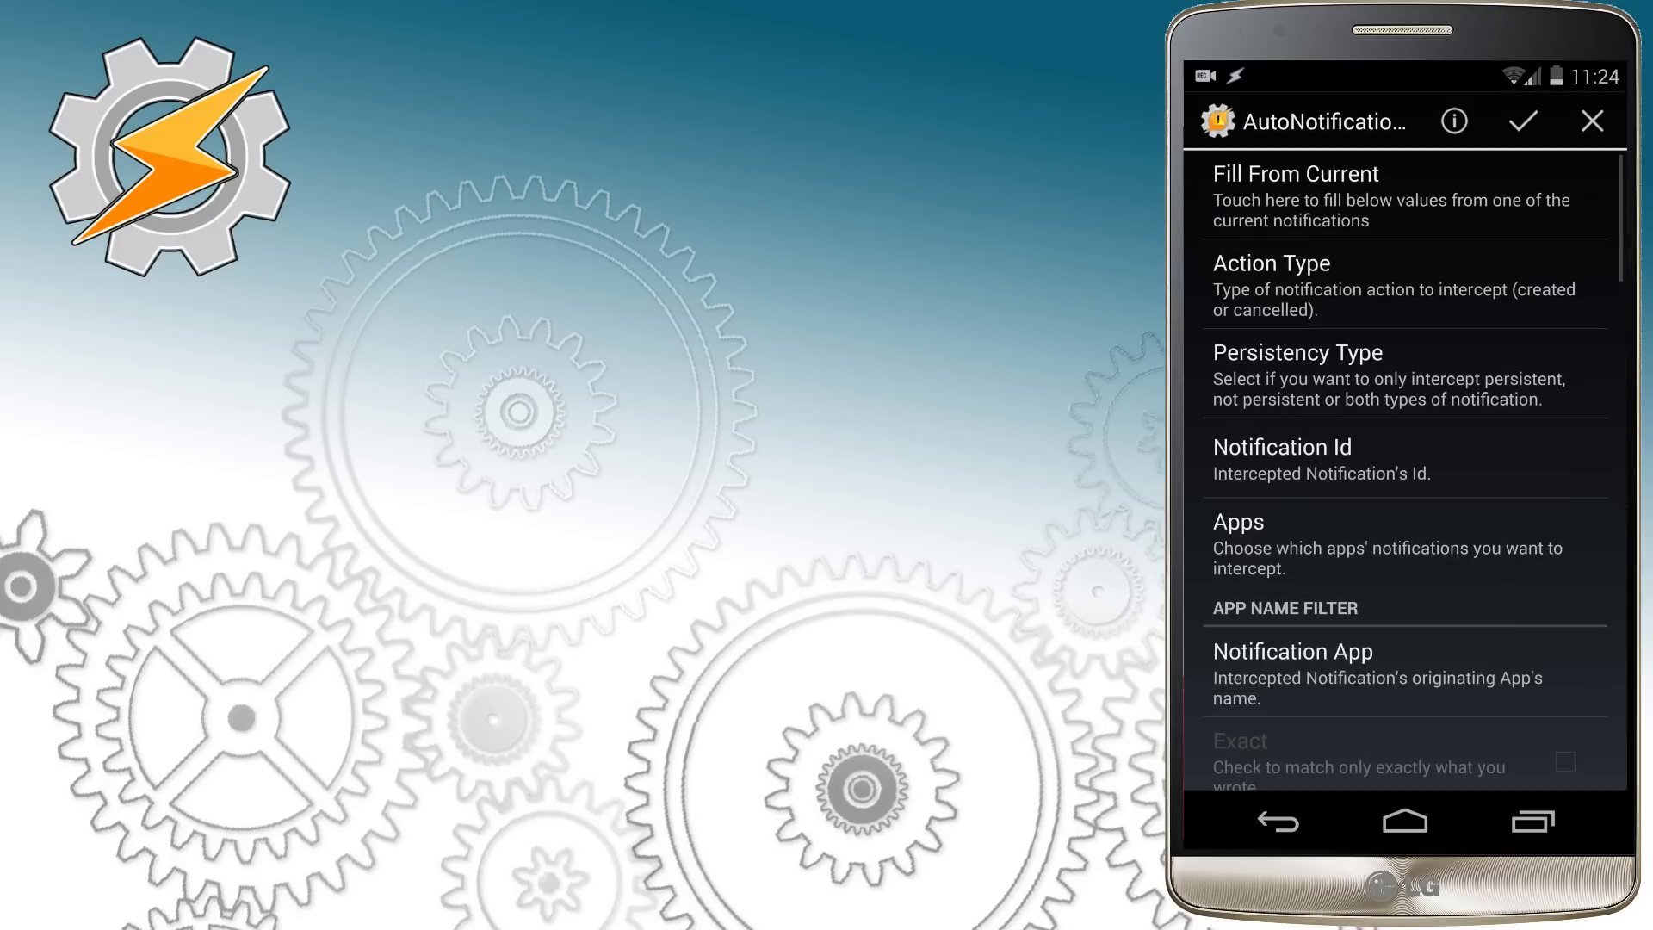
pyautogui.click(1249, 519)
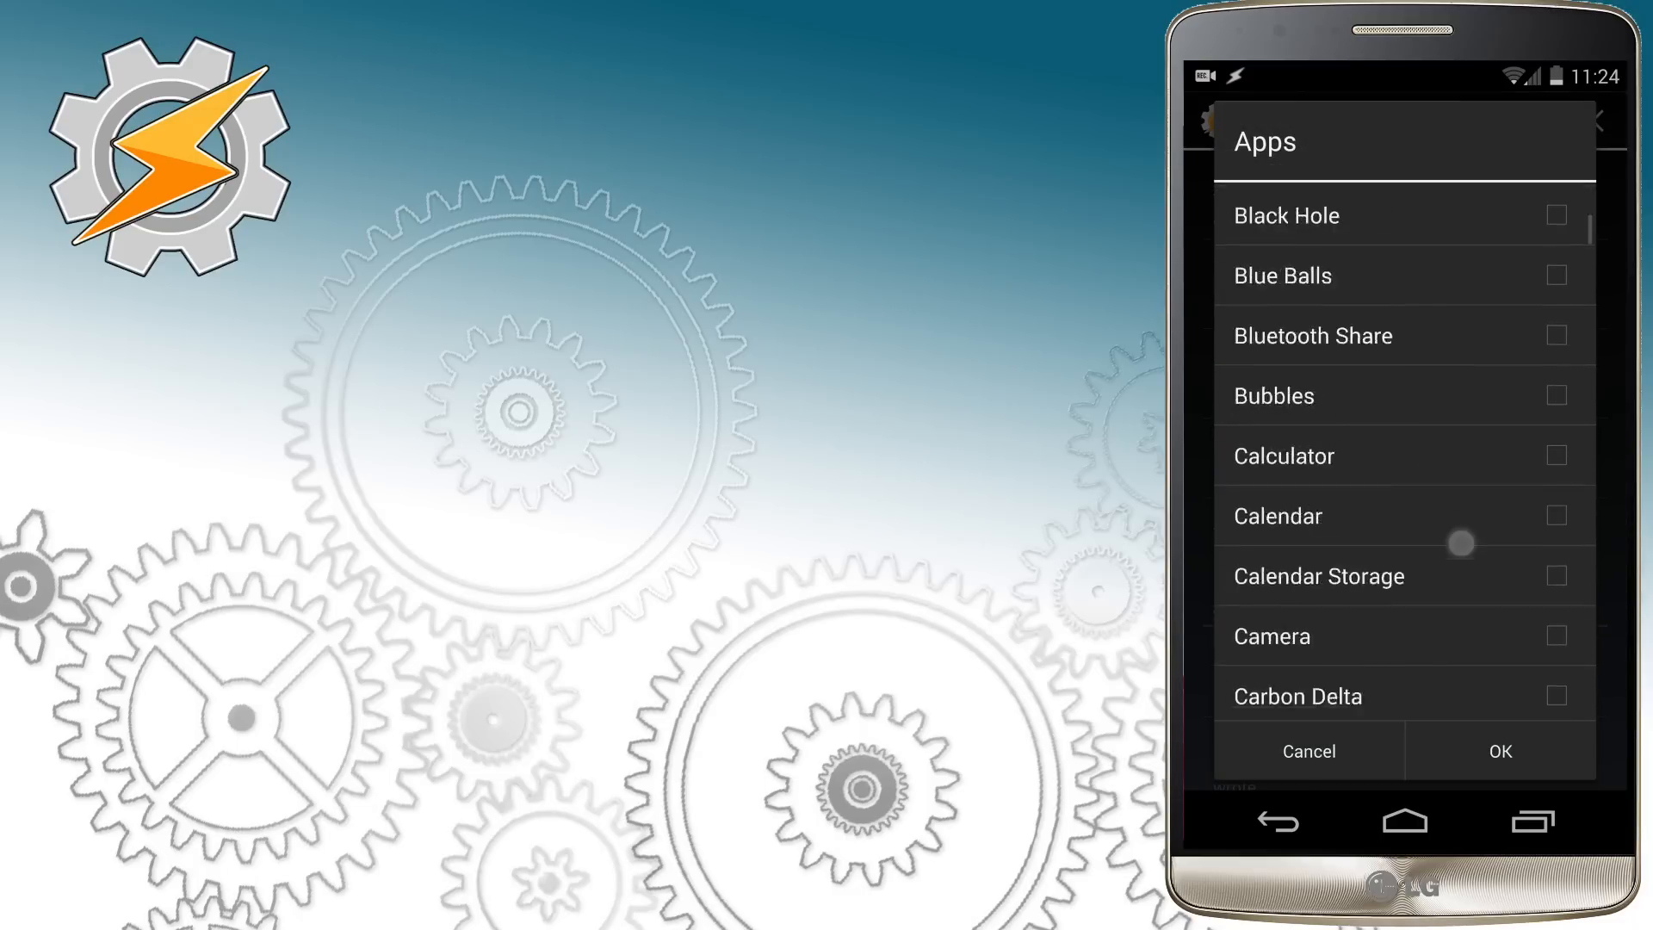
pyautogui.scroll(-3)
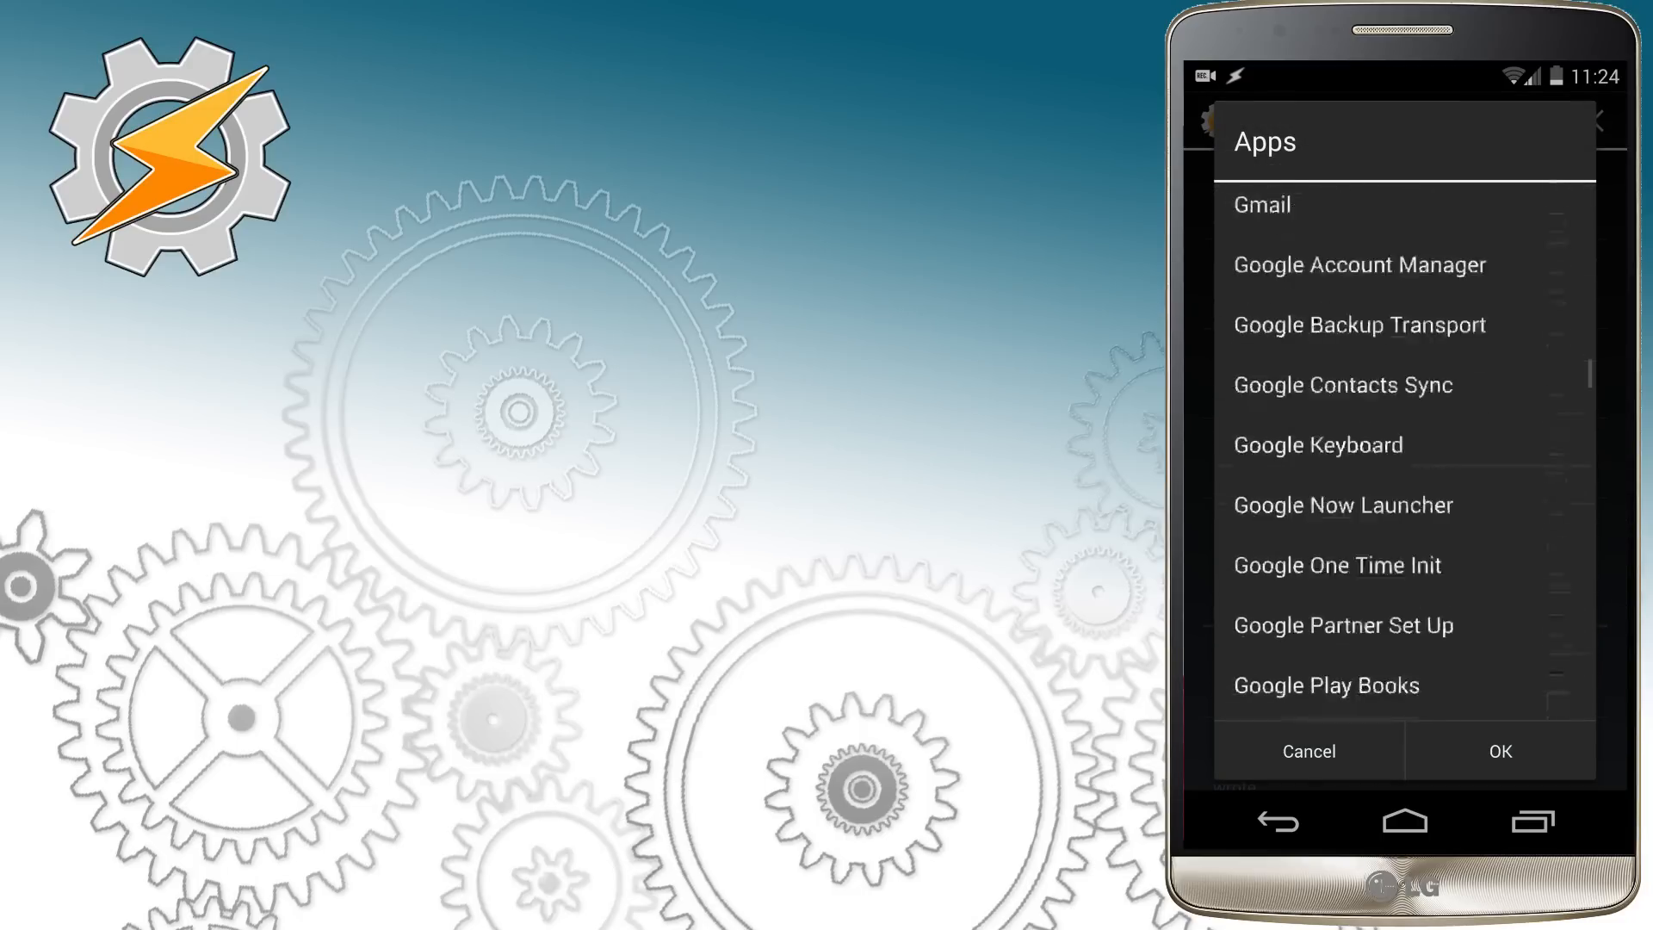
pyautogui.scroll(-3)
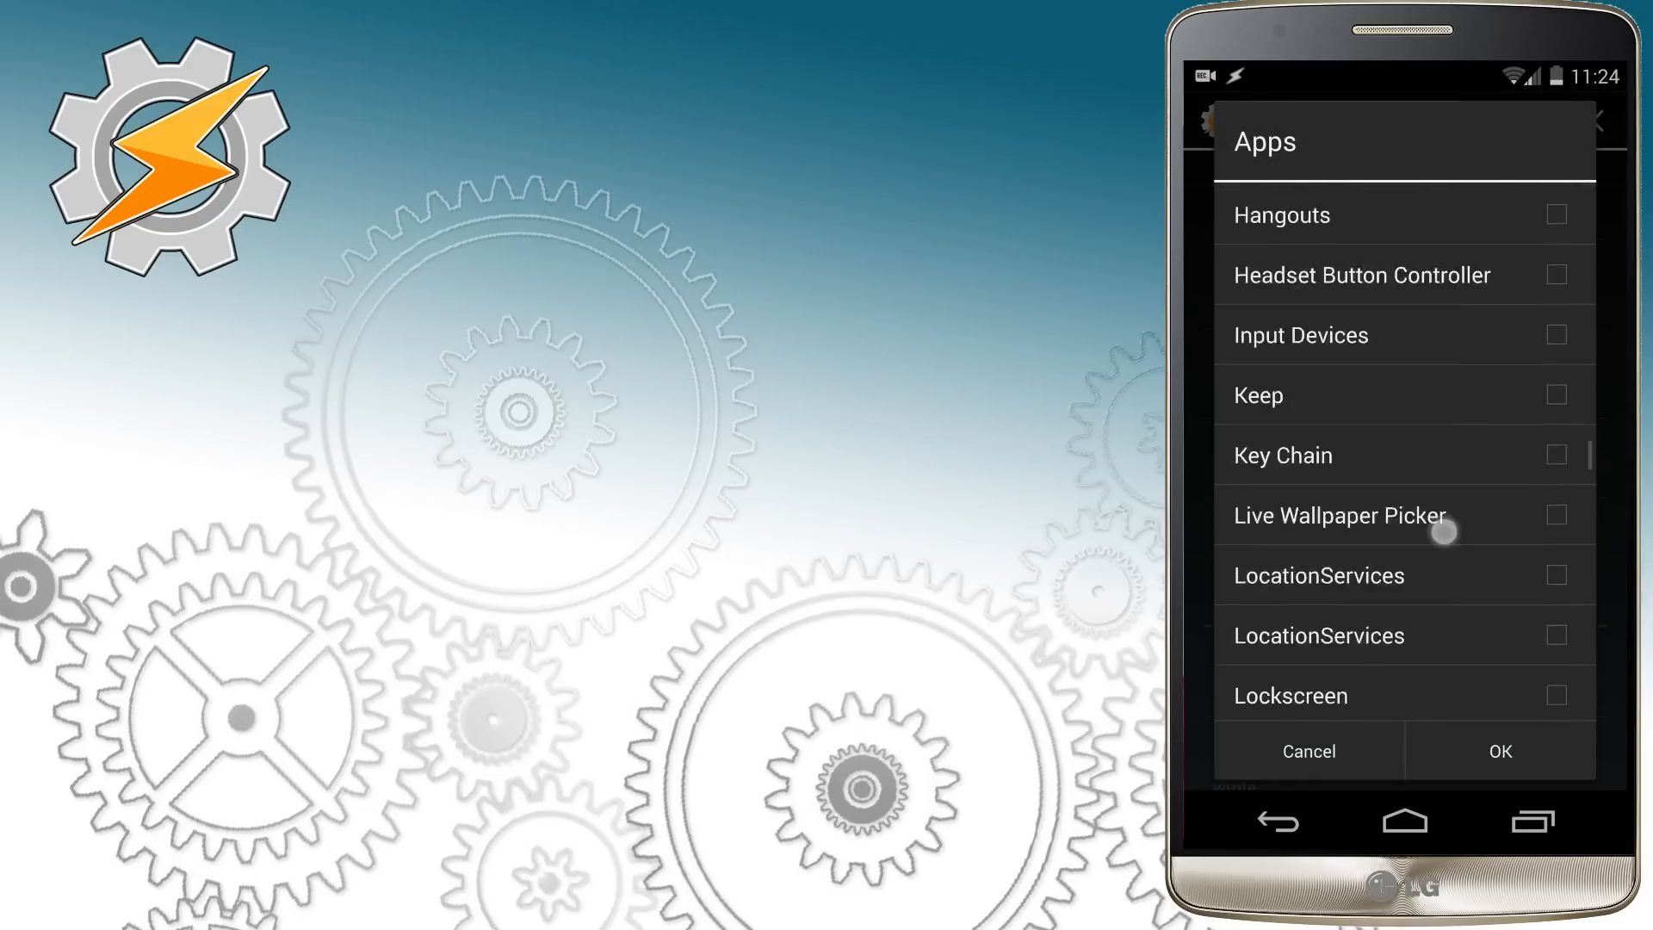
pyautogui.scroll(-3)
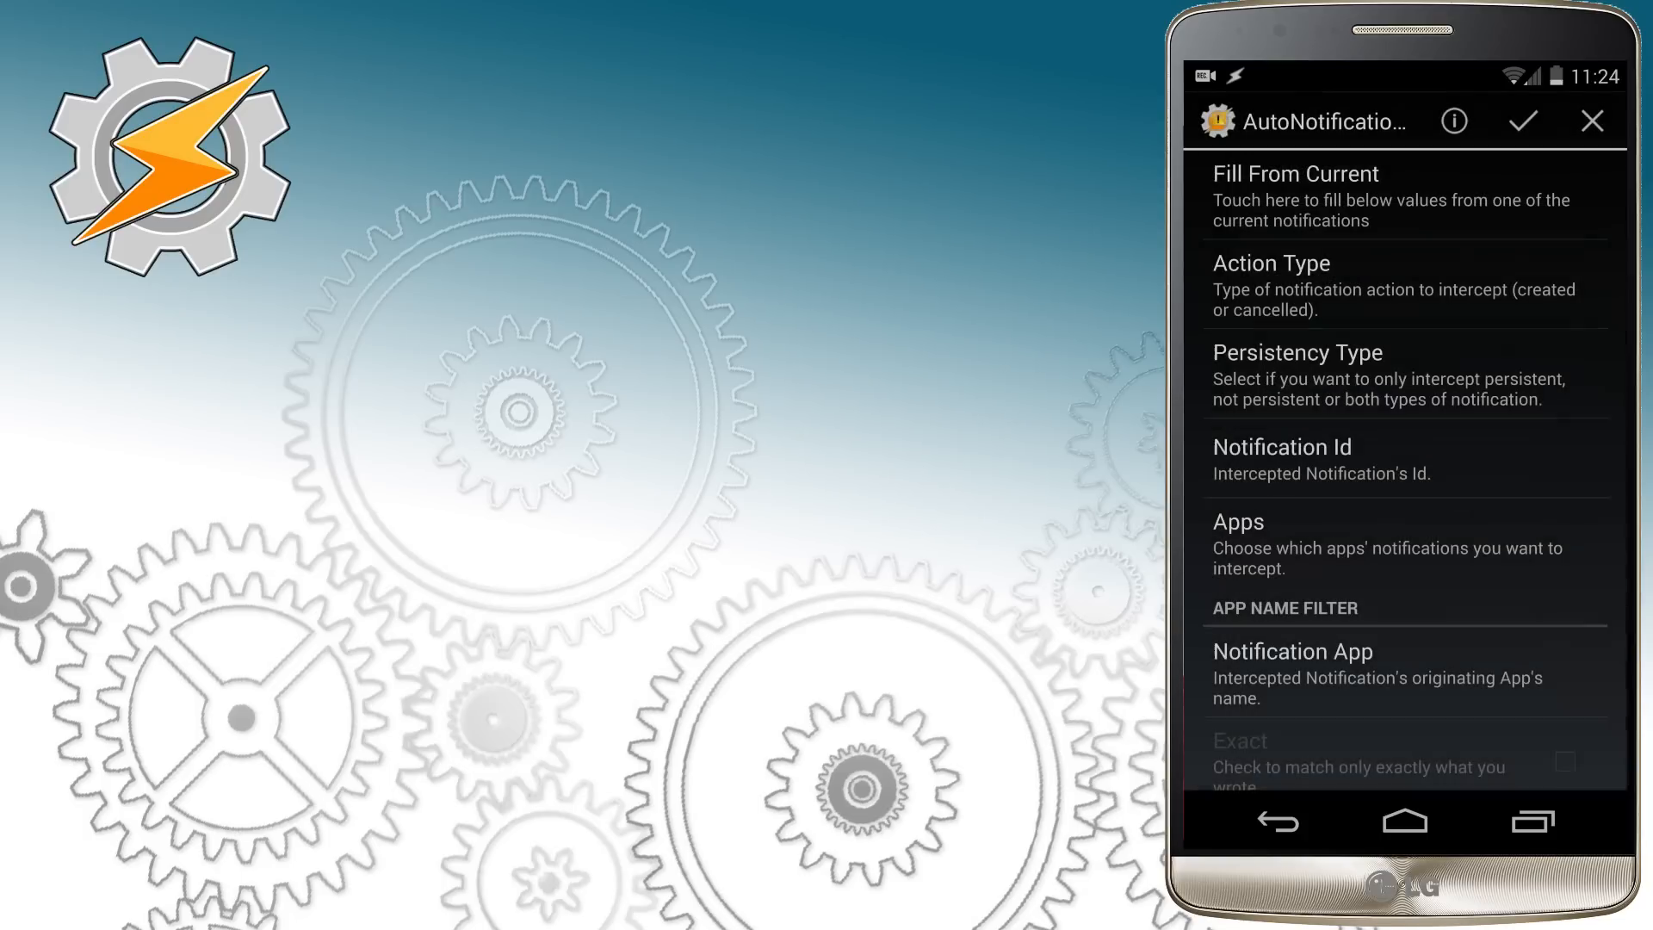
pyautogui.click(1519, 121)
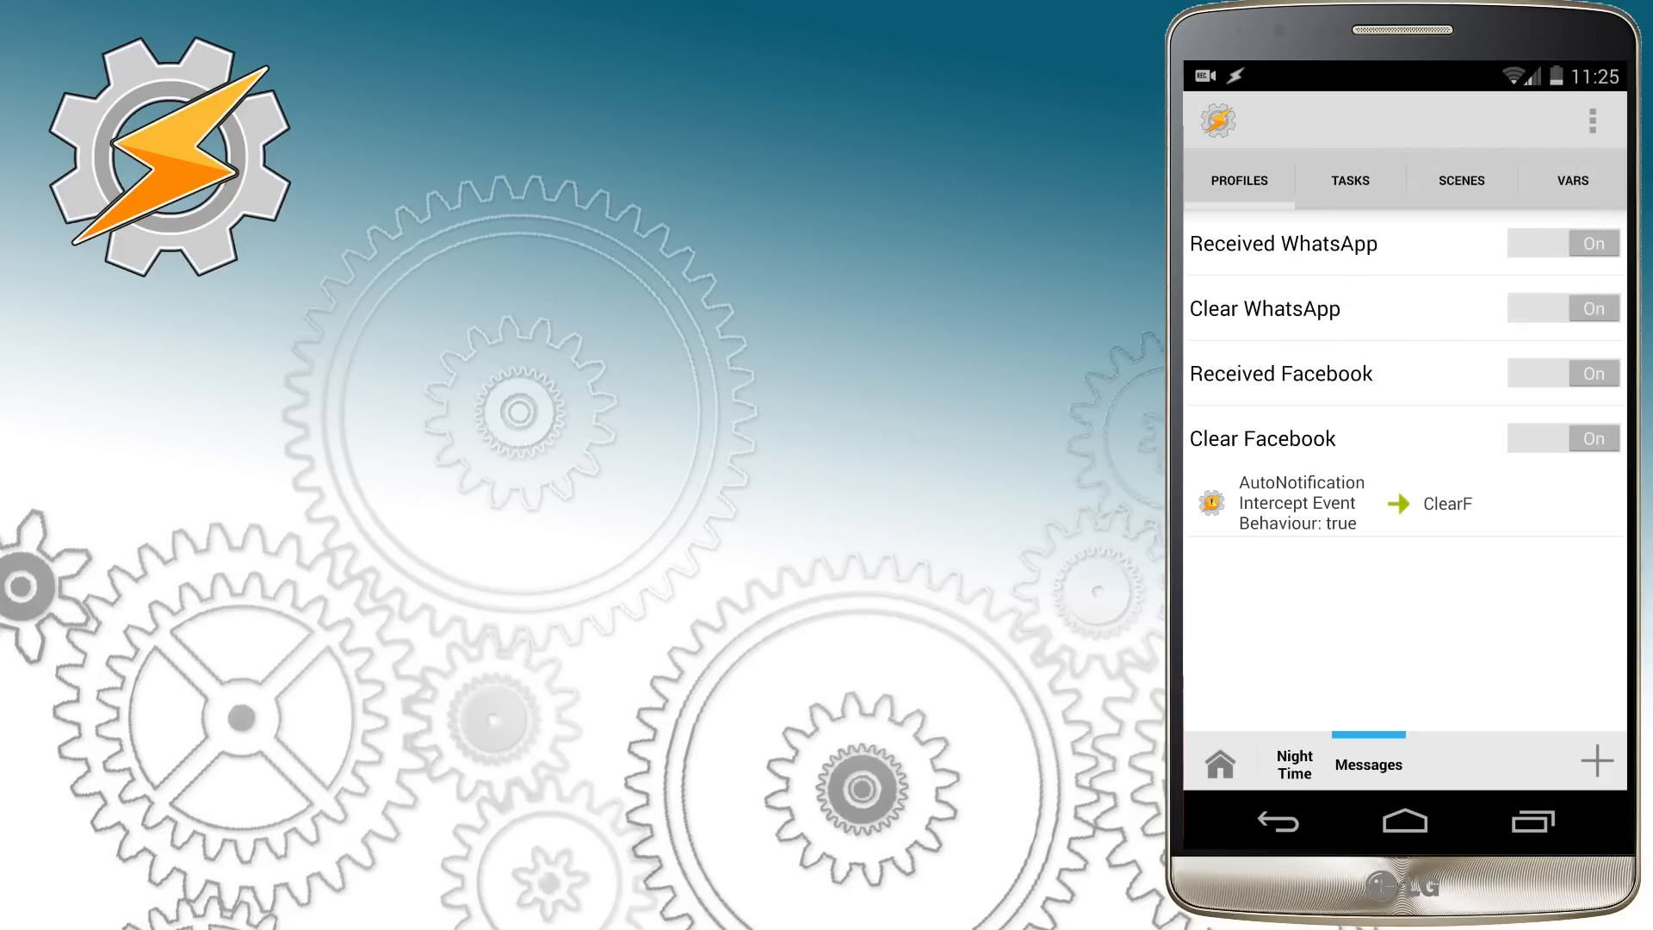
# Step: Relink Clear Facebook to run ClearF and collapse the profile
pyautogui.click(1262, 439)
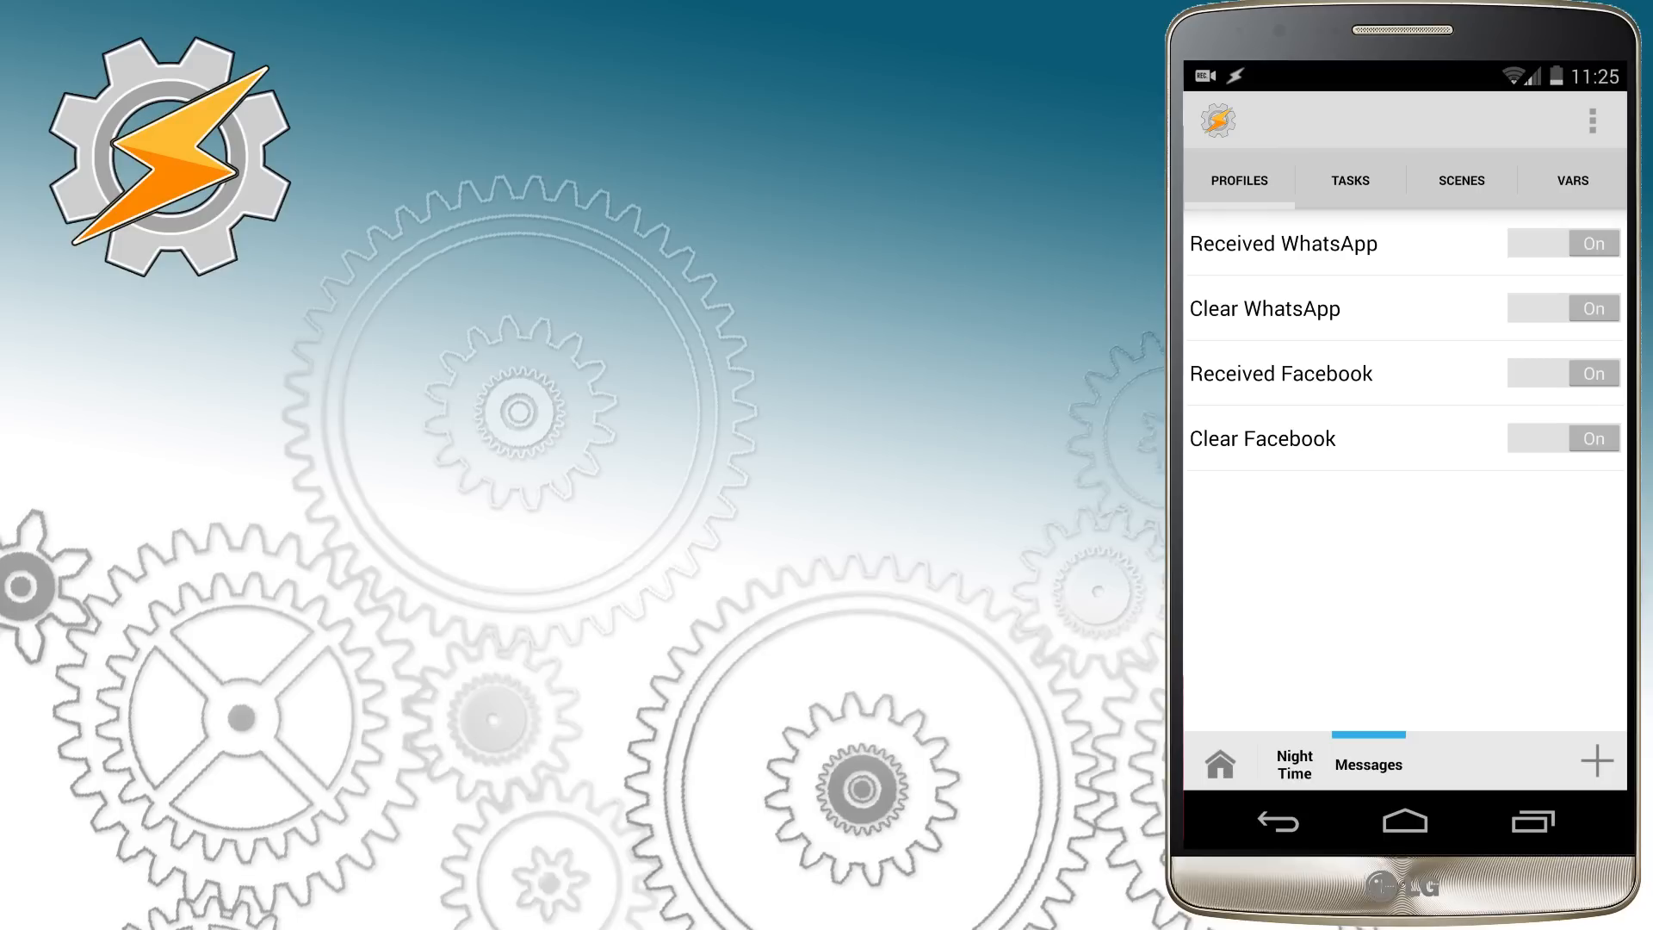
pyautogui.click(1284, 242)
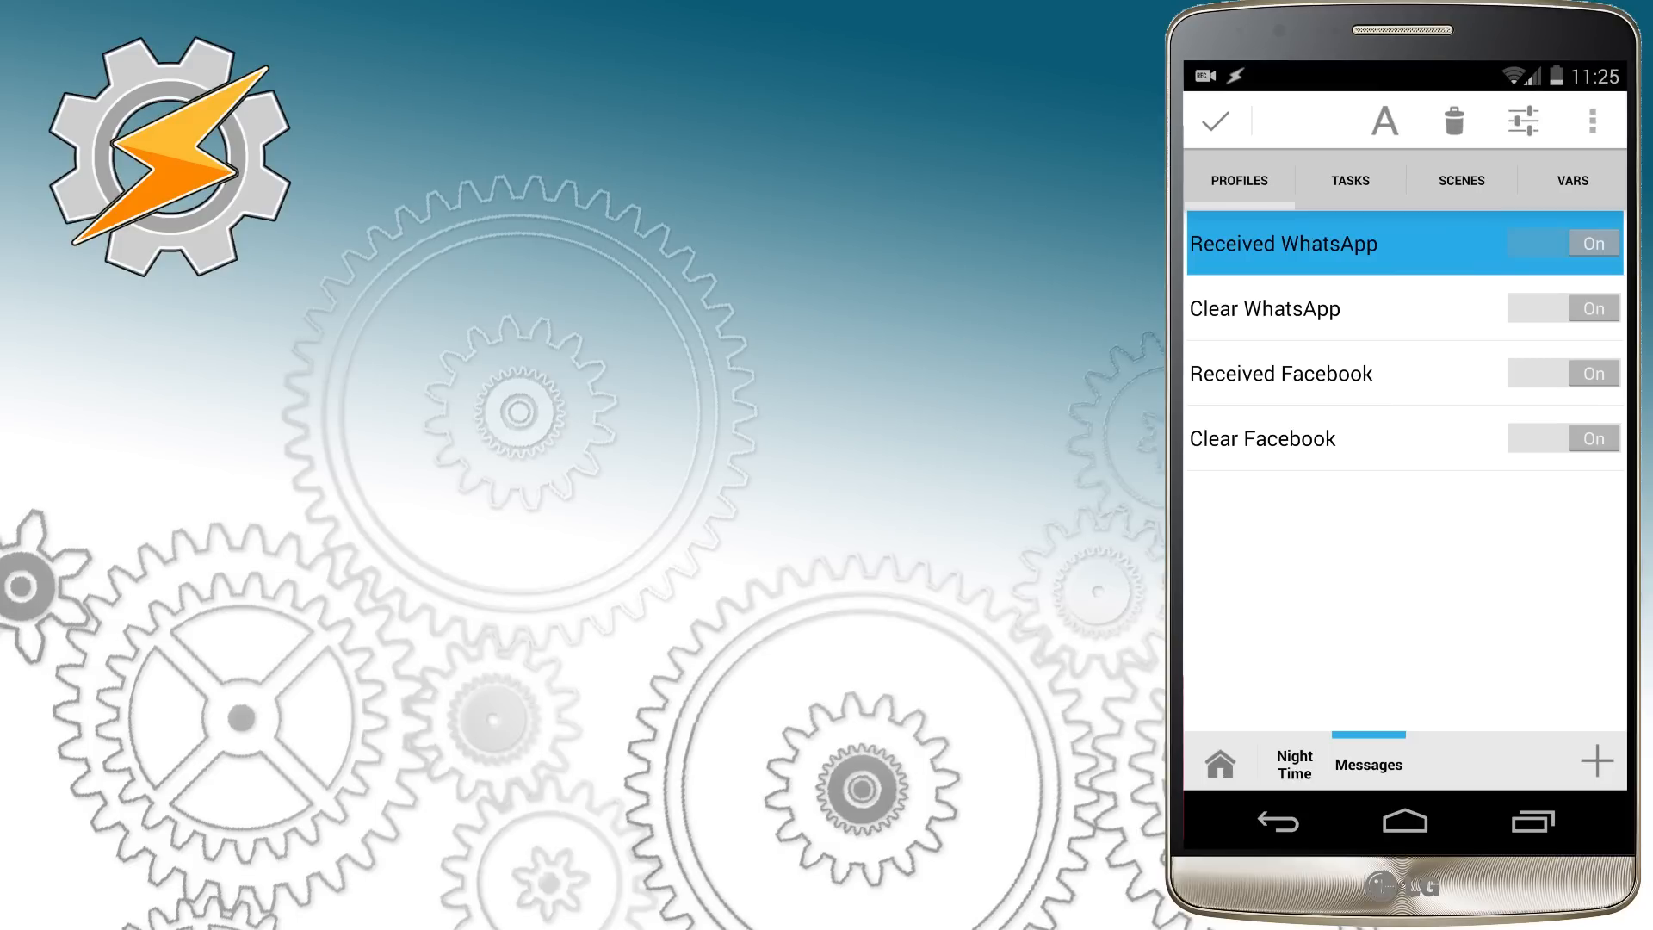
# Step: Clone the chosen profile via the overflow menu to make the Hangout profiles
pyautogui.click(1590, 119)
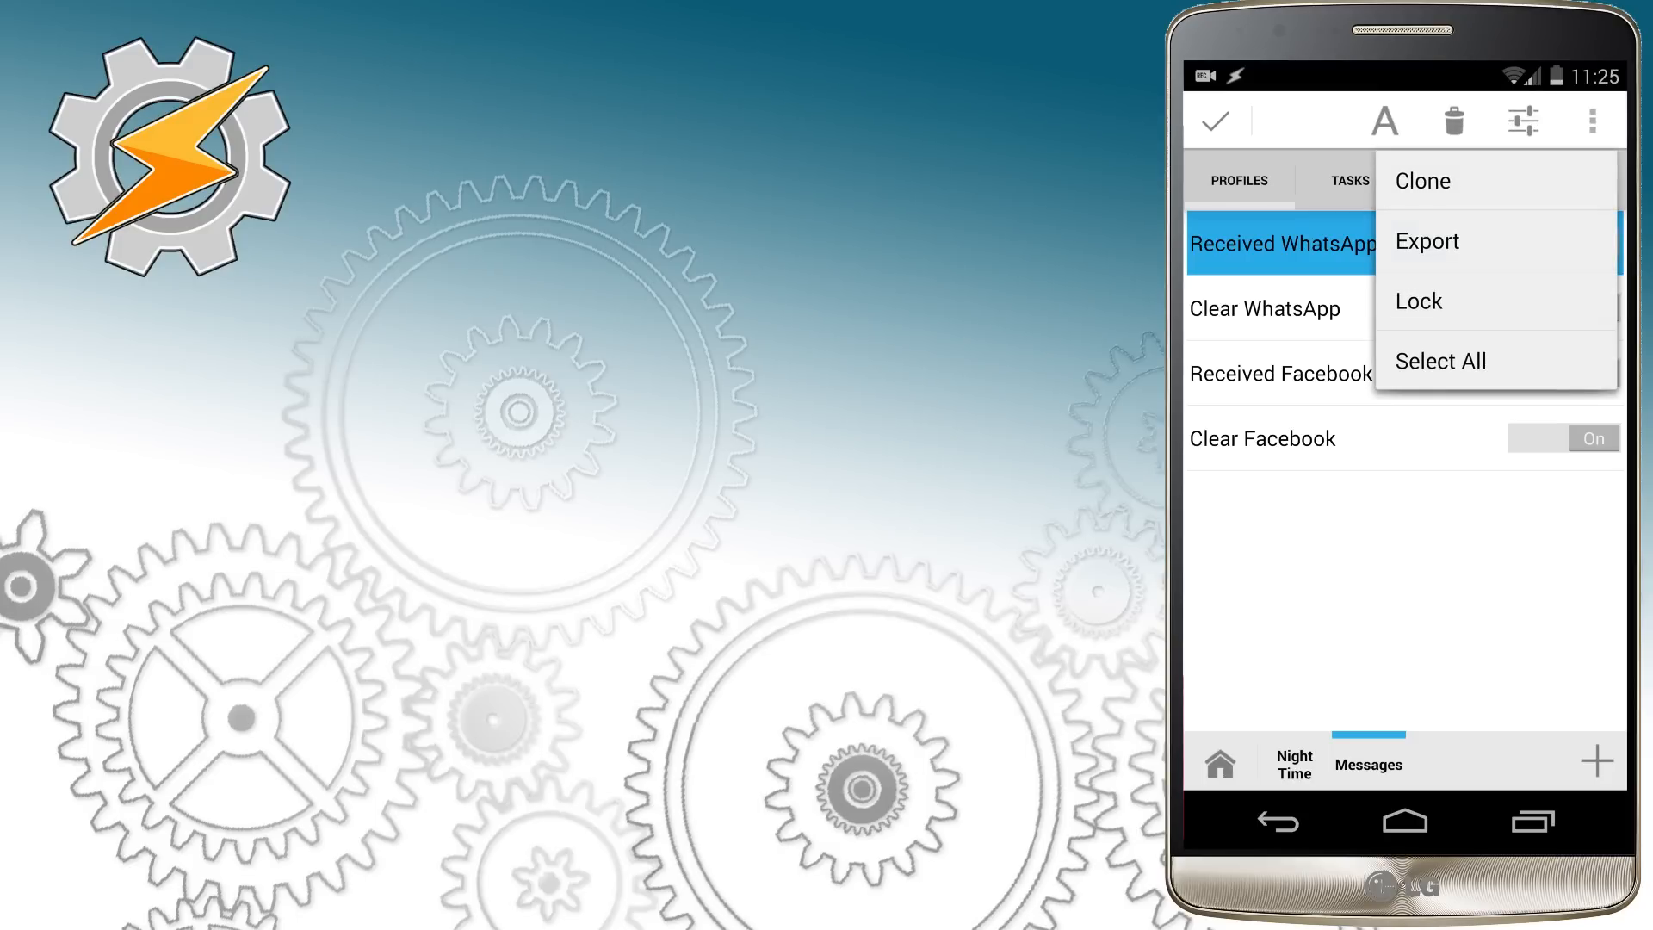
pyautogui.click(1422, 181)
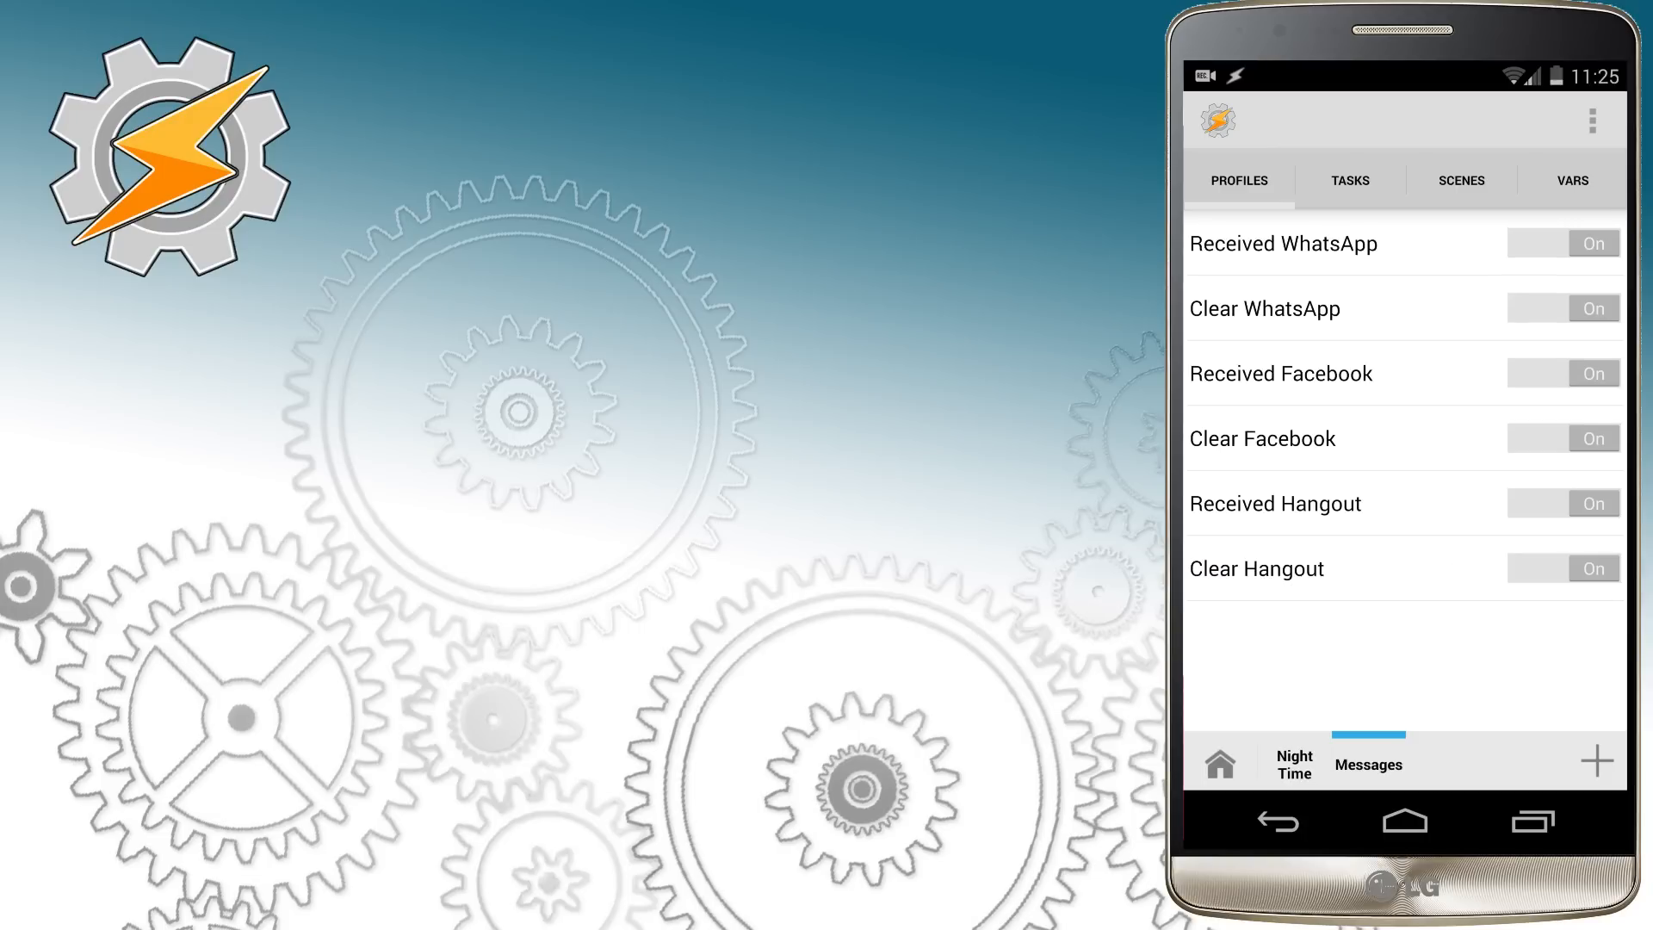
# Step: Edit ReceivedH's If conditions to %HangoutName and its Write File paths to Tasker/hangout.txt
pyautogui.click(1349, 180)
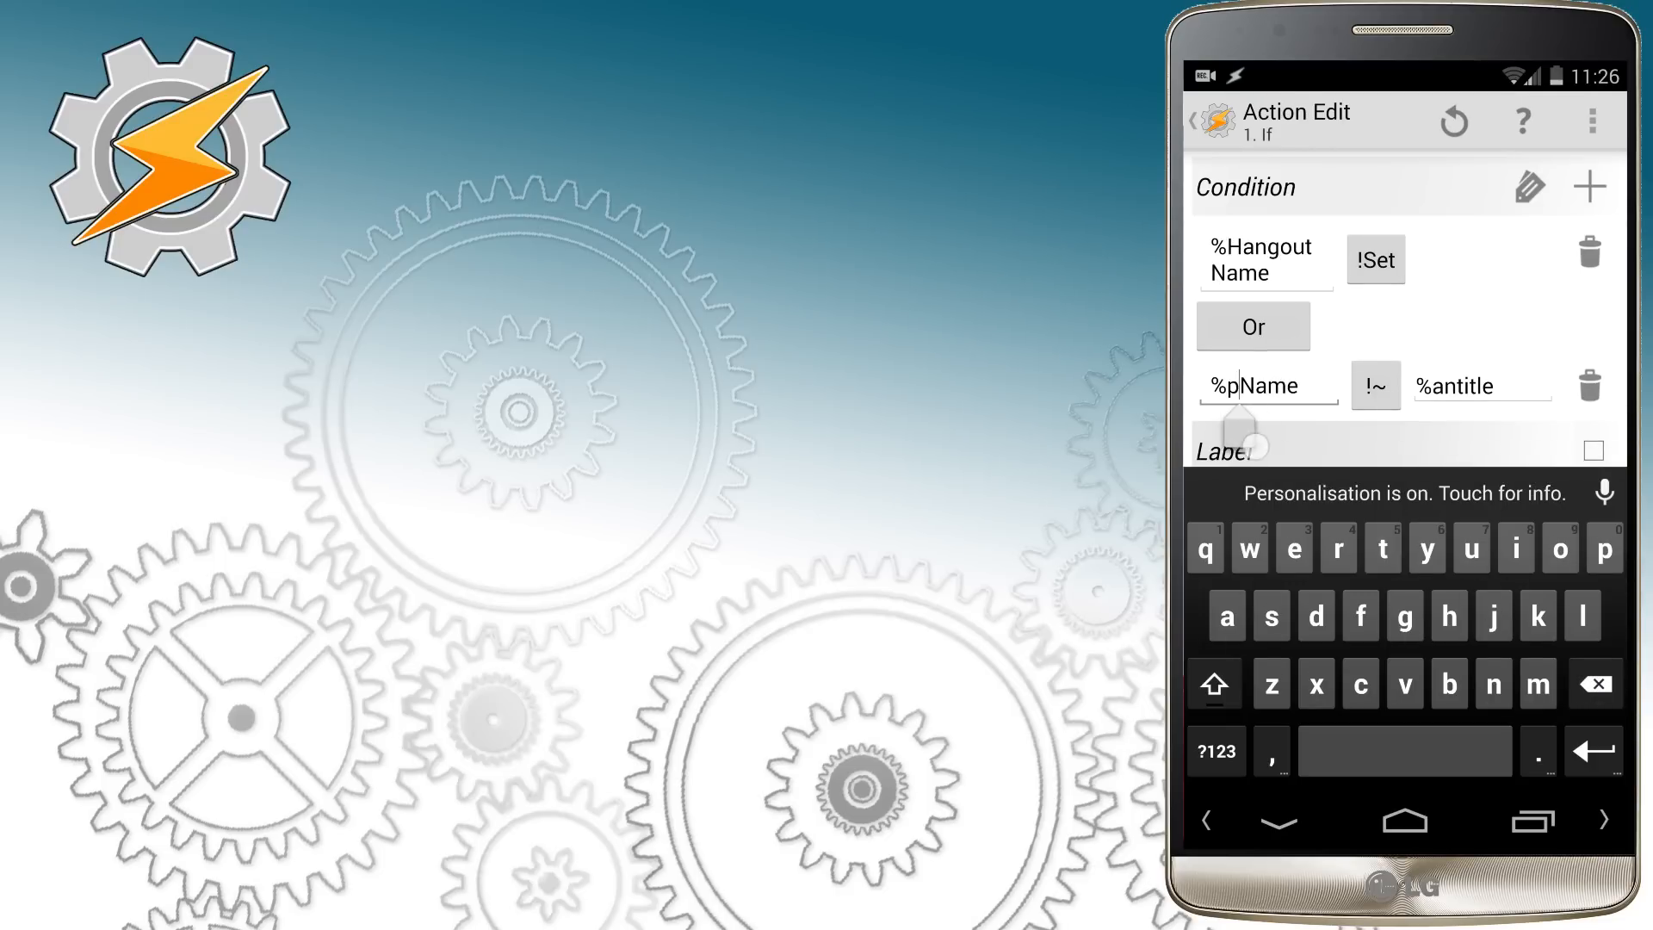
pyautogui.click(1200, 121)
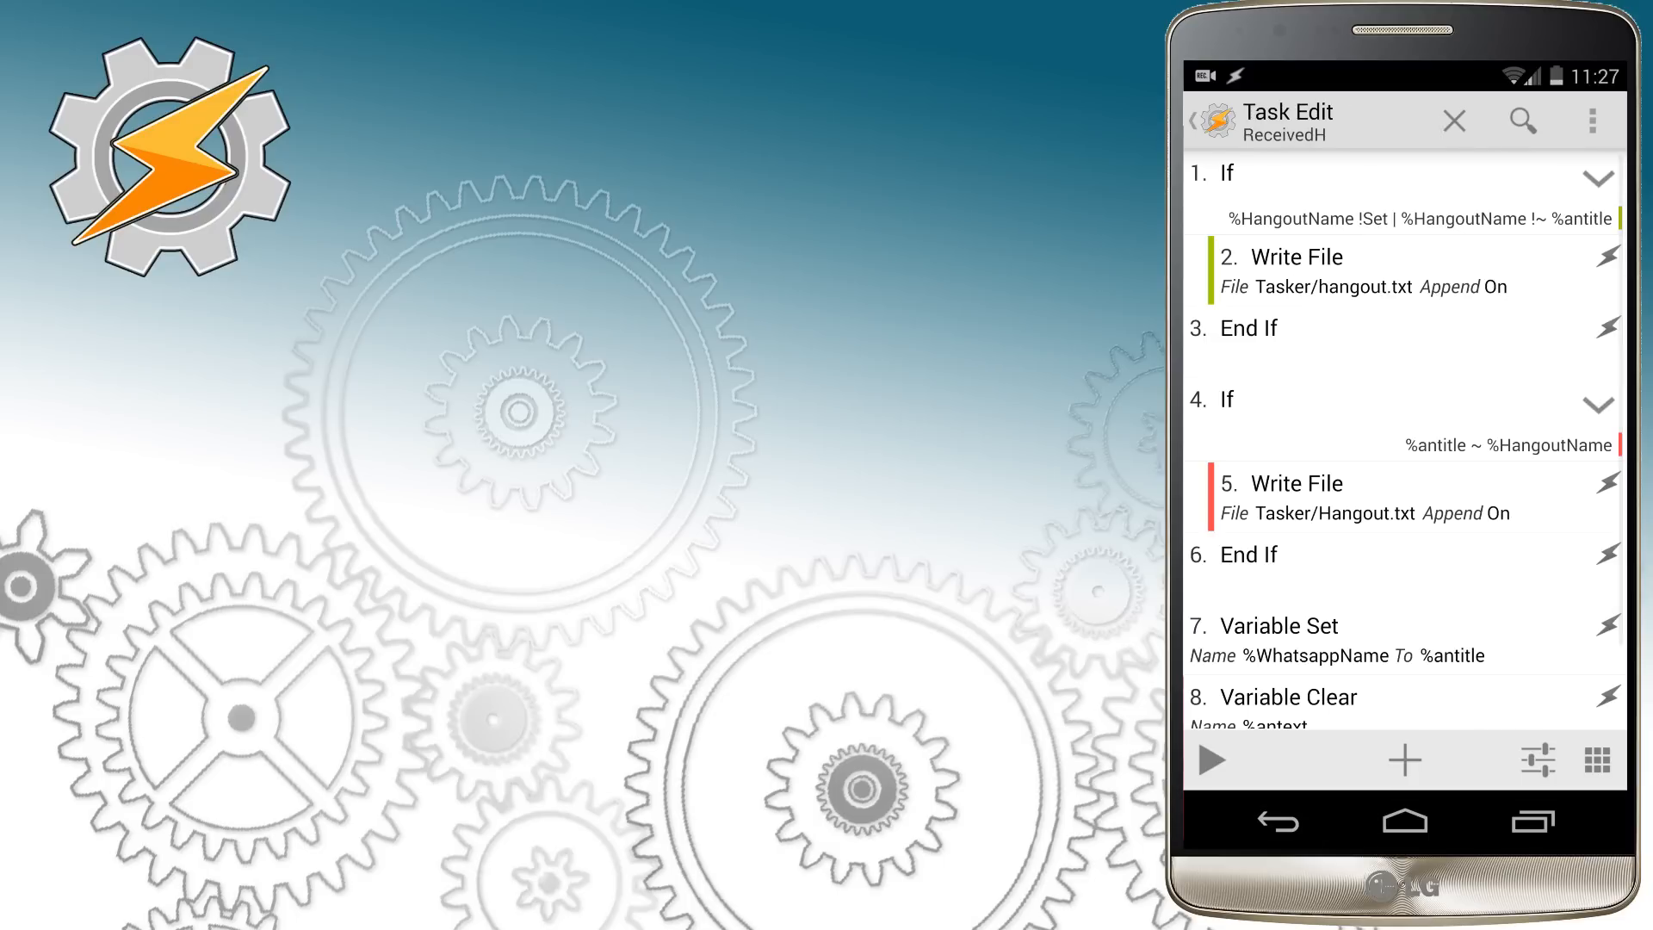
pyautogui.click(1311, 625)
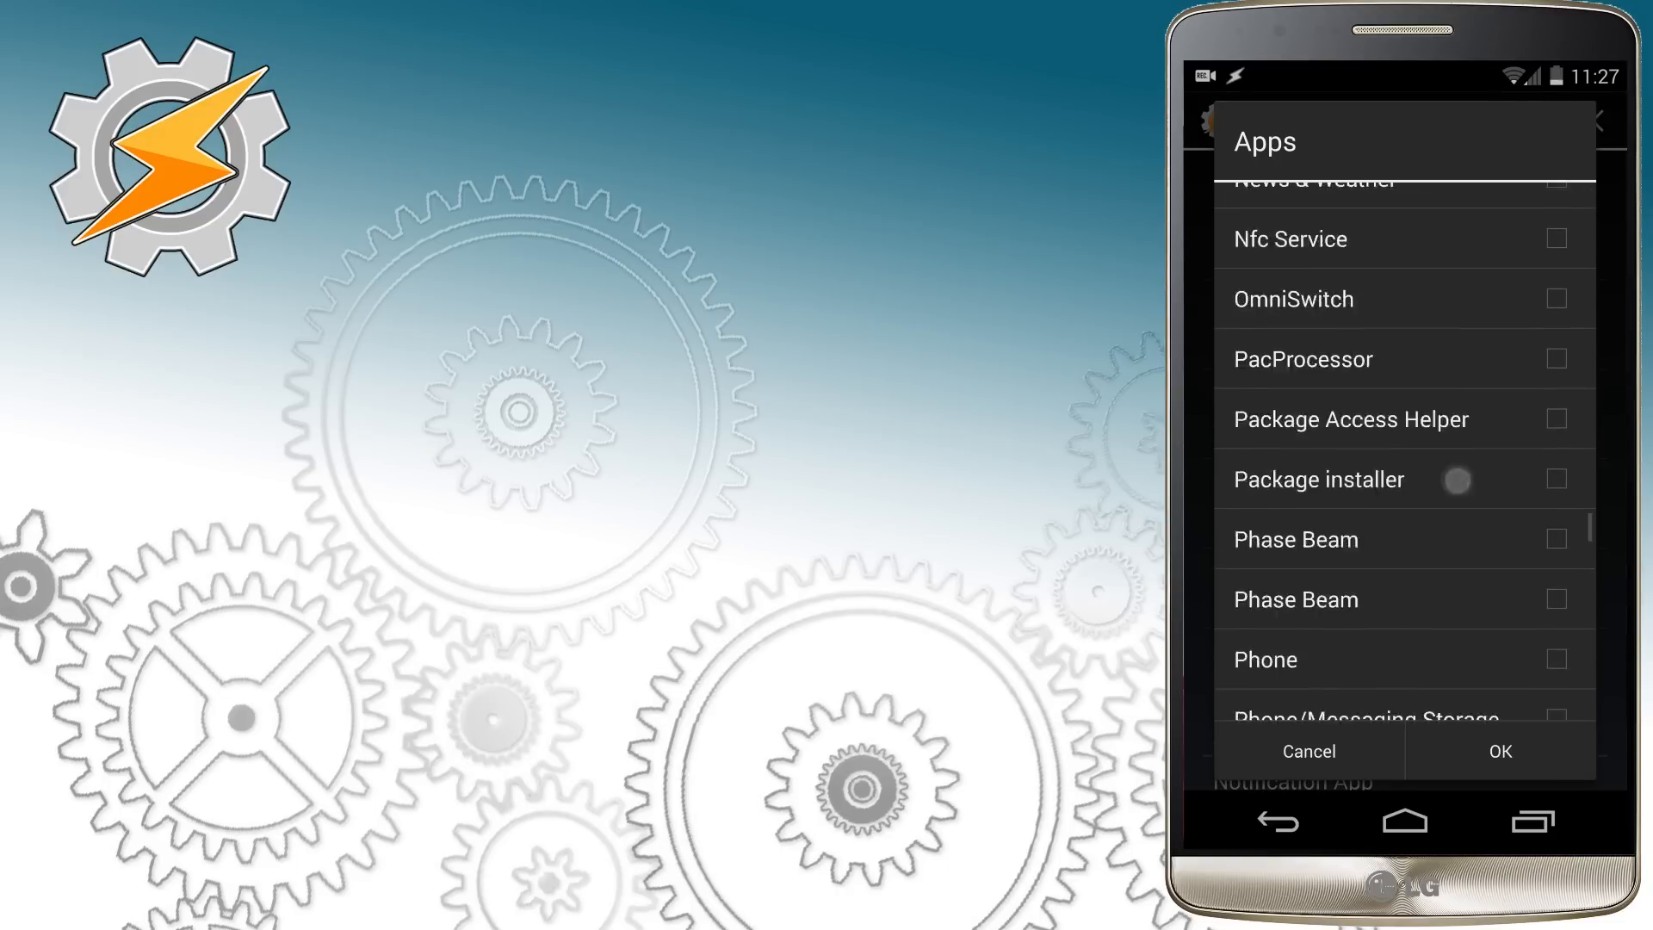
# Step: Set Received Hangout's AutoNotification trigger to Hangouts notifications and save it
pyautogui.click(1498, 753)
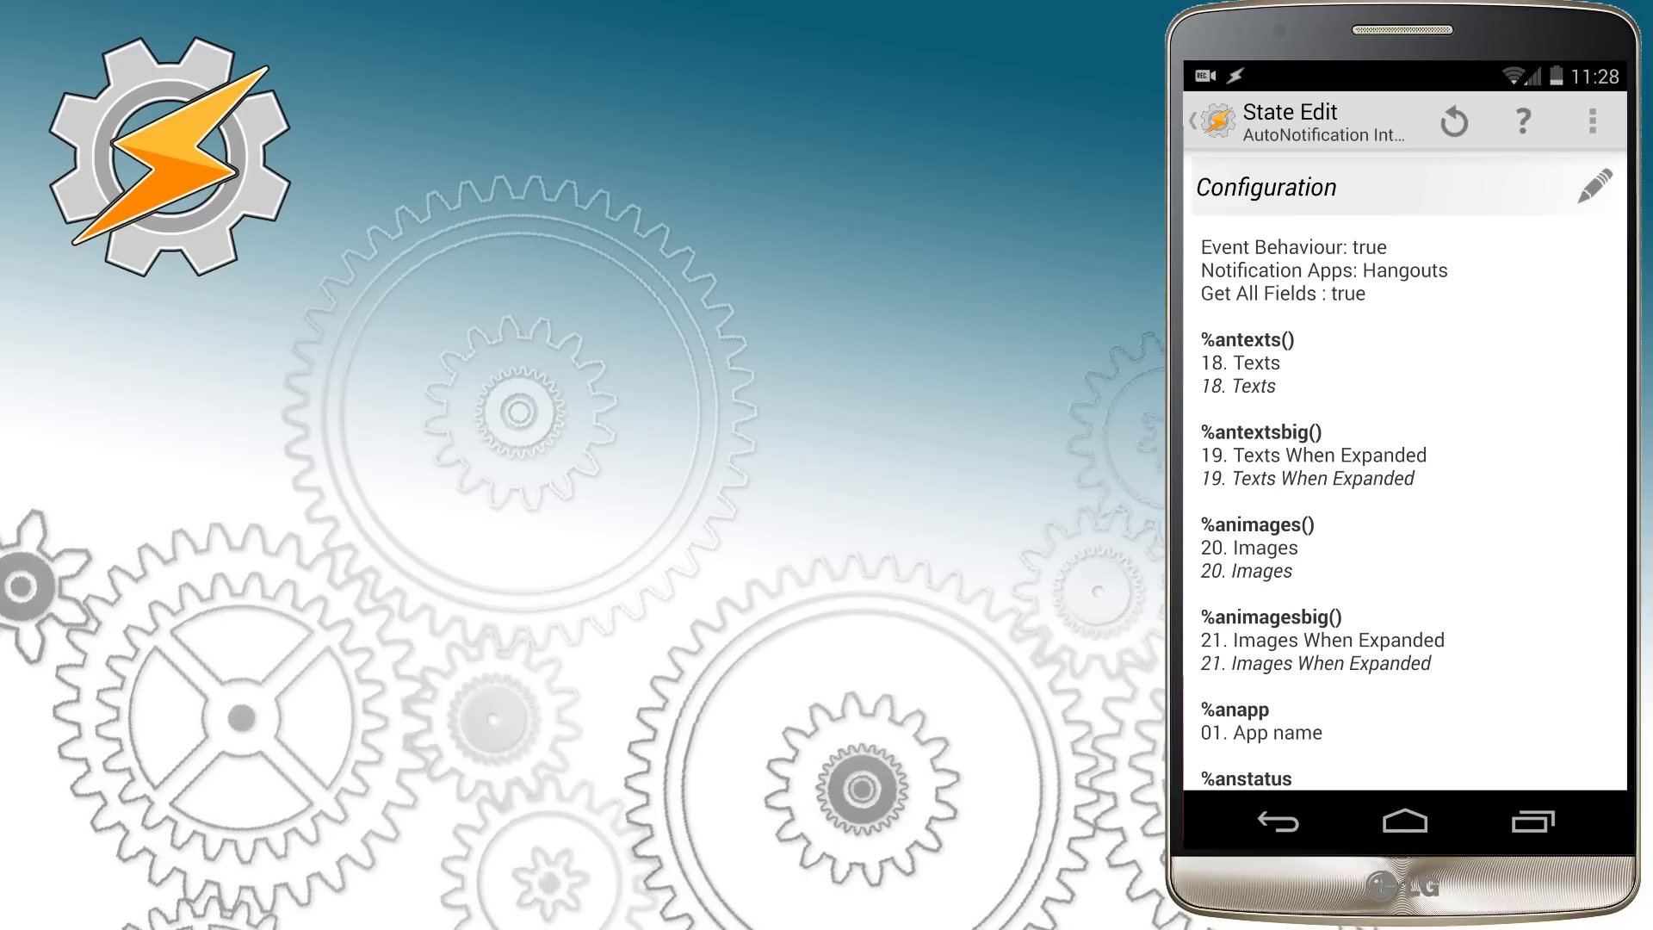
pyautogui.click(1192, 119)
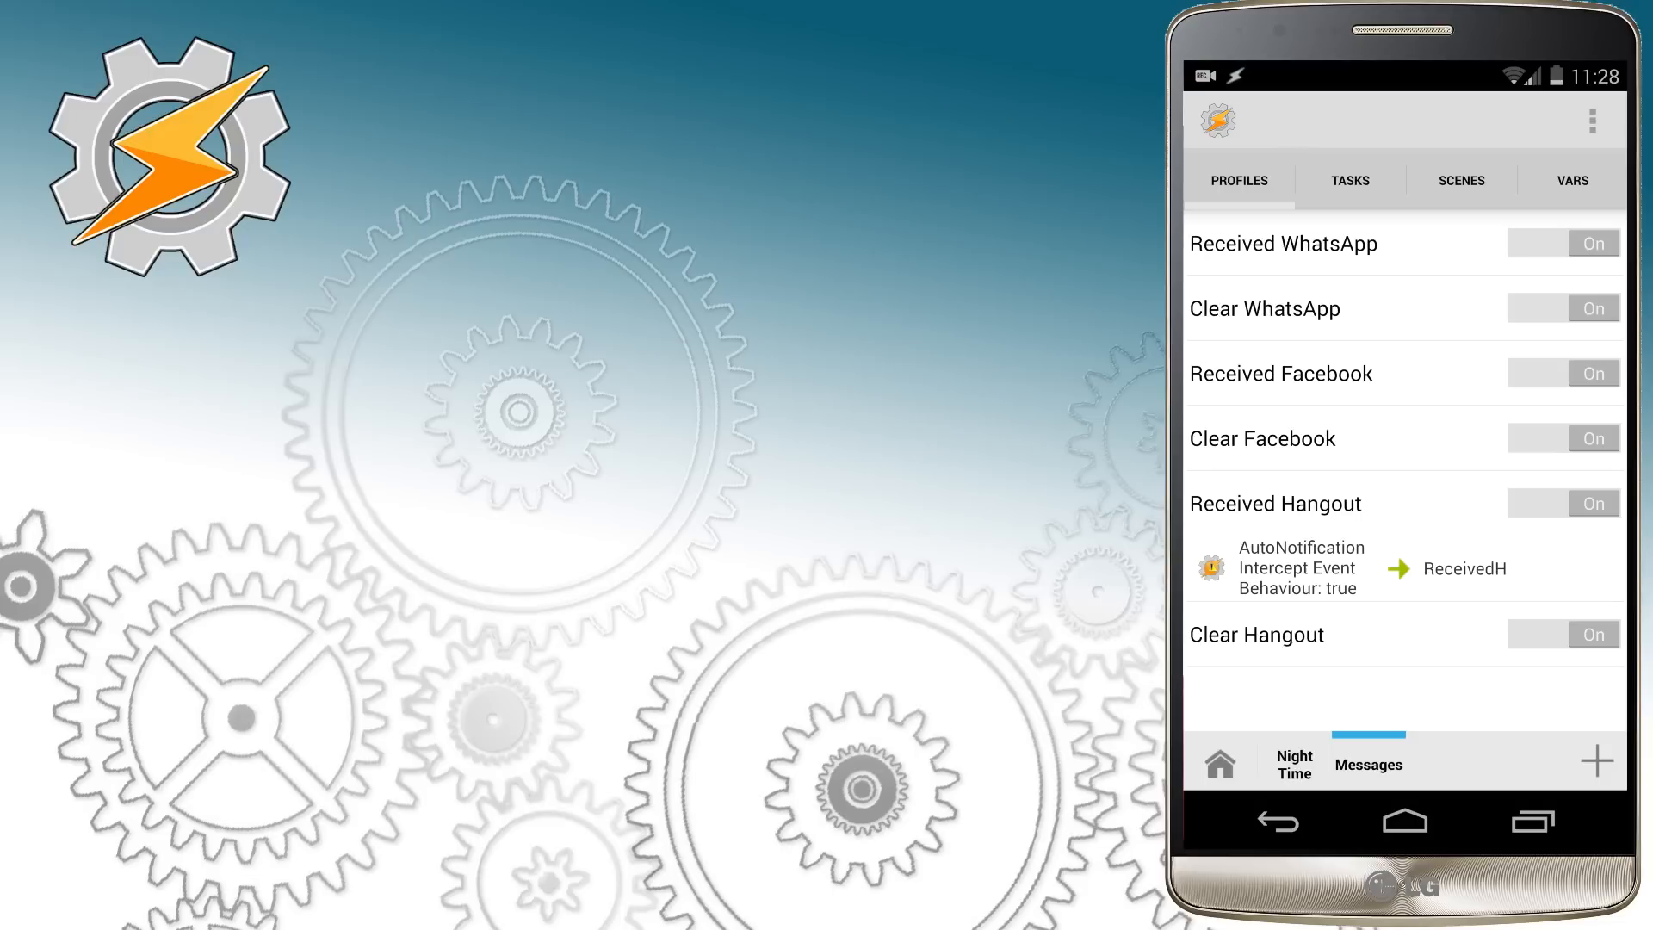
# Step: Configure Clear Hangout's trigger app, link it to the ClearH task, and show the task list
pyautogui.click(1303, 567)
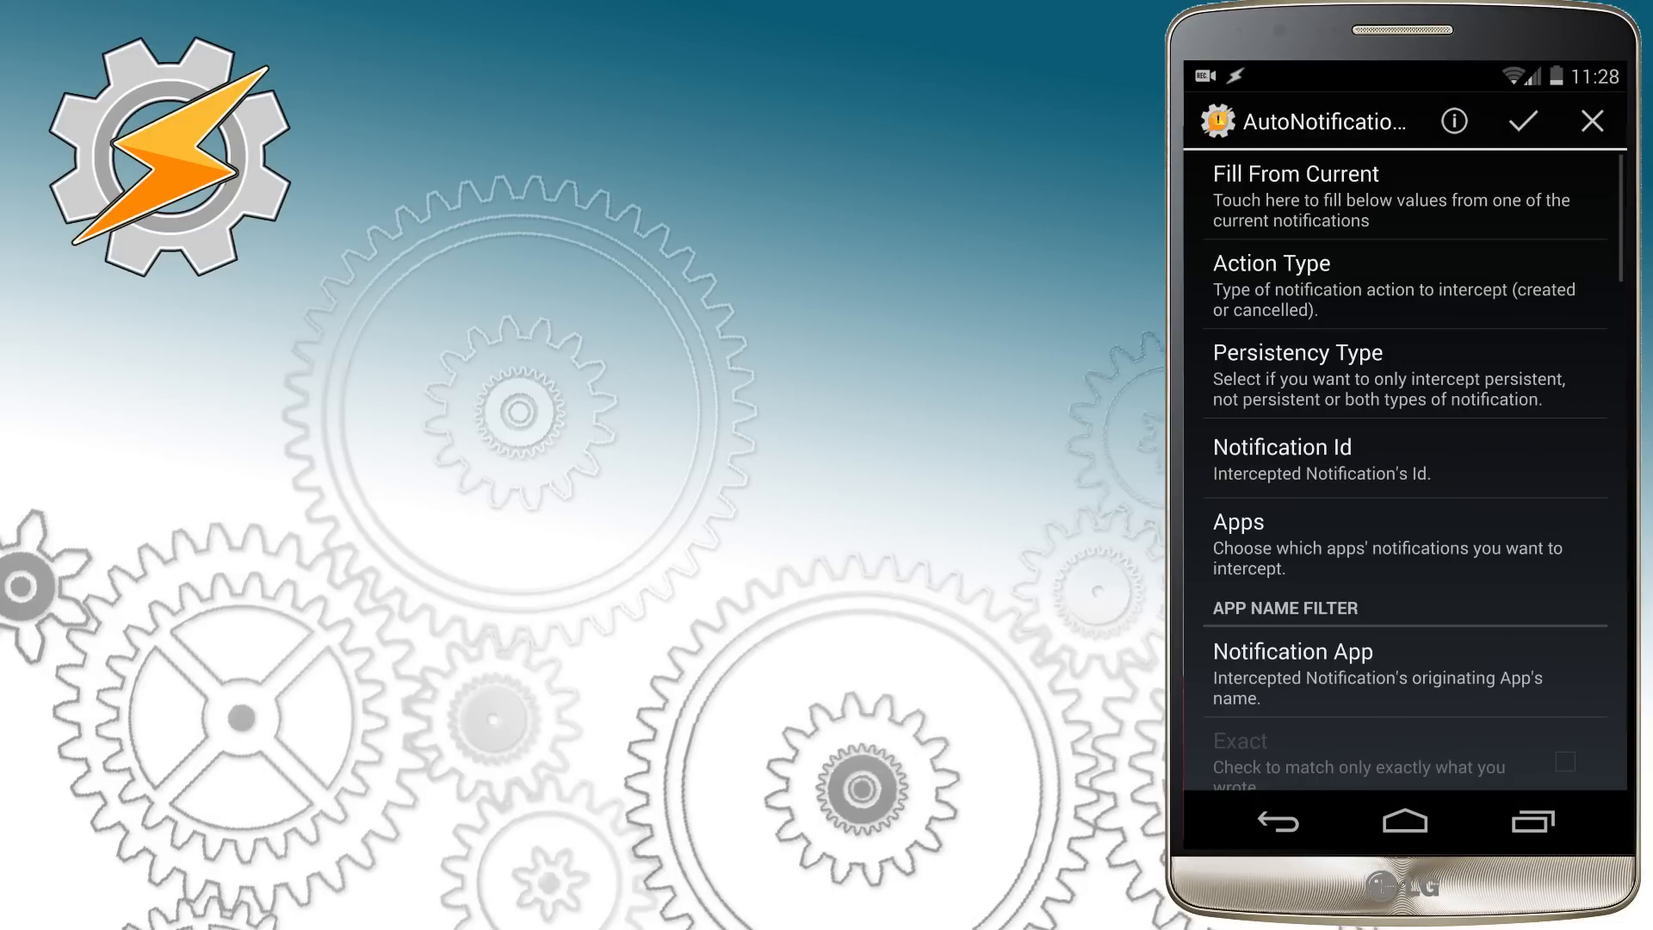
pyautogui.click(1237, 522)
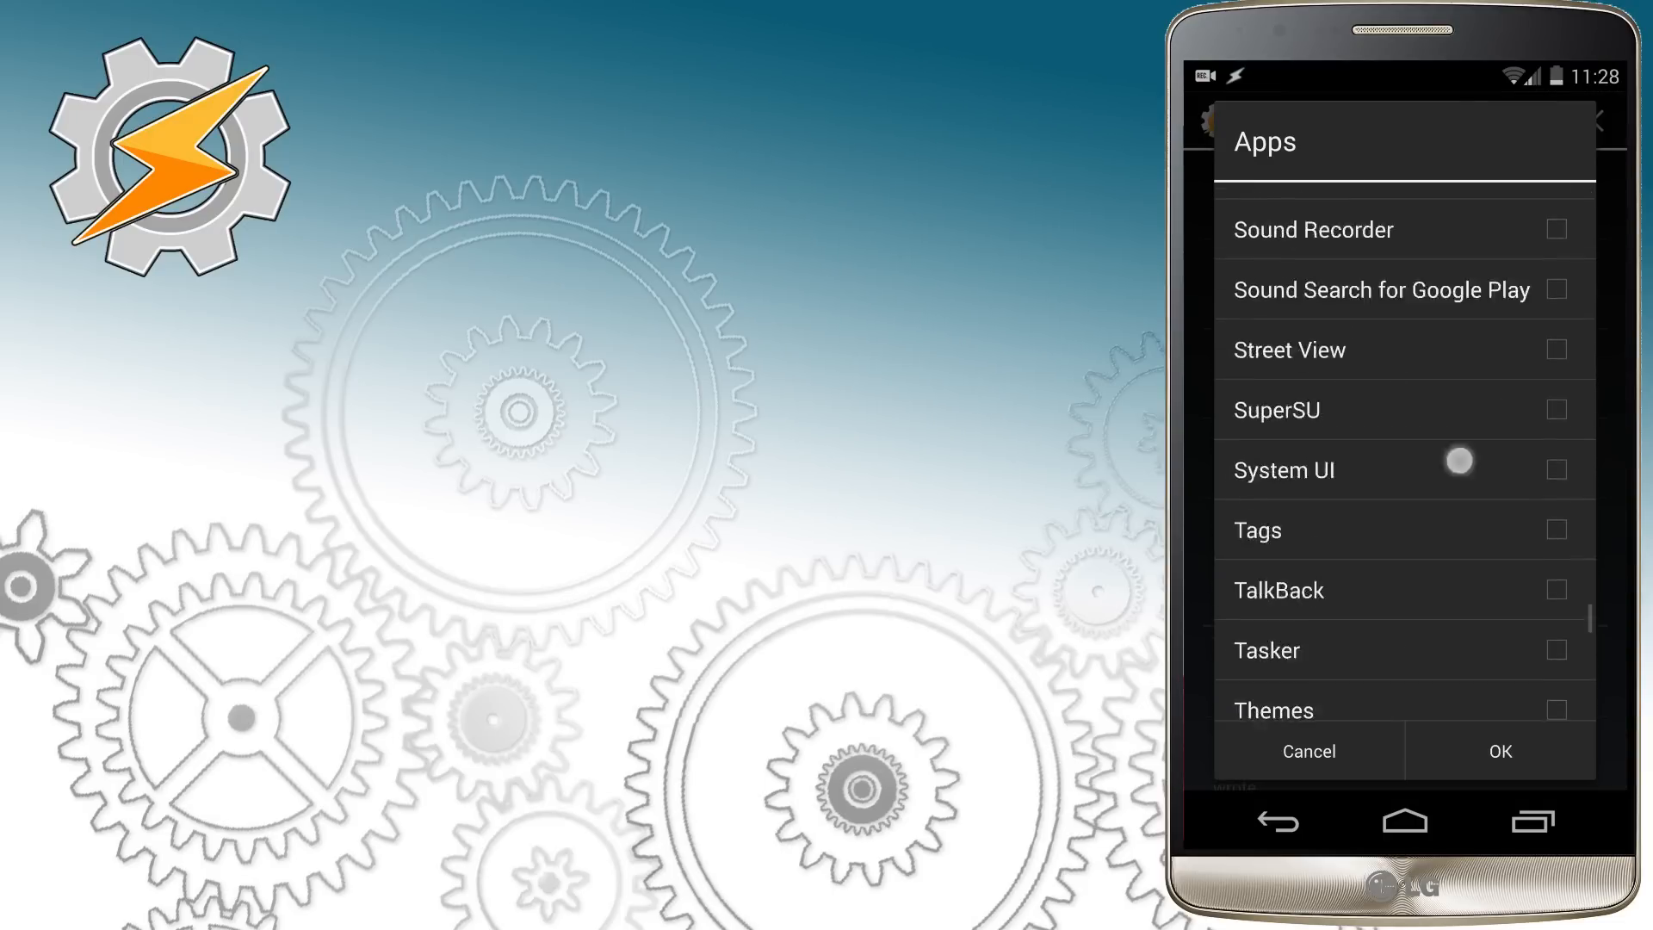
pyautogui.scroll(-3)
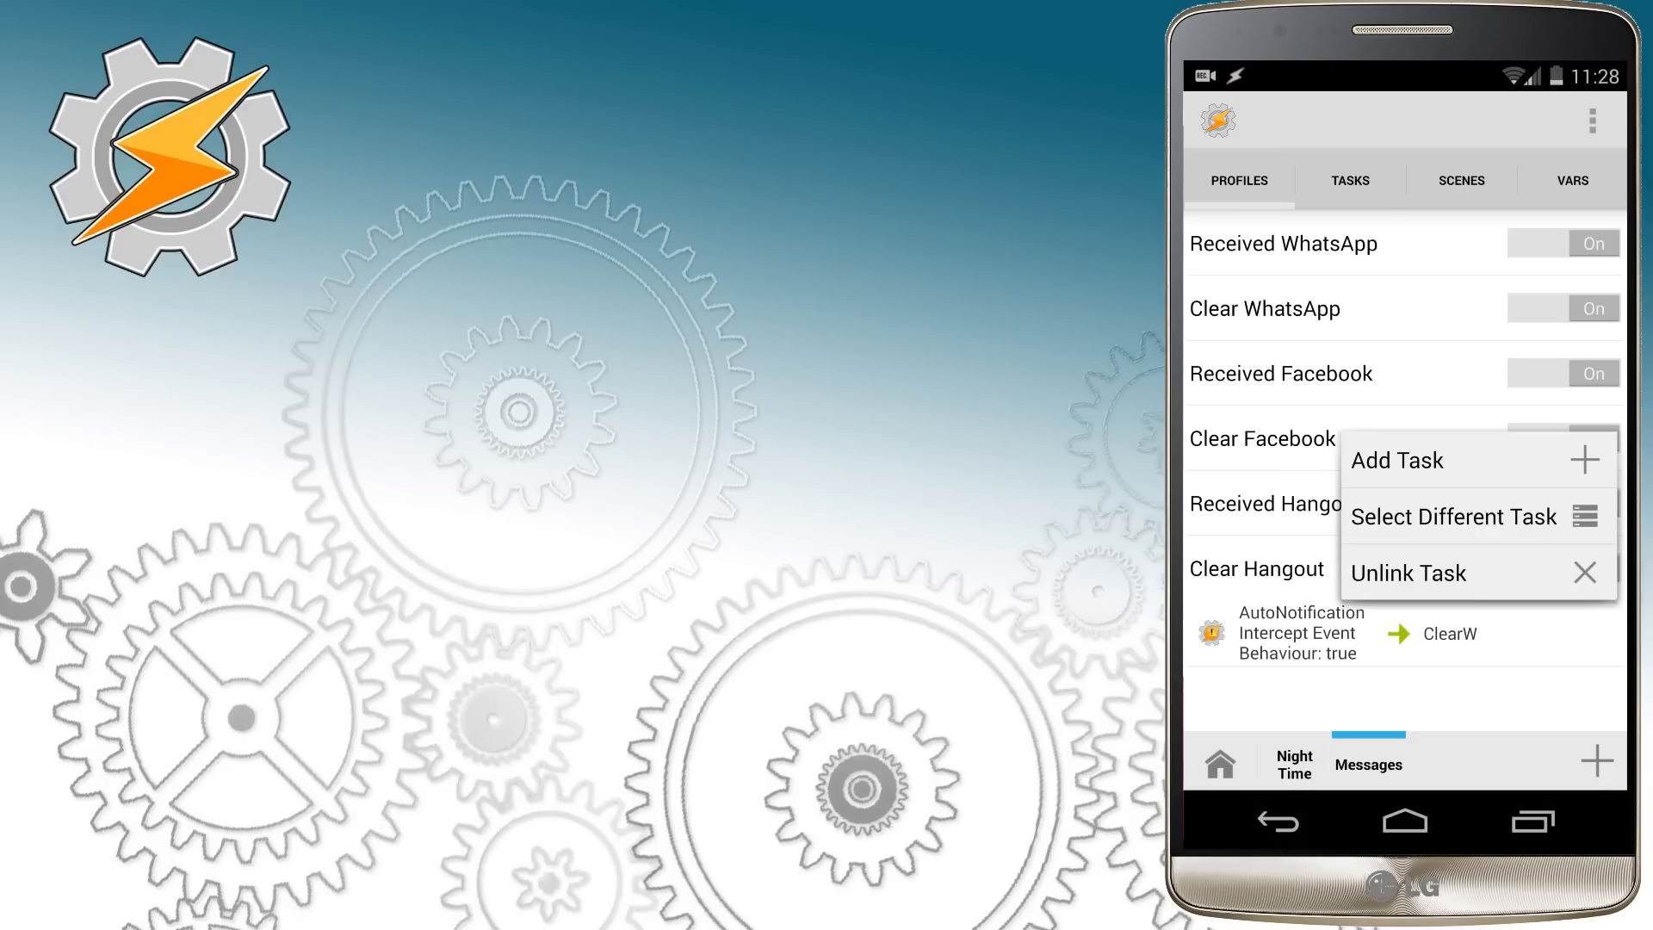
pyautogui.click(1453, 517)
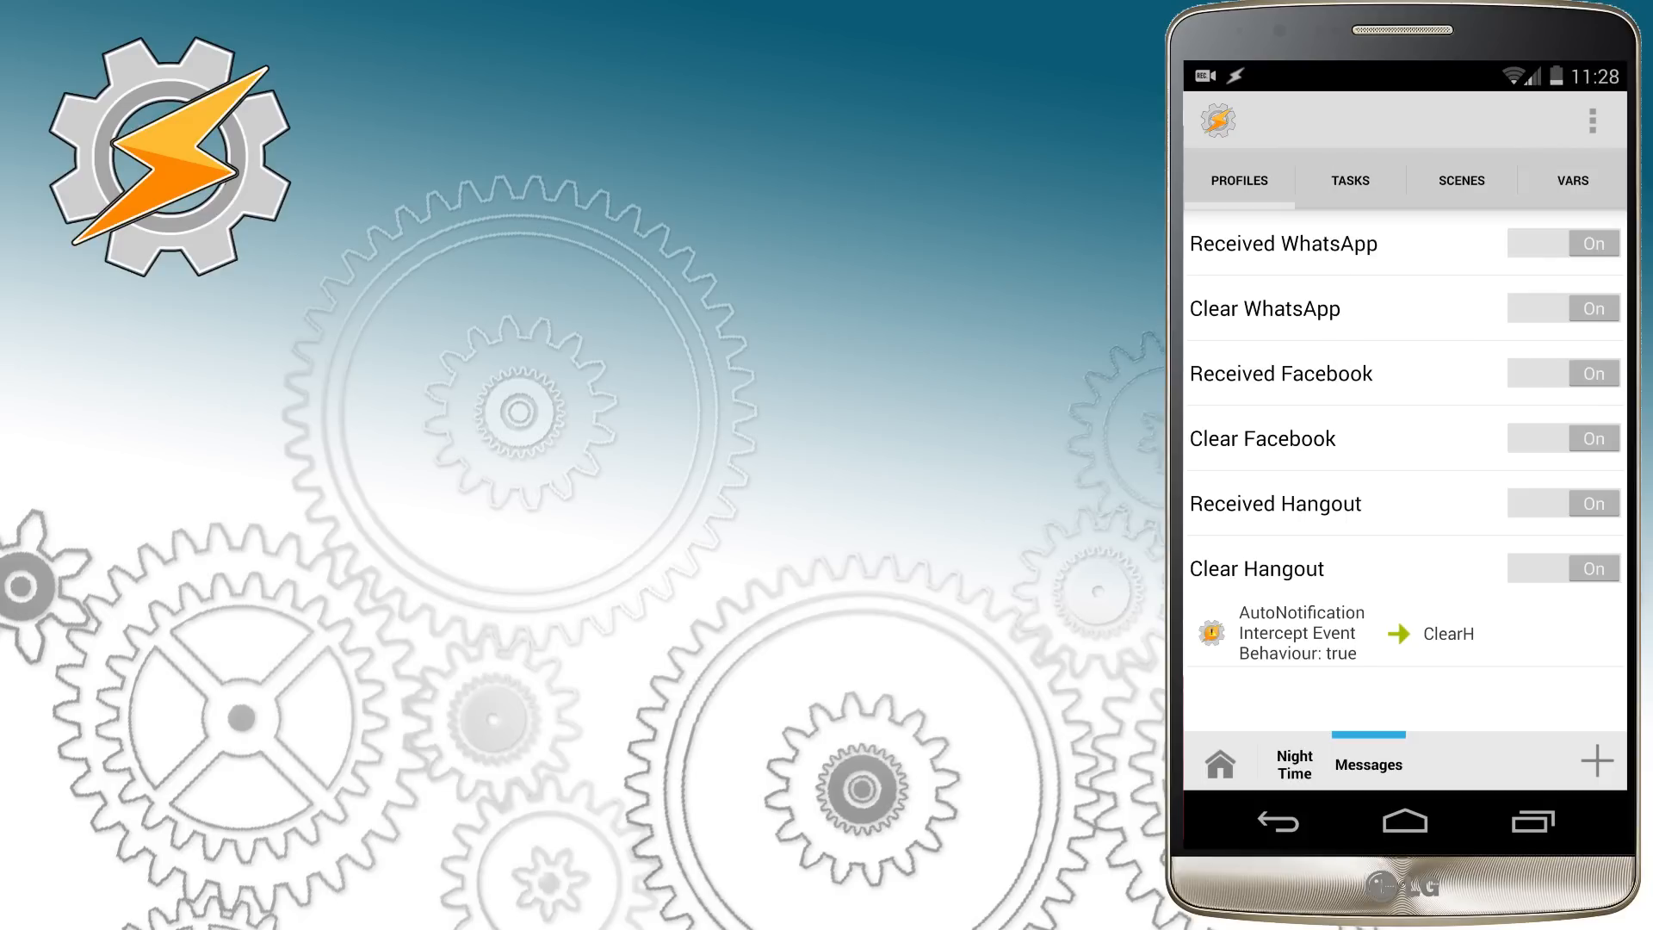
pyautogui.click(1349, 181)
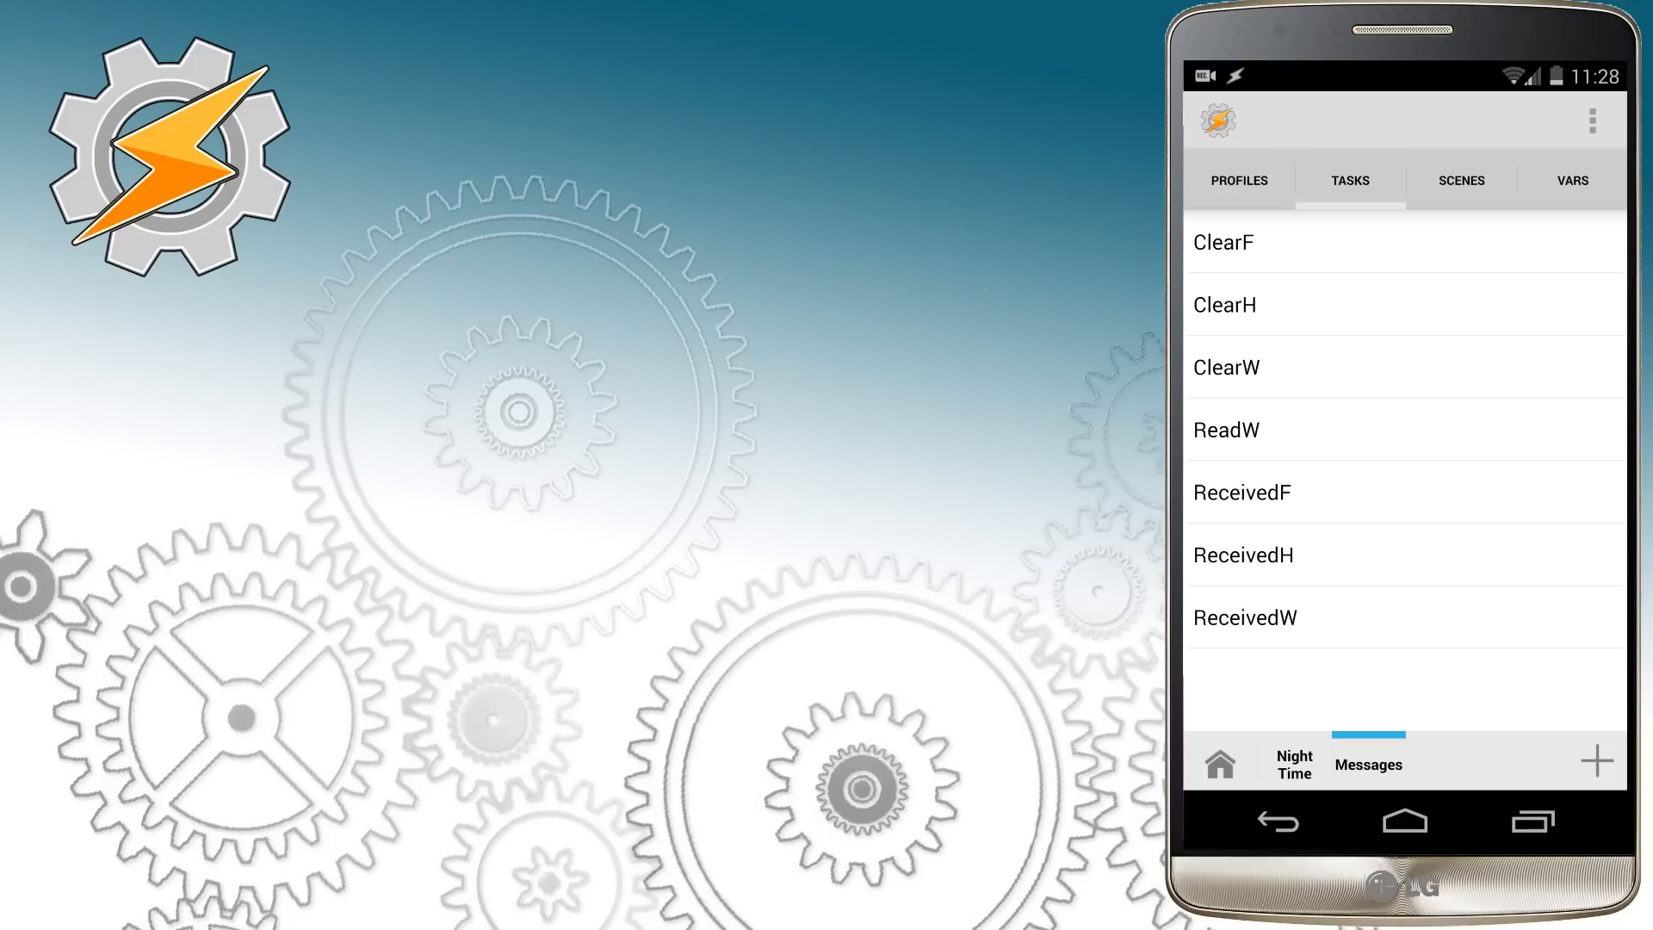
# Step: Point ReadW's third Read File action at Tasker/hangout.txt
pyautogui.click(1226, 429)
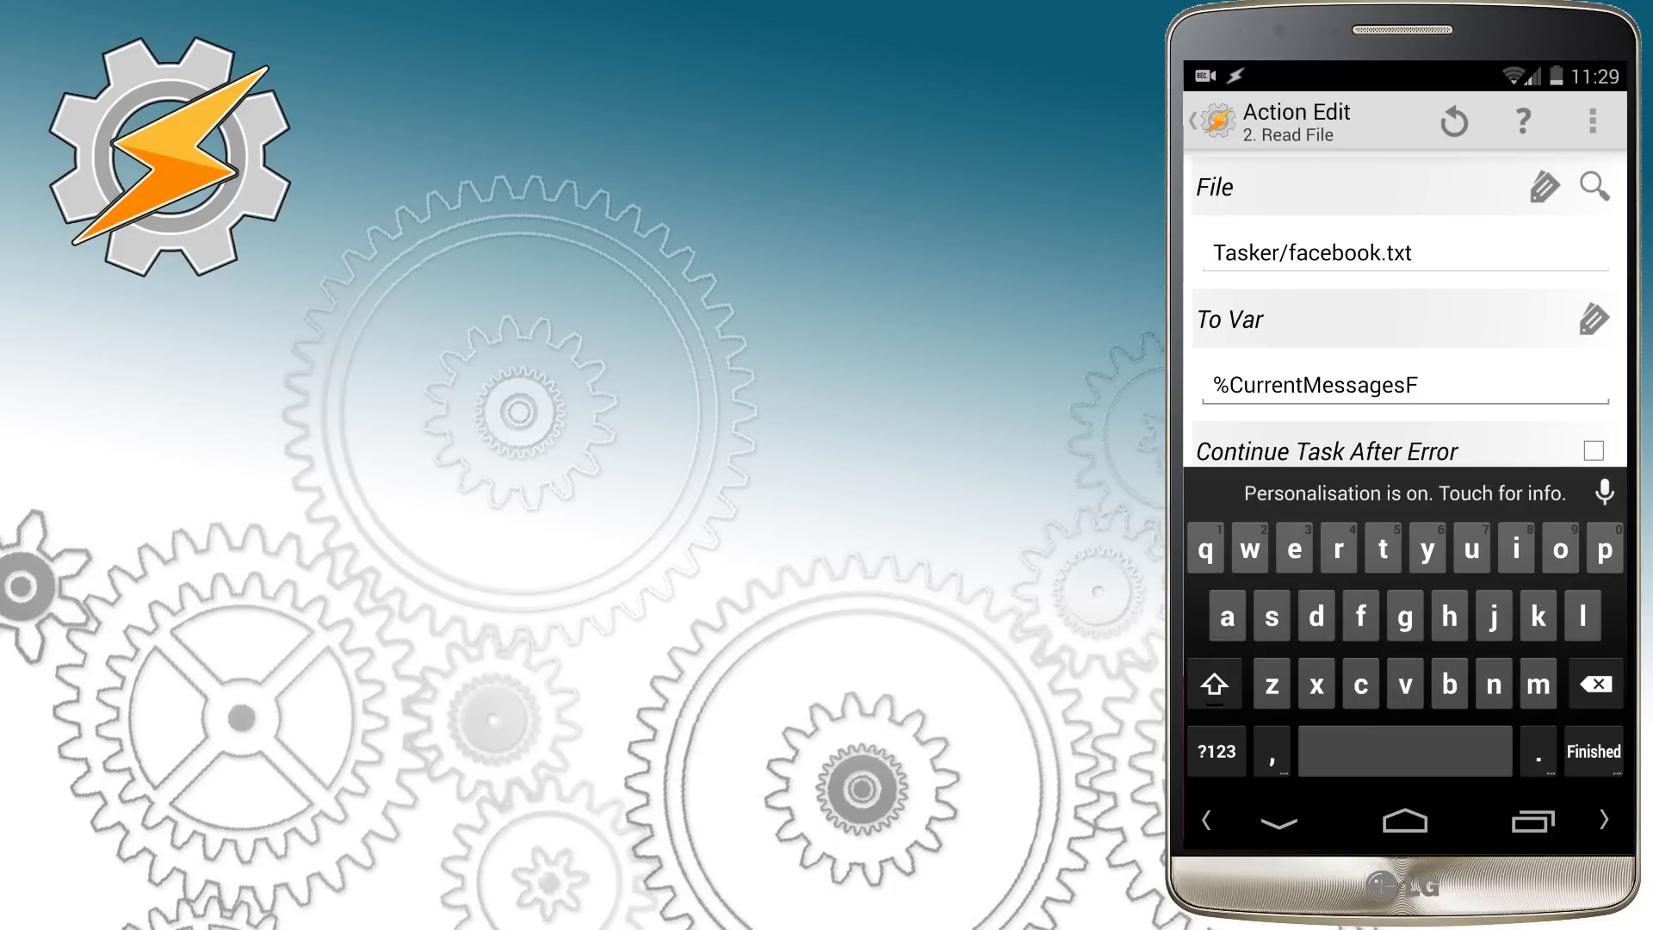
pyautogui.click(1201, 121)
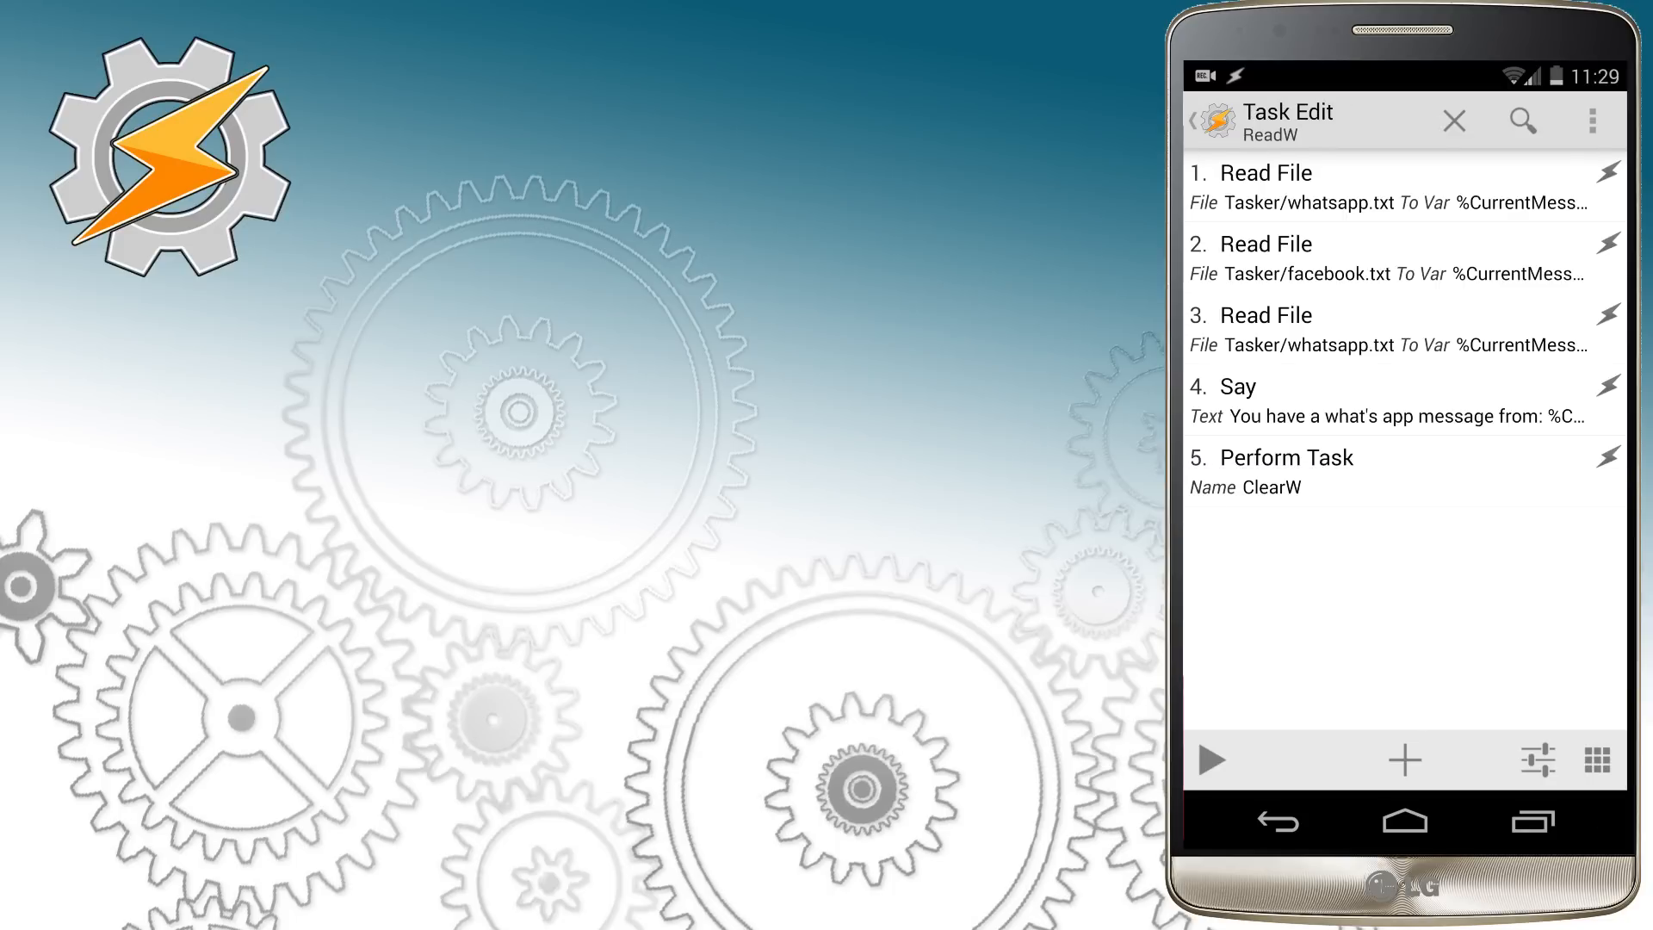
pyautogui.click(1265, 329)
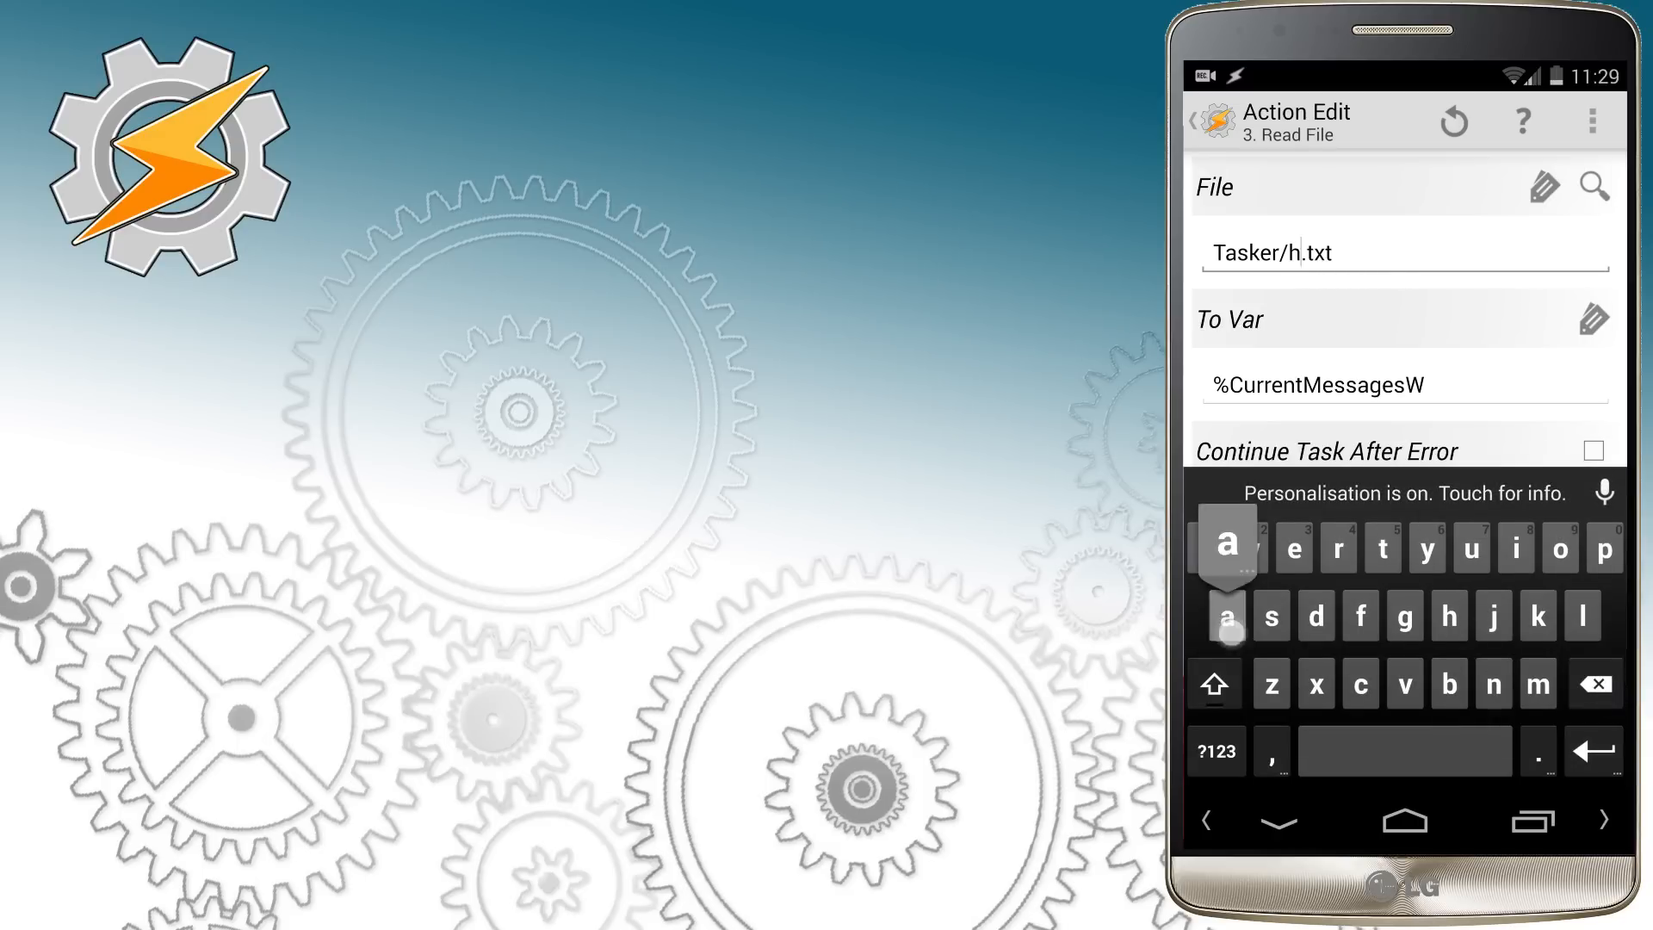
pyautogui.write('angout')
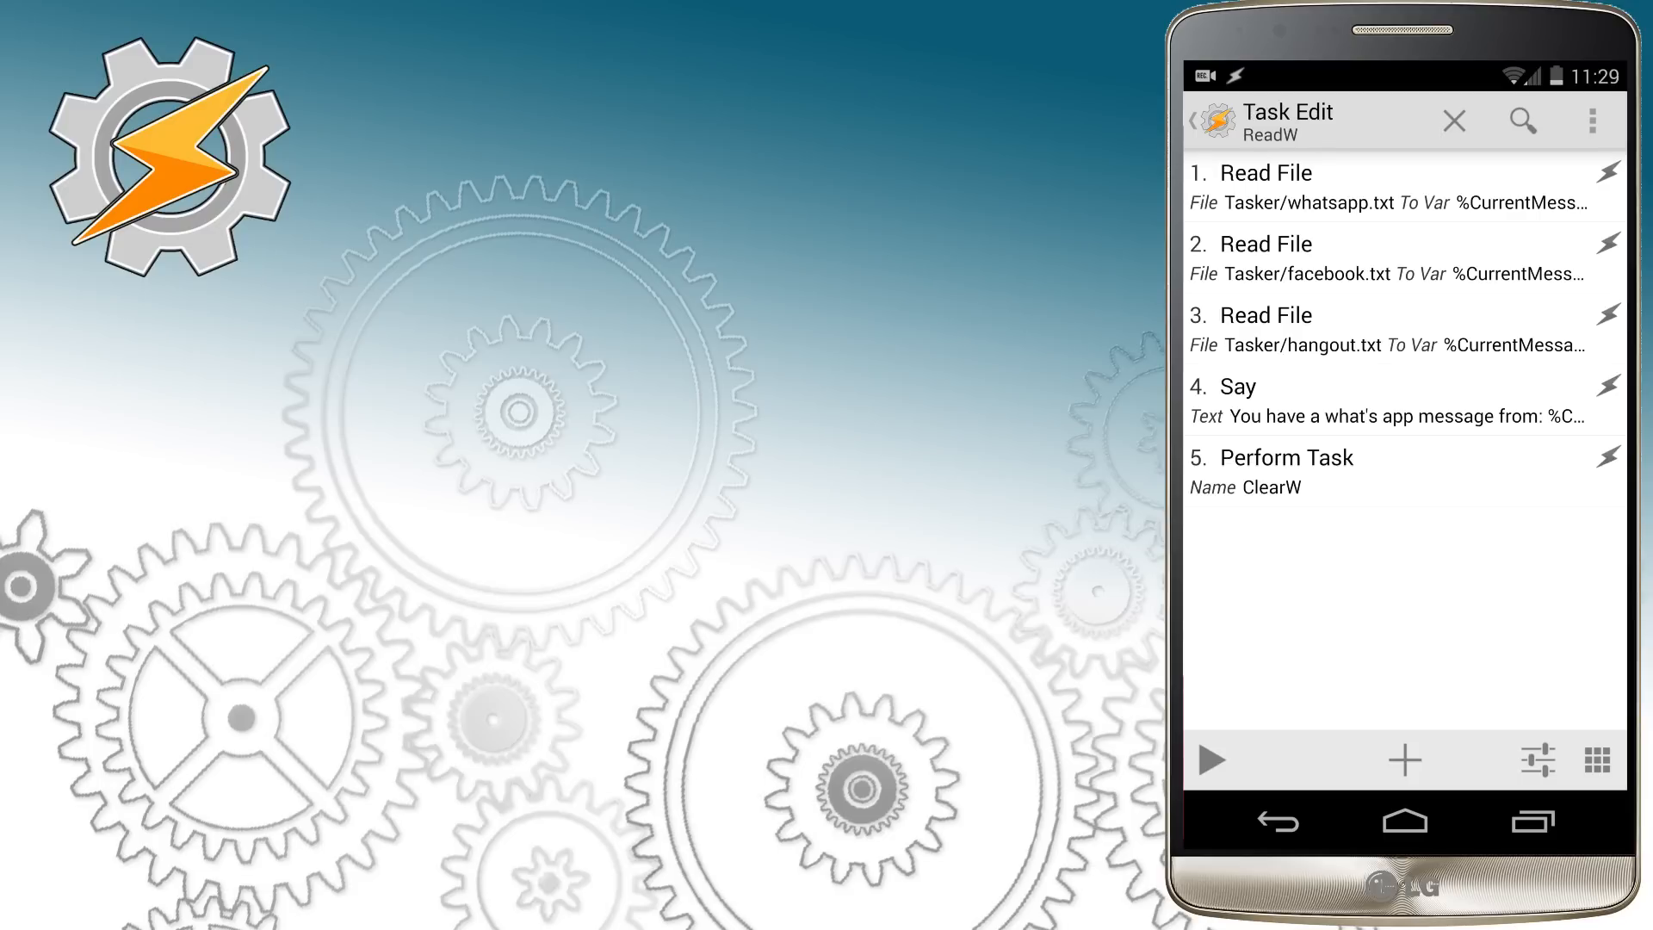
pyautogui.click(1405, 471)
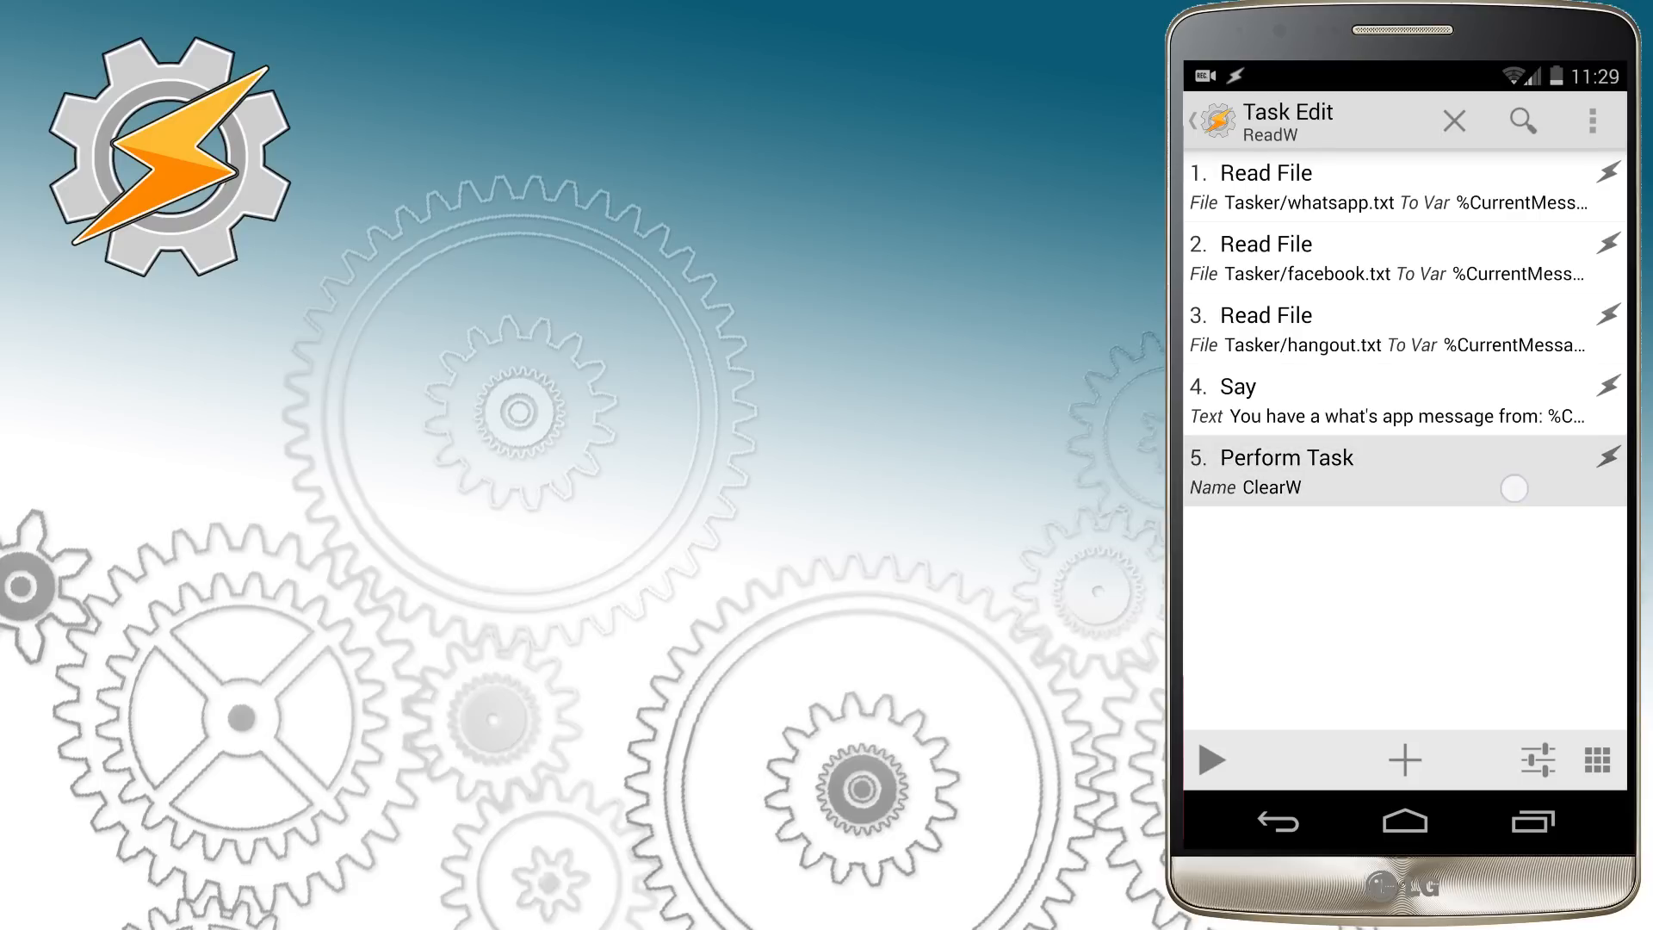
# Step: Select the Perform Task ClearW action for copying
pyautogui.click(1401, 471)
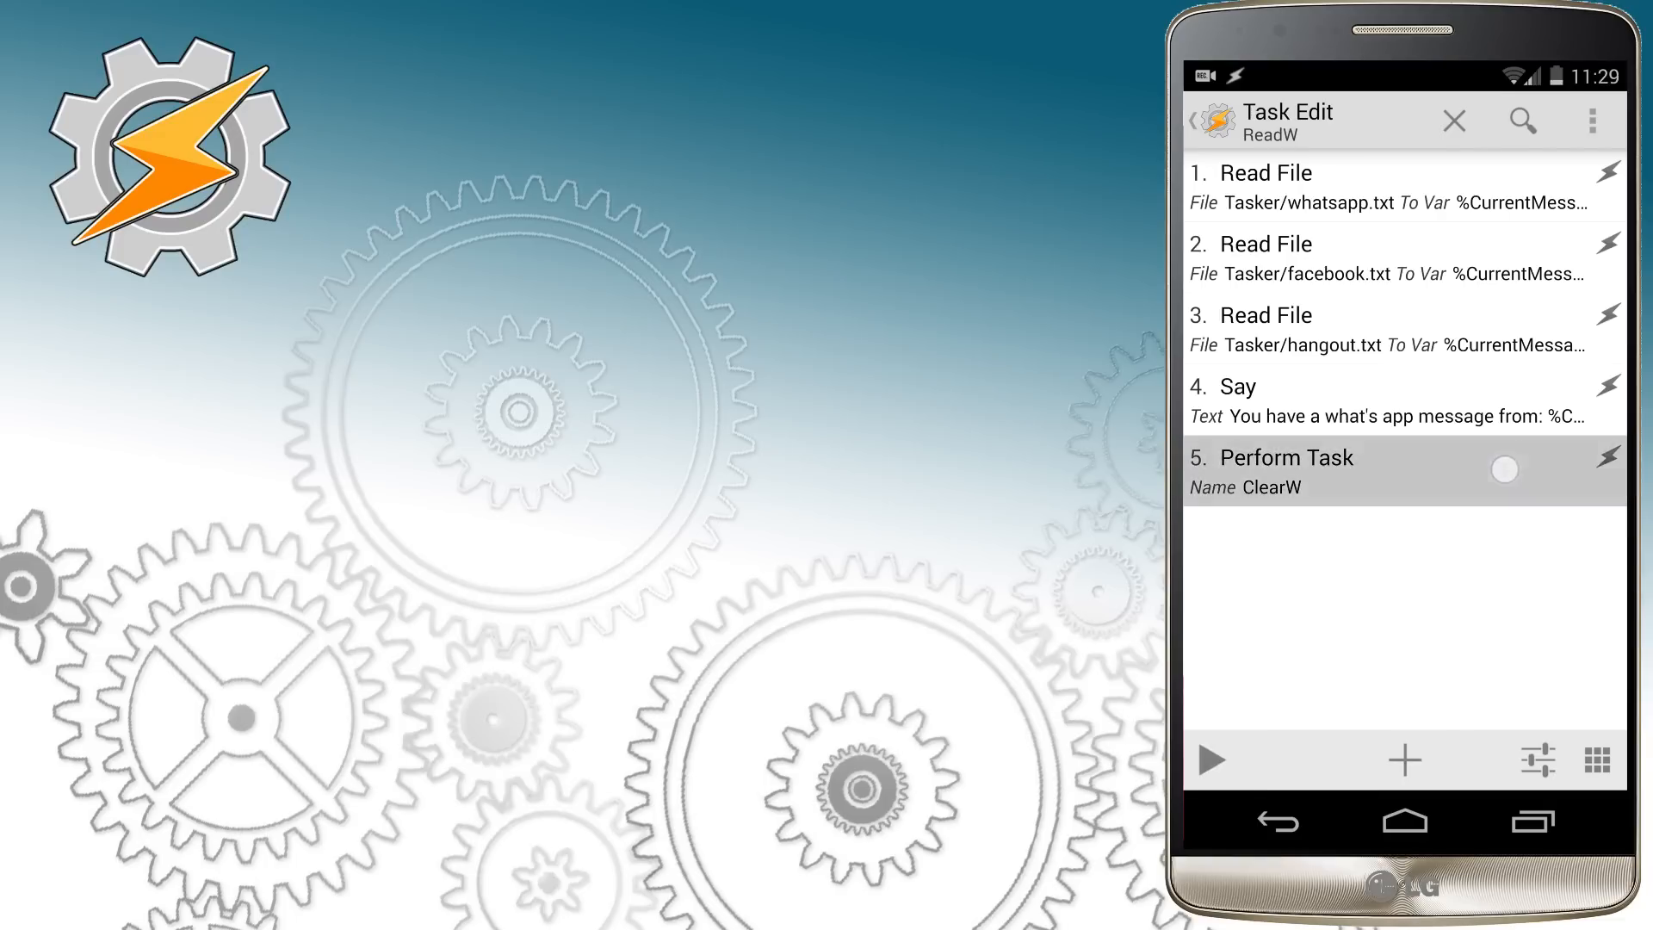
pyautogui.click(1402, 471)
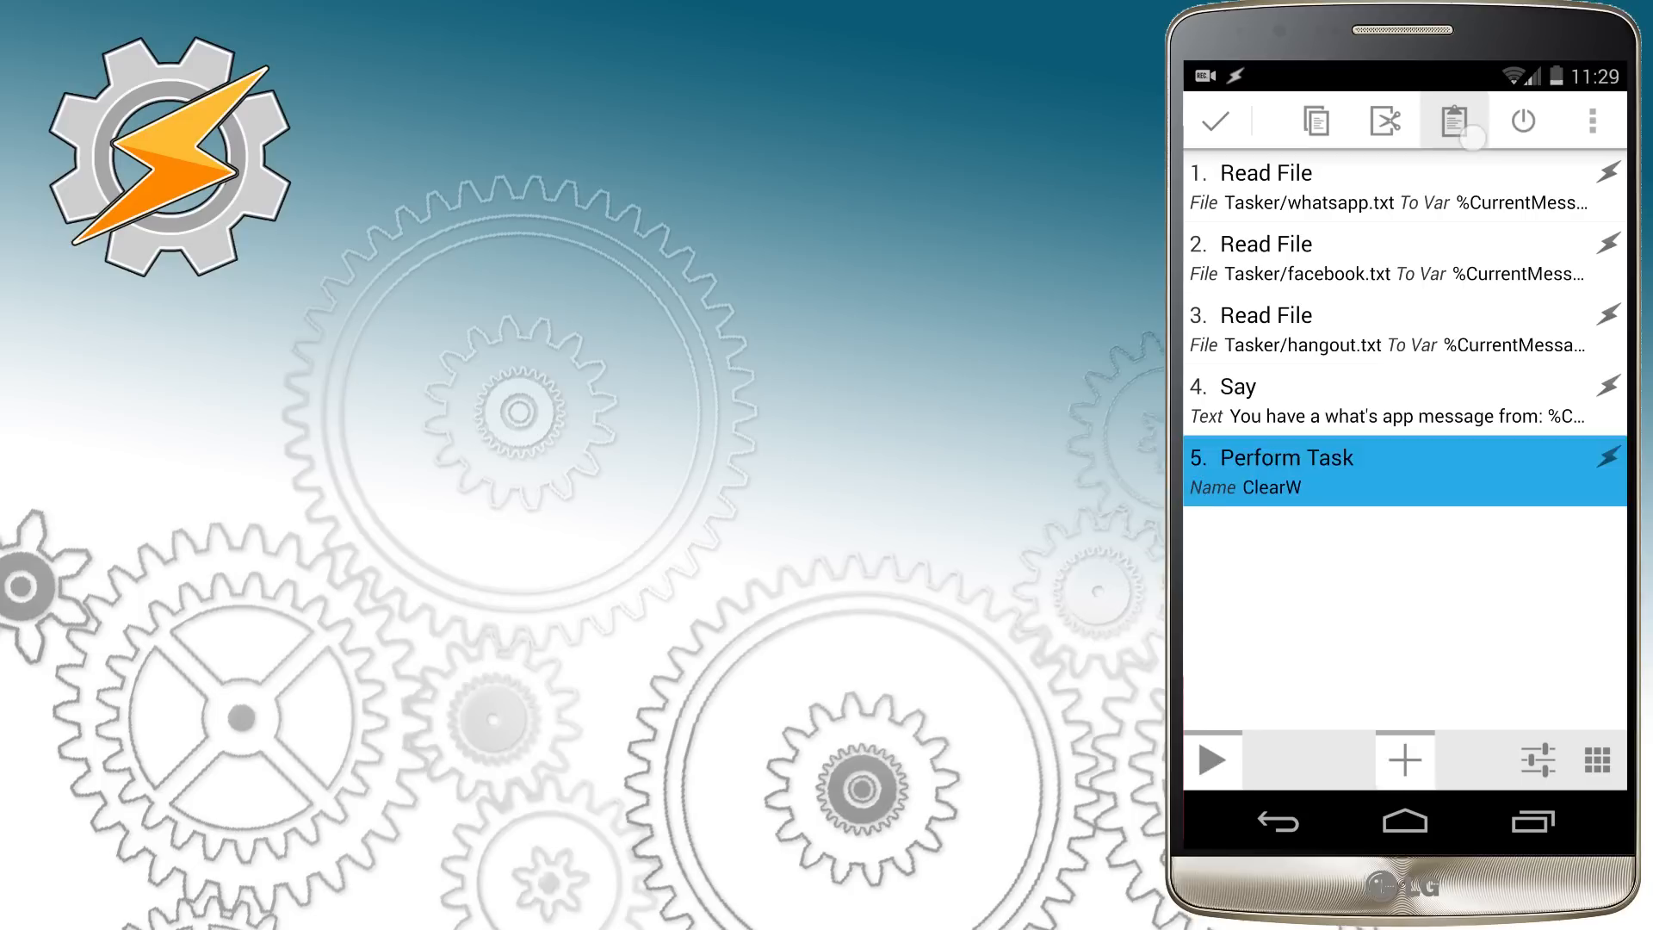
# Step: Duplicate the Perform Task ClearW action so ReadW ends with three Perform Task steps
pyautogui.click(1455, 118)
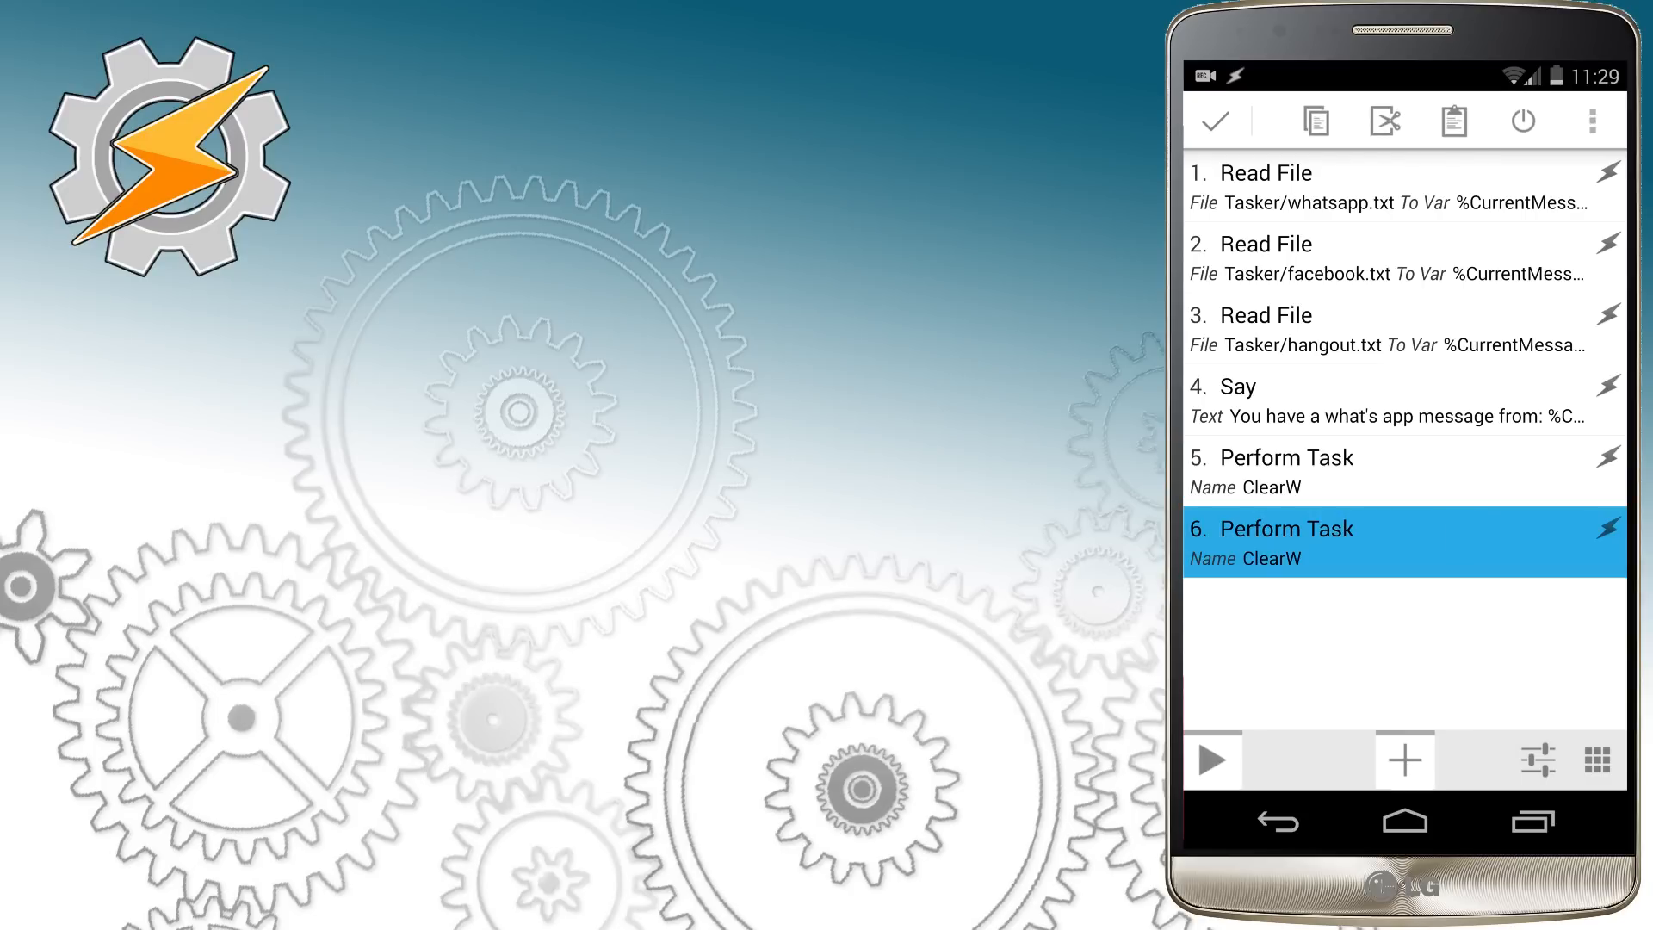
pyautogui.click(1282, 456)
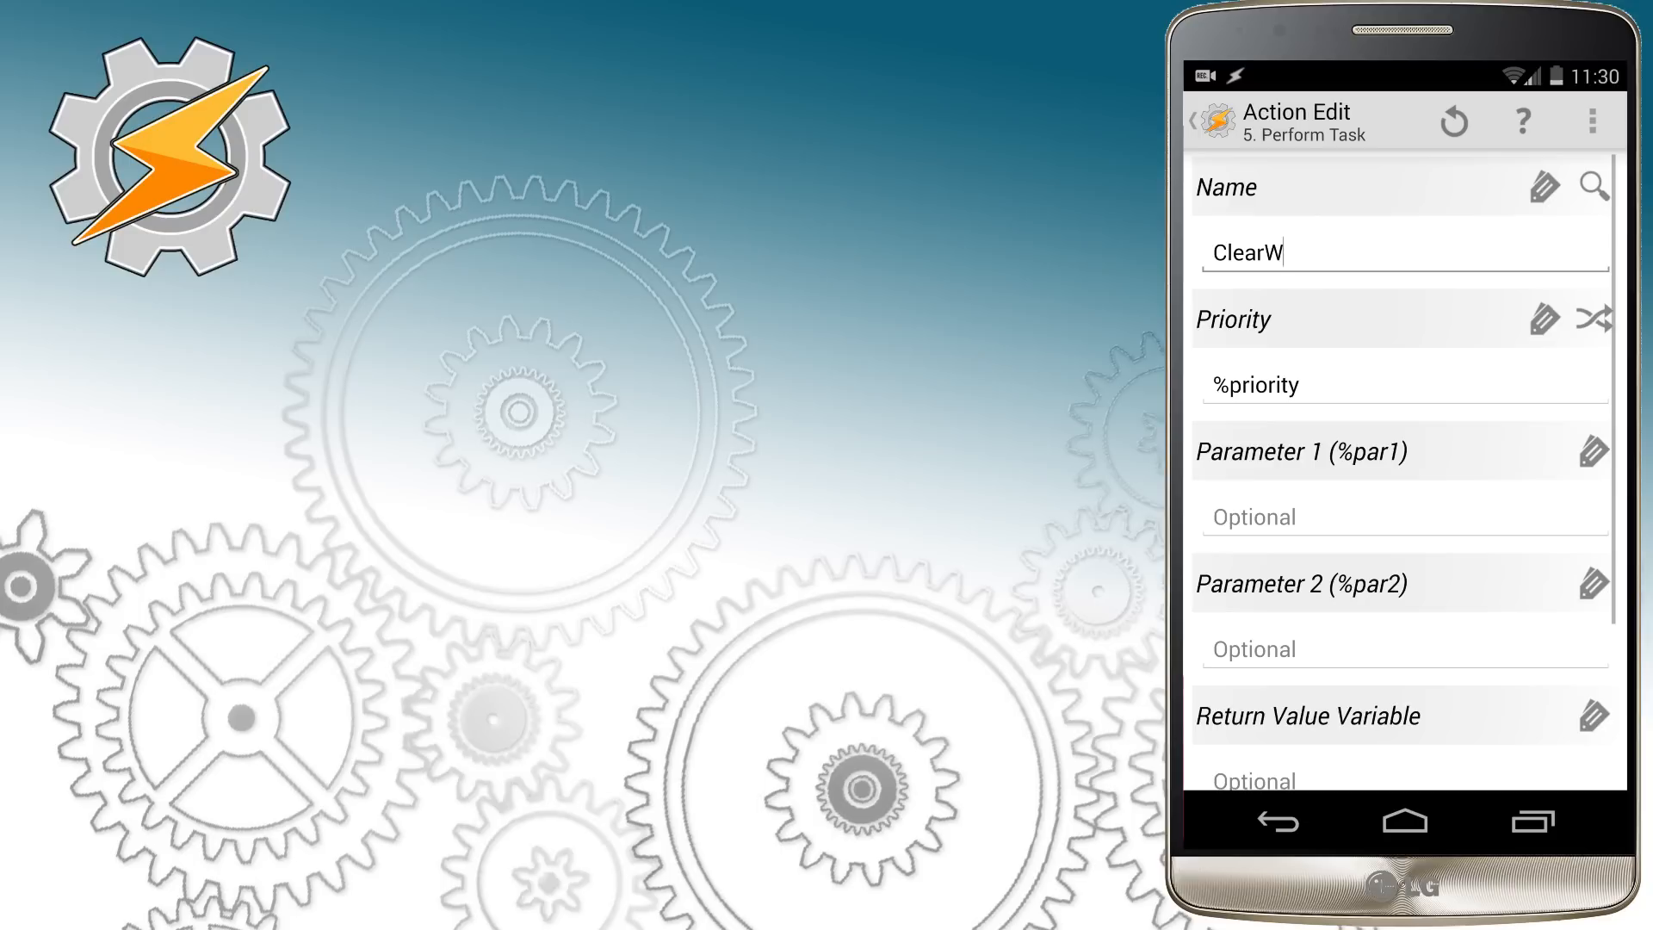
pyautogui.click(1203, 118)
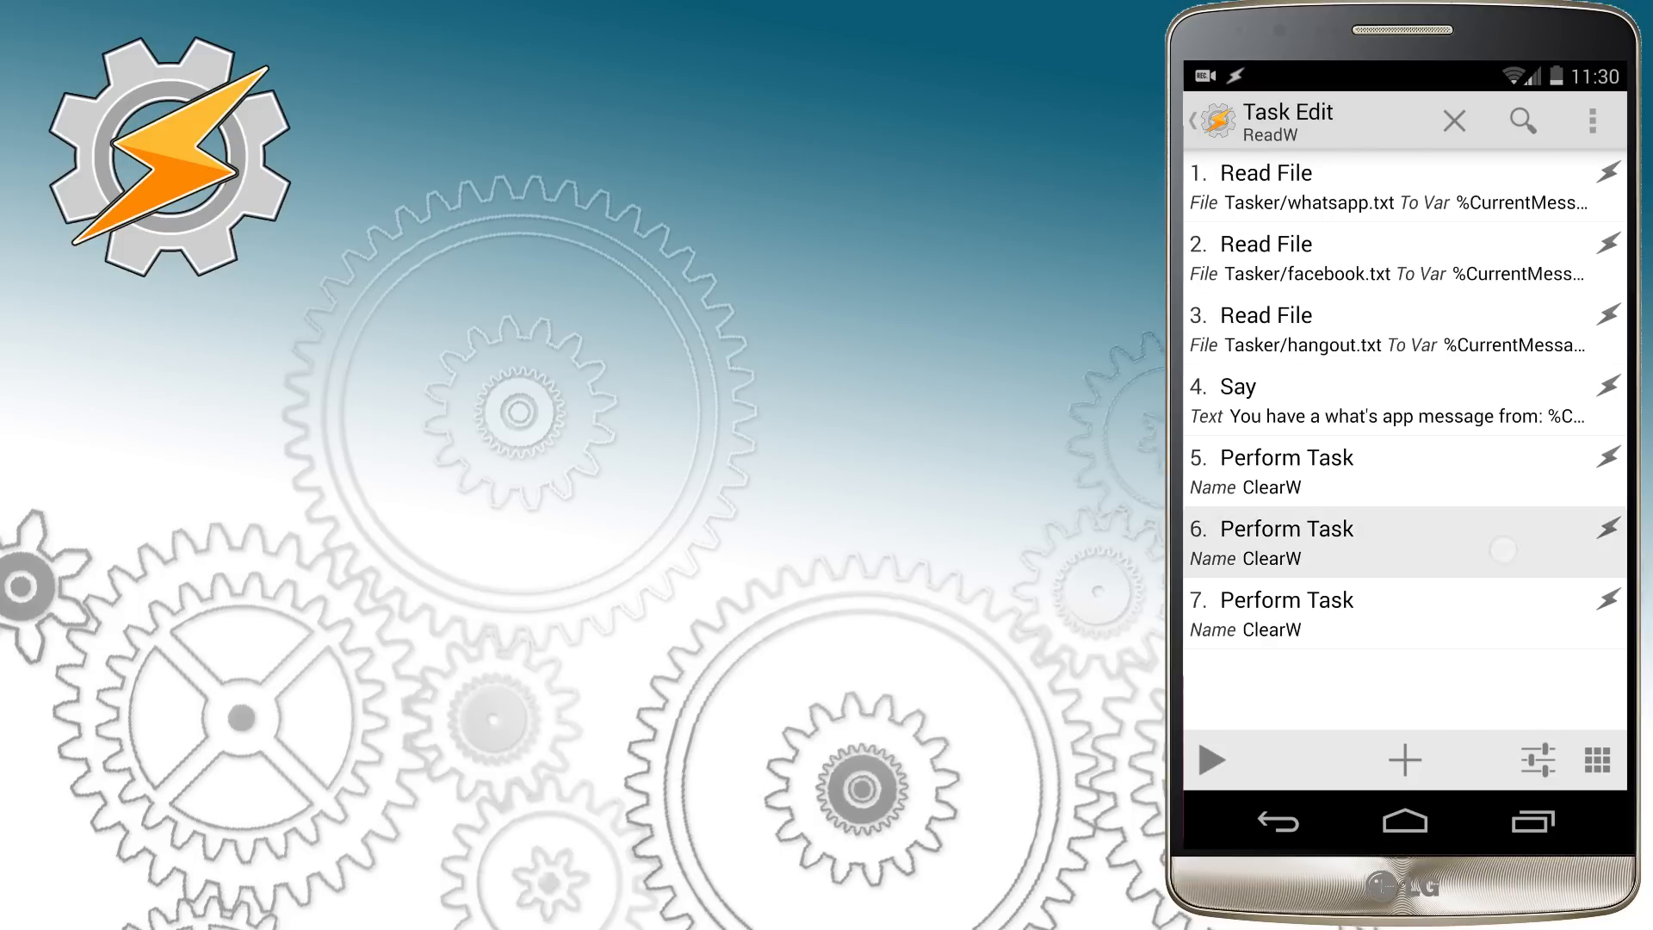
# Step: Rename the sixth action's task to ClearF and the seventh to ClearH
pyautogui.click(1283, 528)
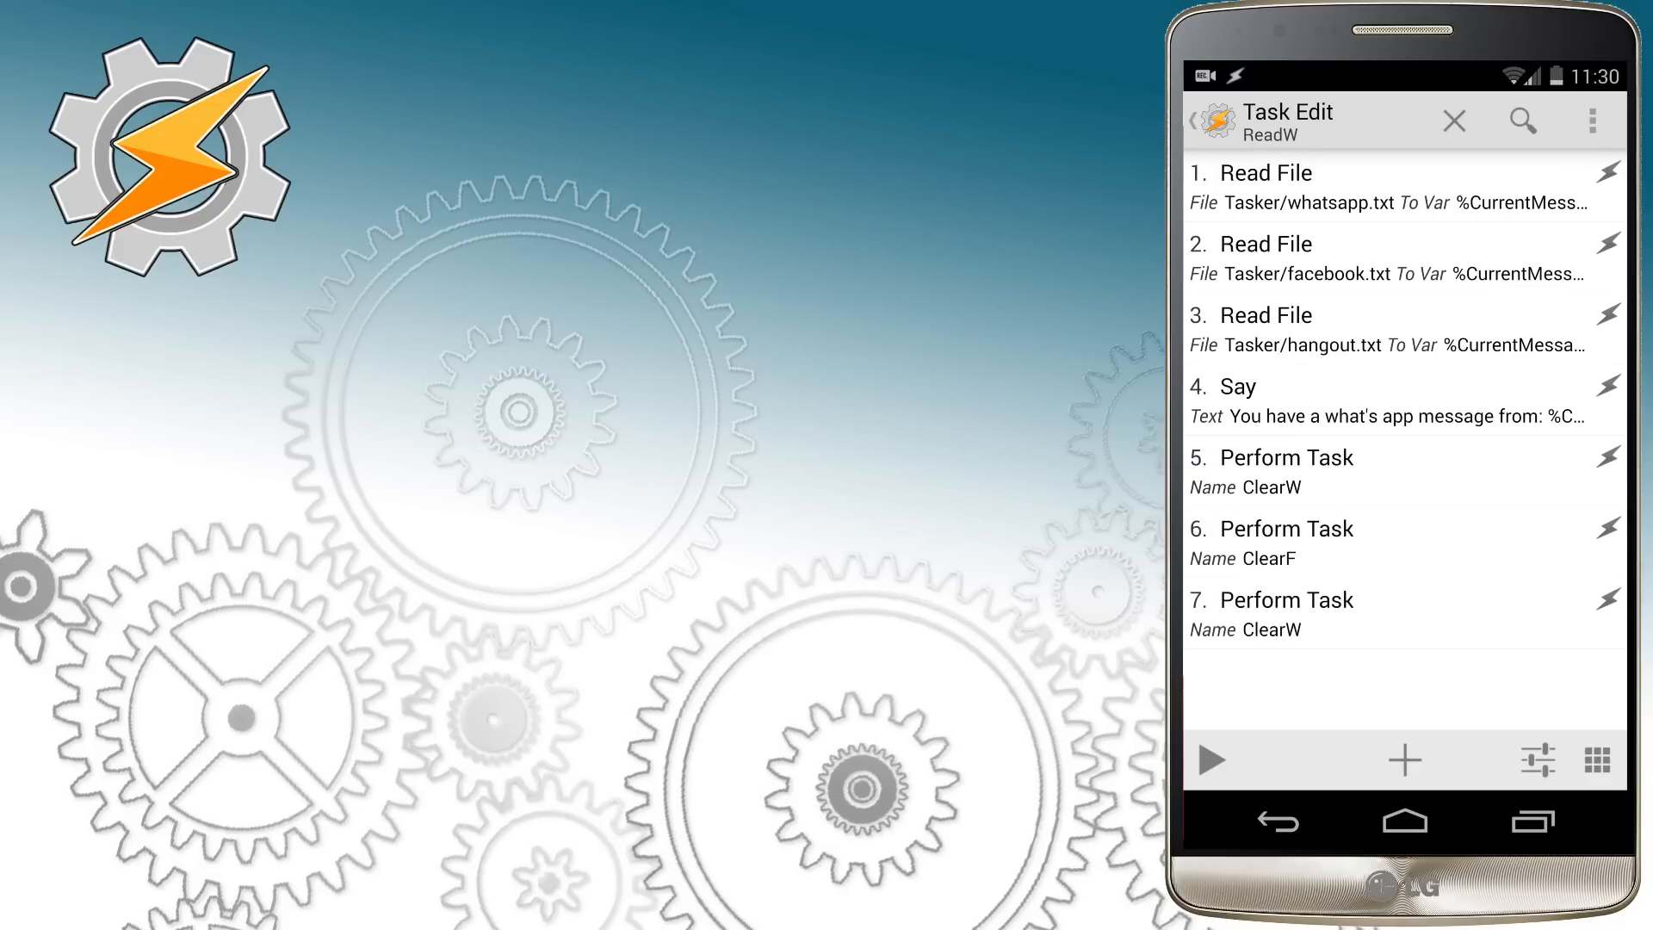
pyautogui.click(1284, 615)
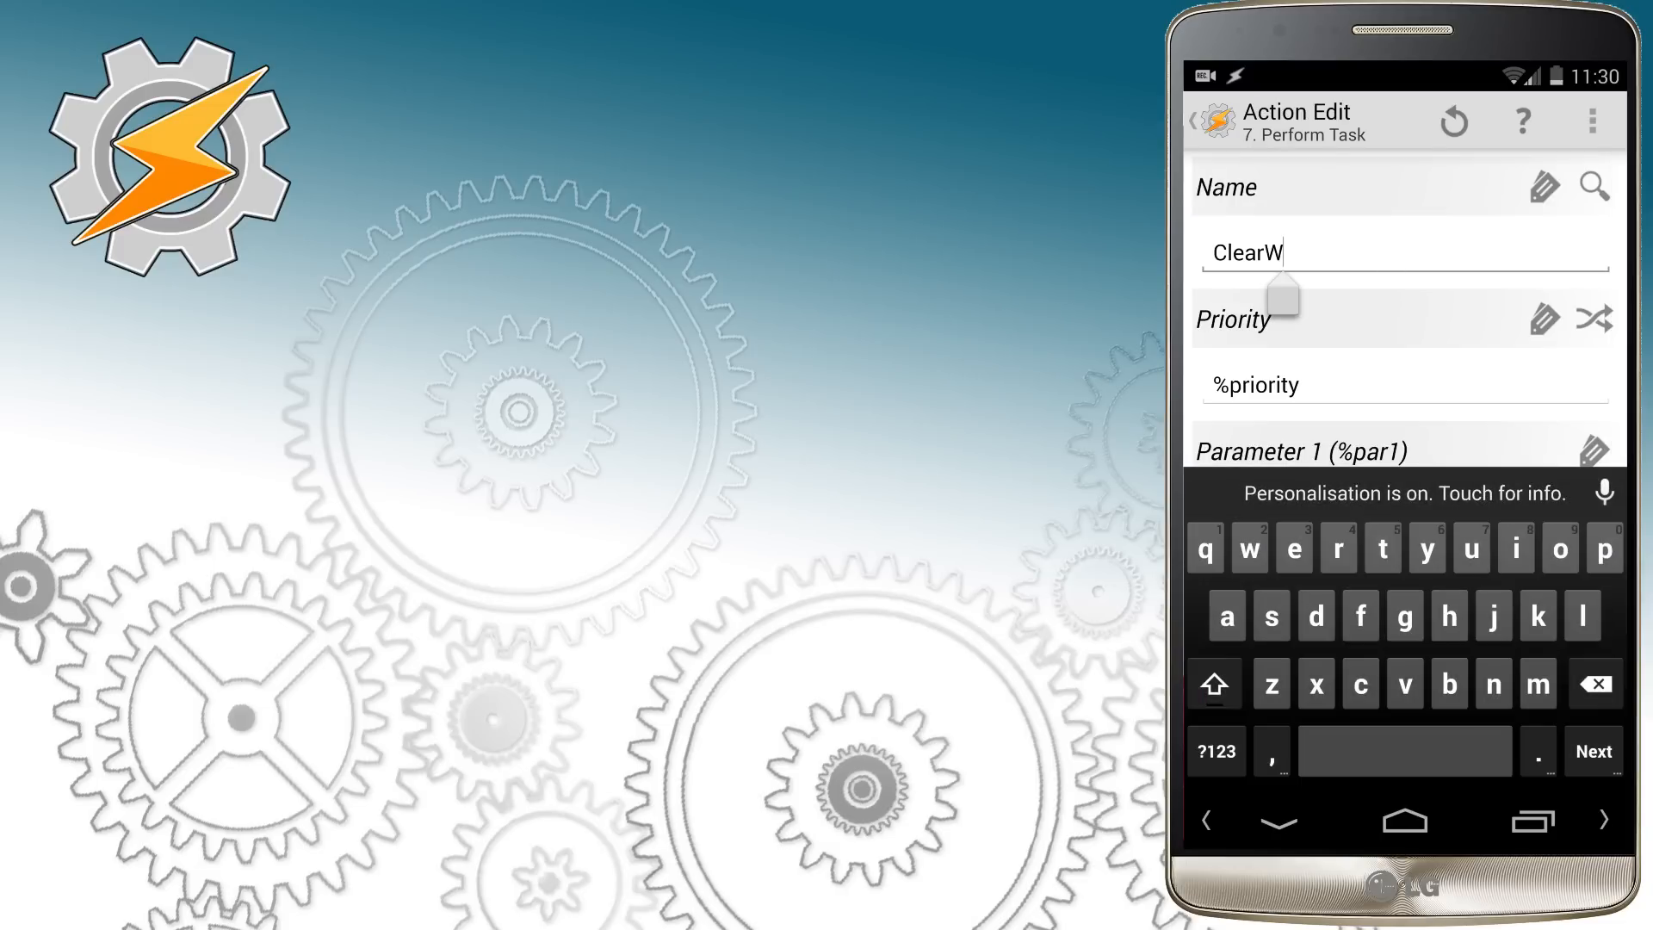
pyautogui.write('h')
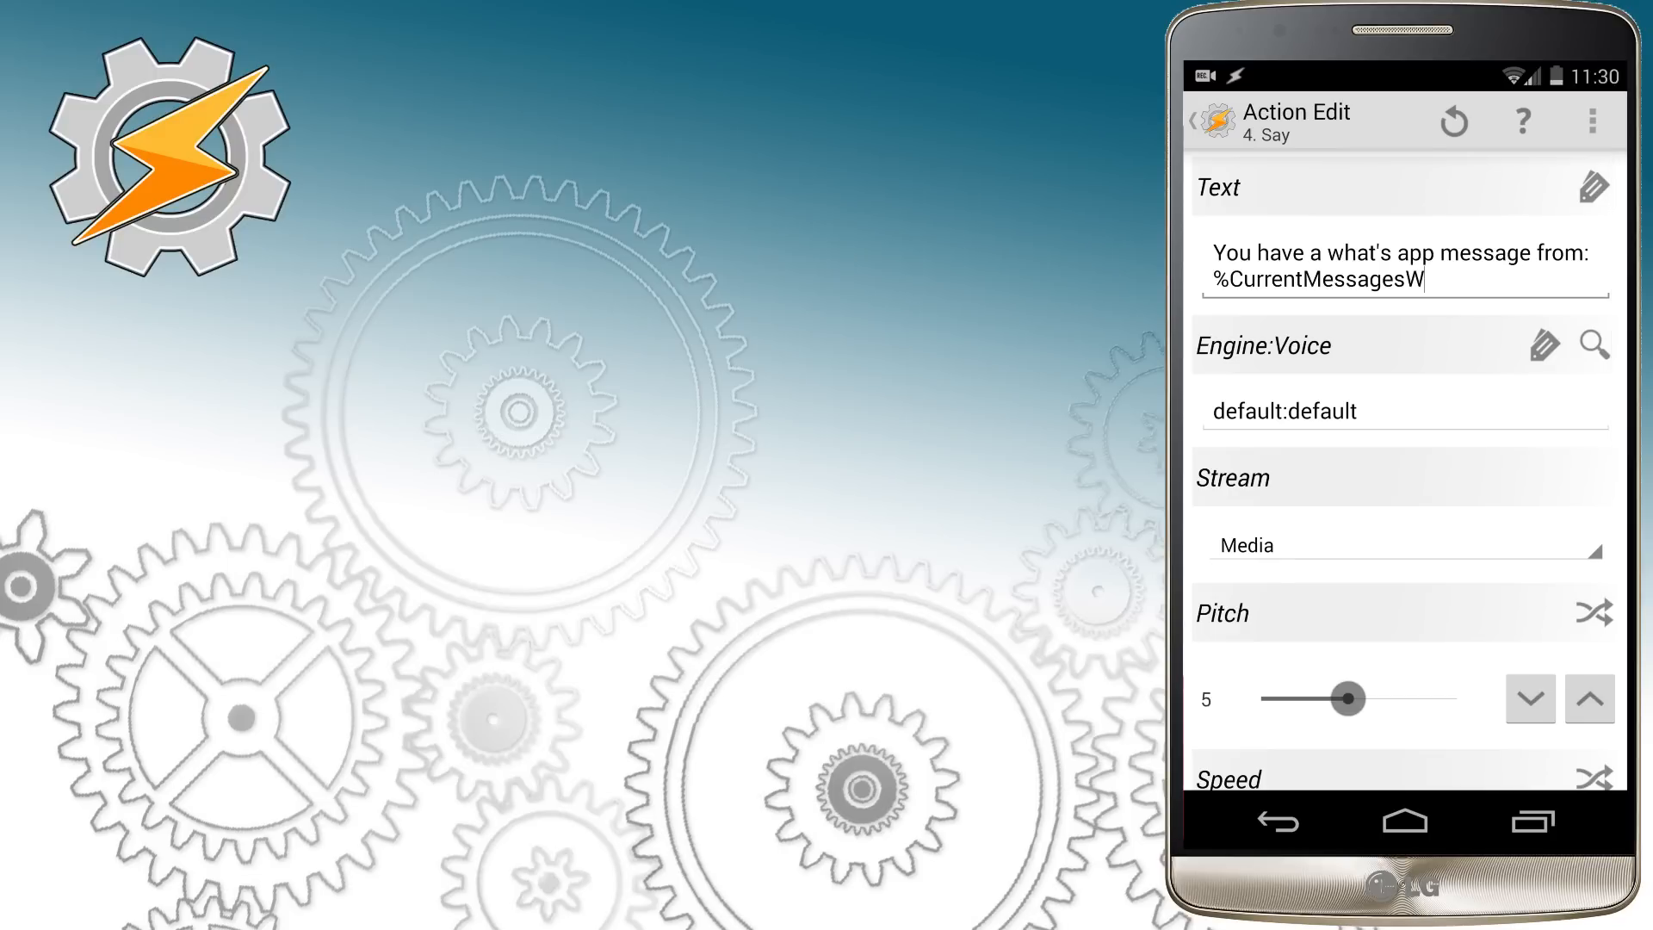
# Step: Add an If condition to the Say action: %CurrentMessagesW is Set
pyautogui.scroll(-3)
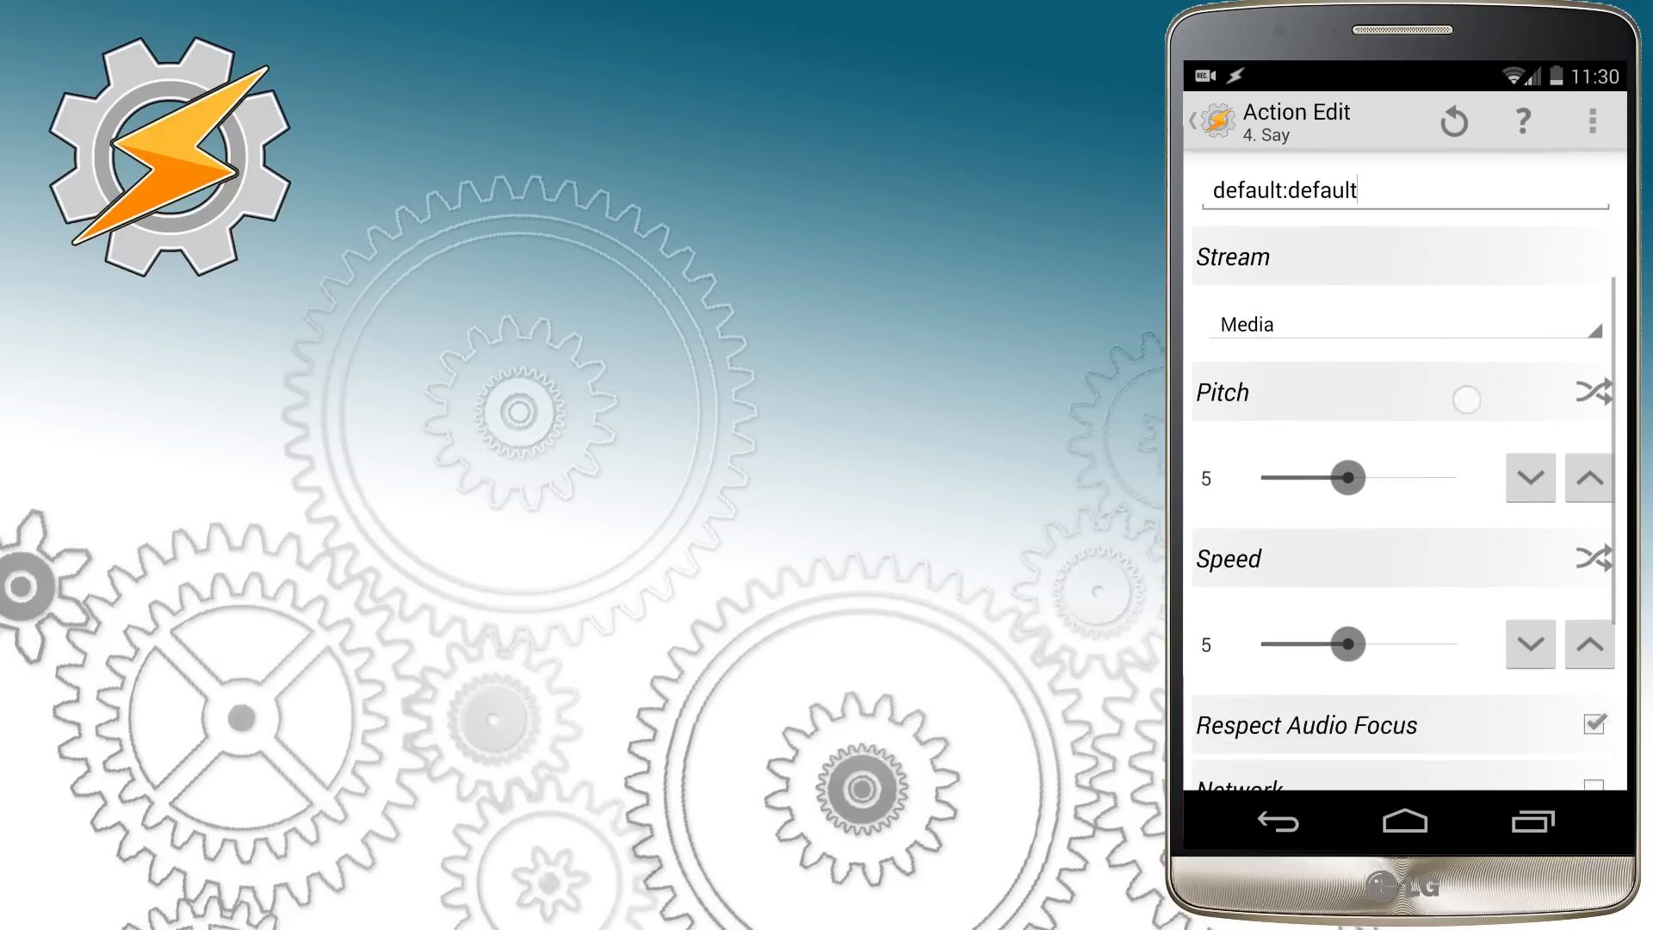
pyautogui.scroll(-3)
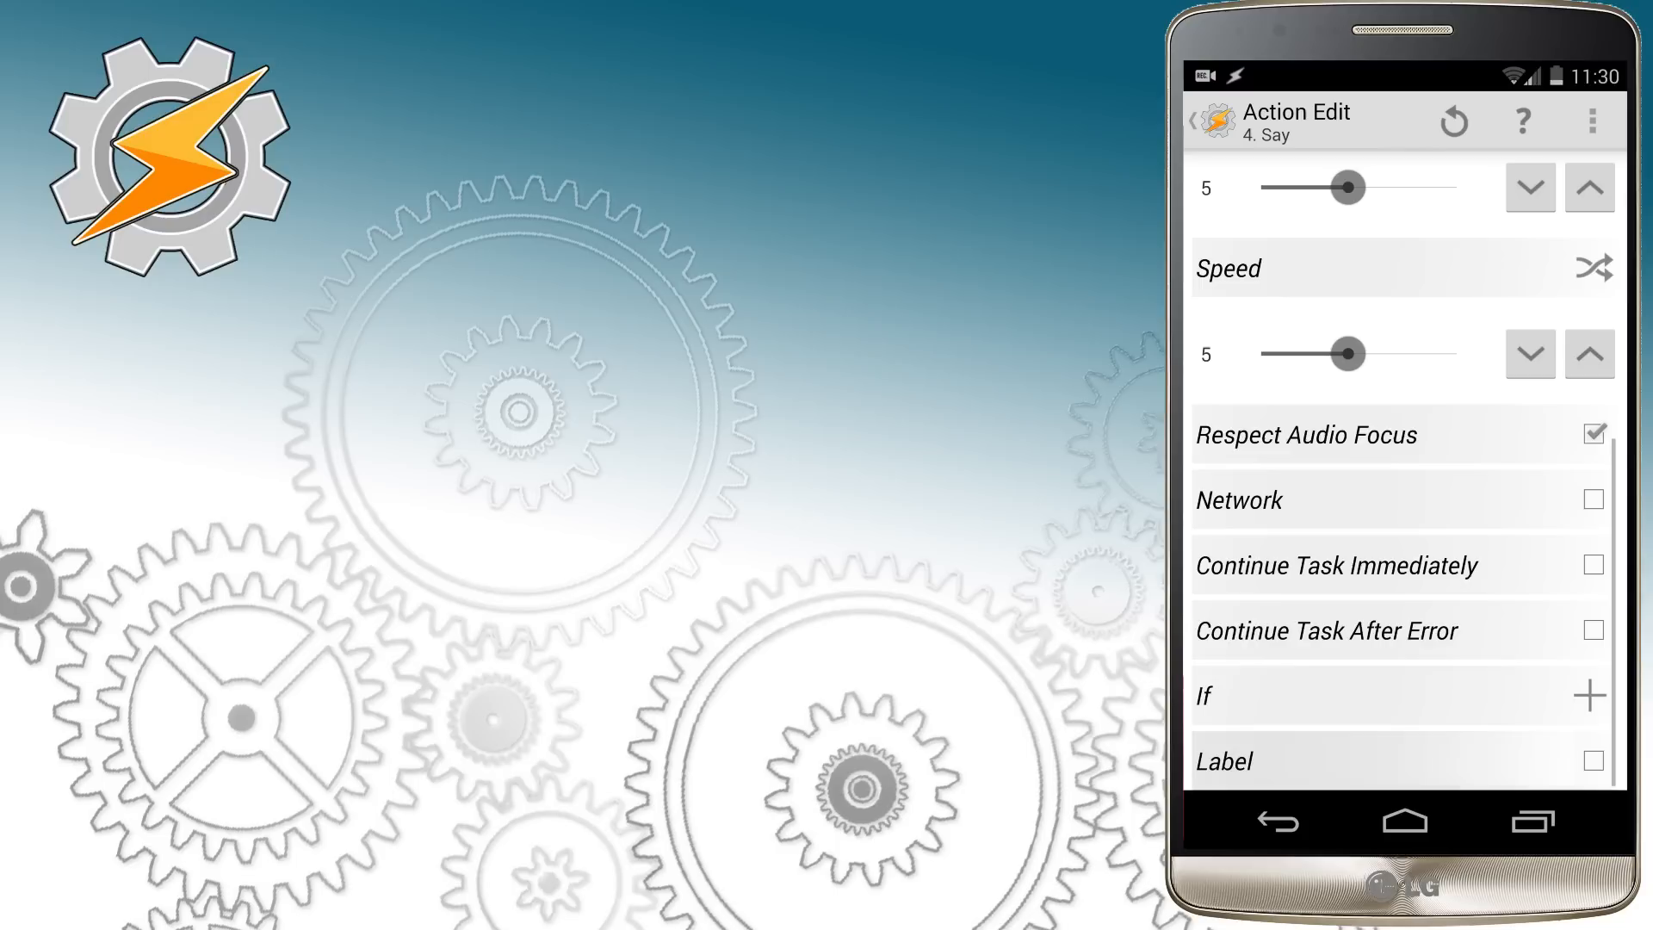
pyautogui.click(1589, 694)
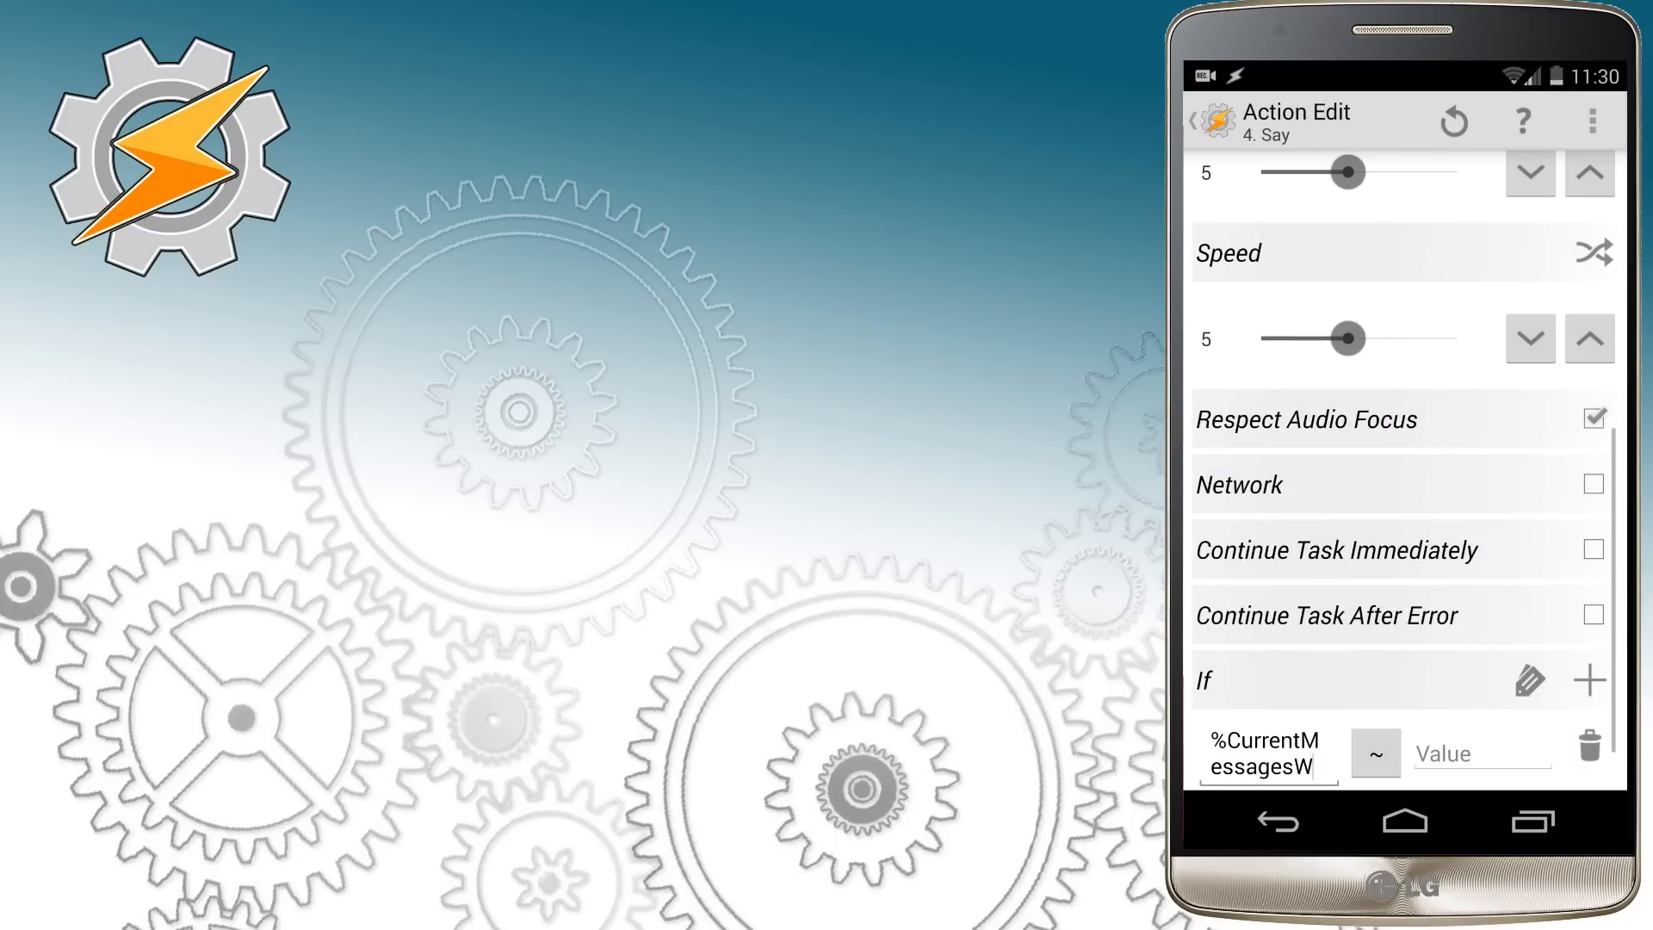
pyautogui.click(1373, 752)
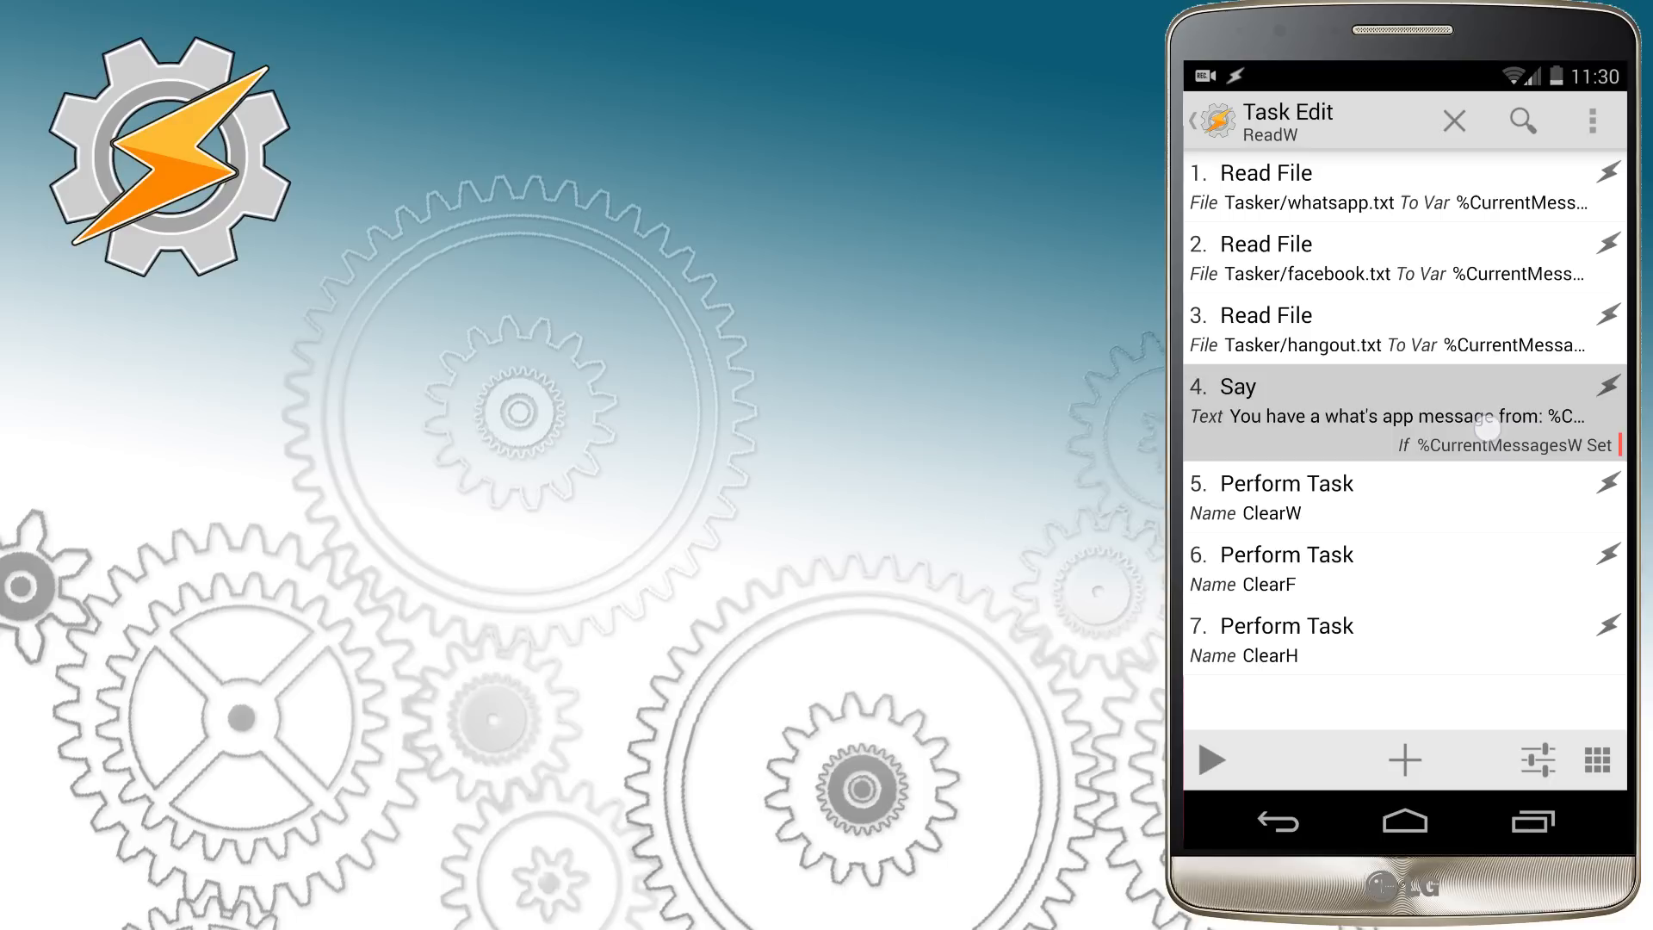
# Step: Copy the conditional Say action twice so ReadW has three Say steps
pyautogui.click(1401, 415)
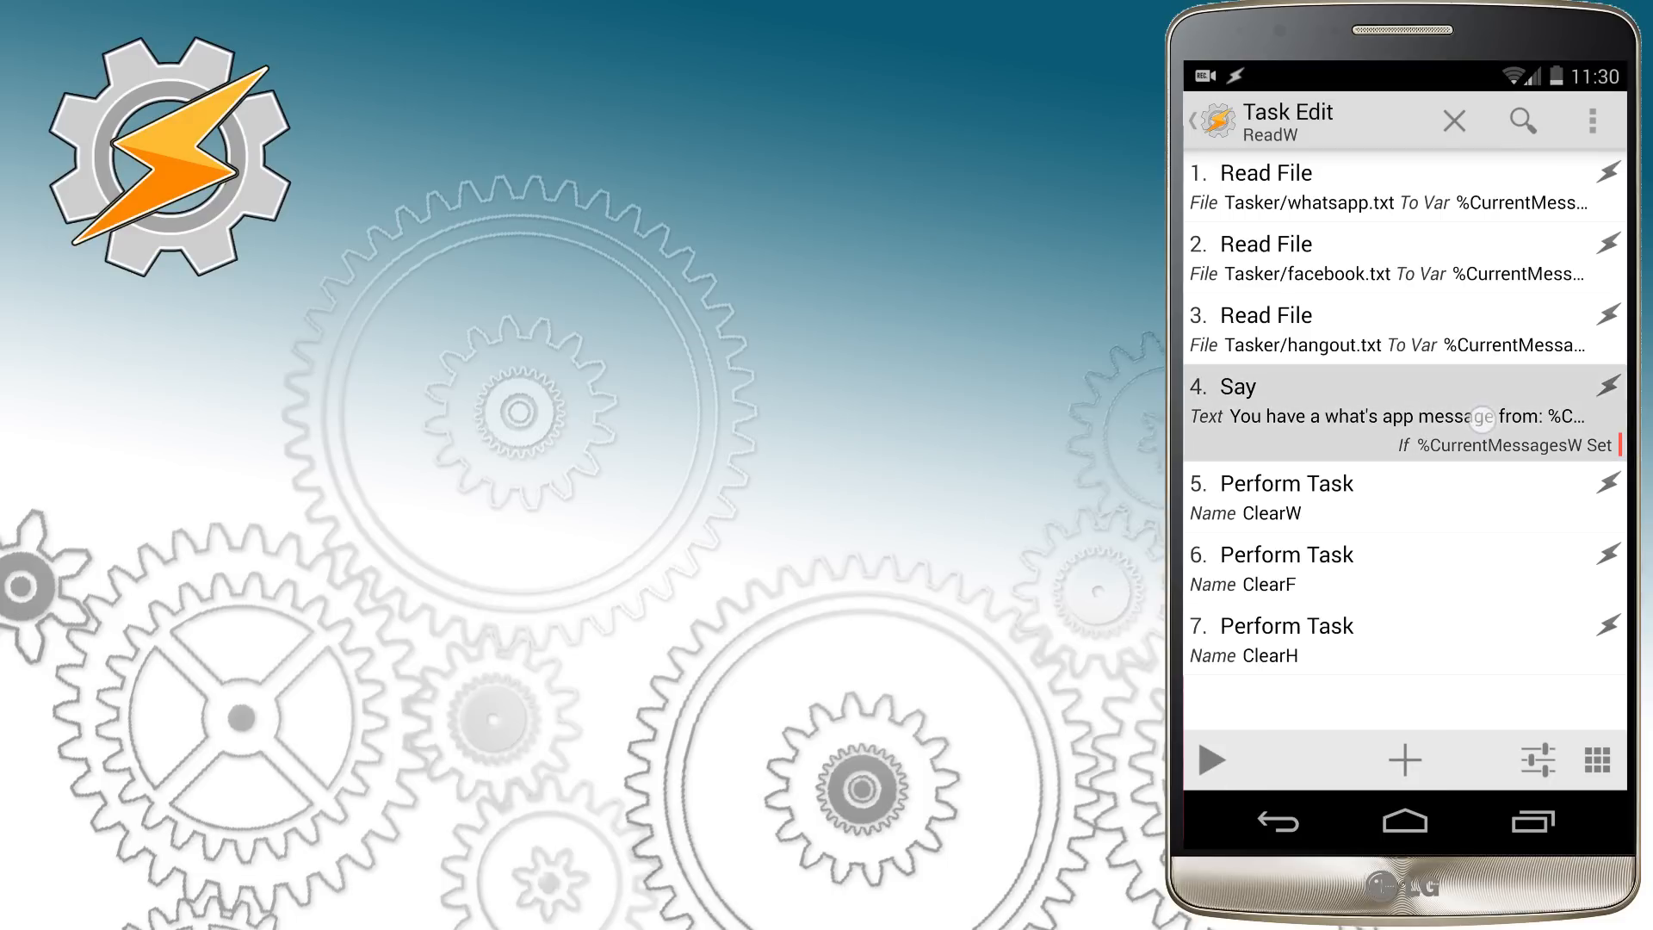
pyautogui.click(1401, 415)
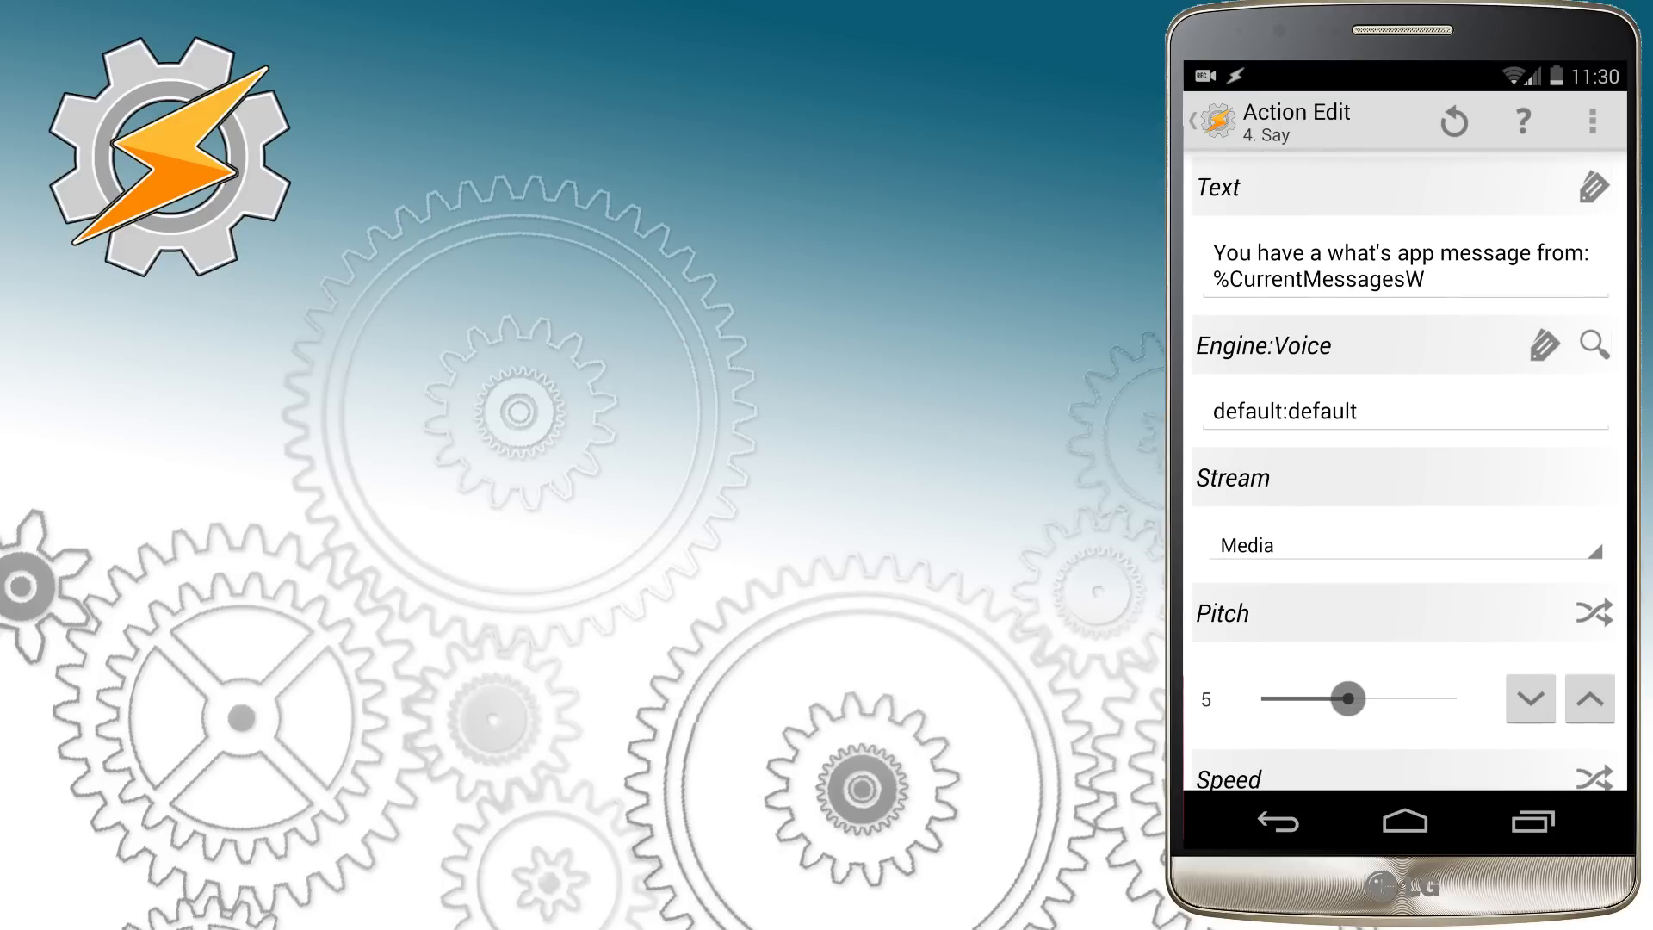
pyautogui.click(1275, 822)
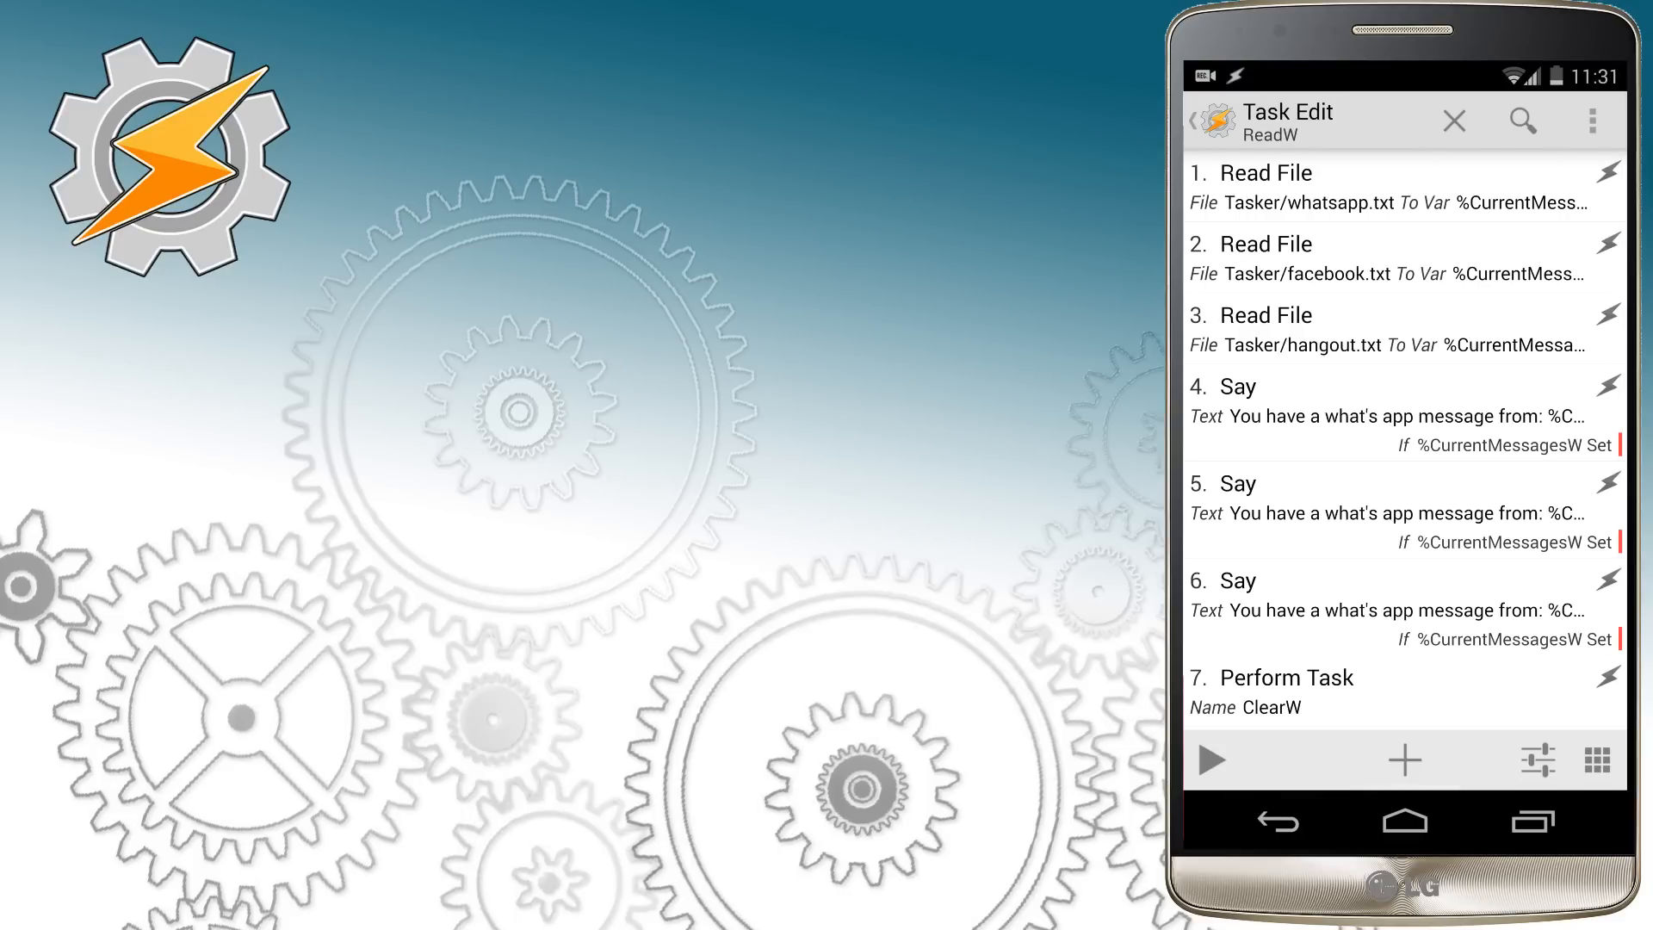
# Step: Change the second Say's text and If variable to %CurrentMessagesF
pyautogui.click(1237, 482)
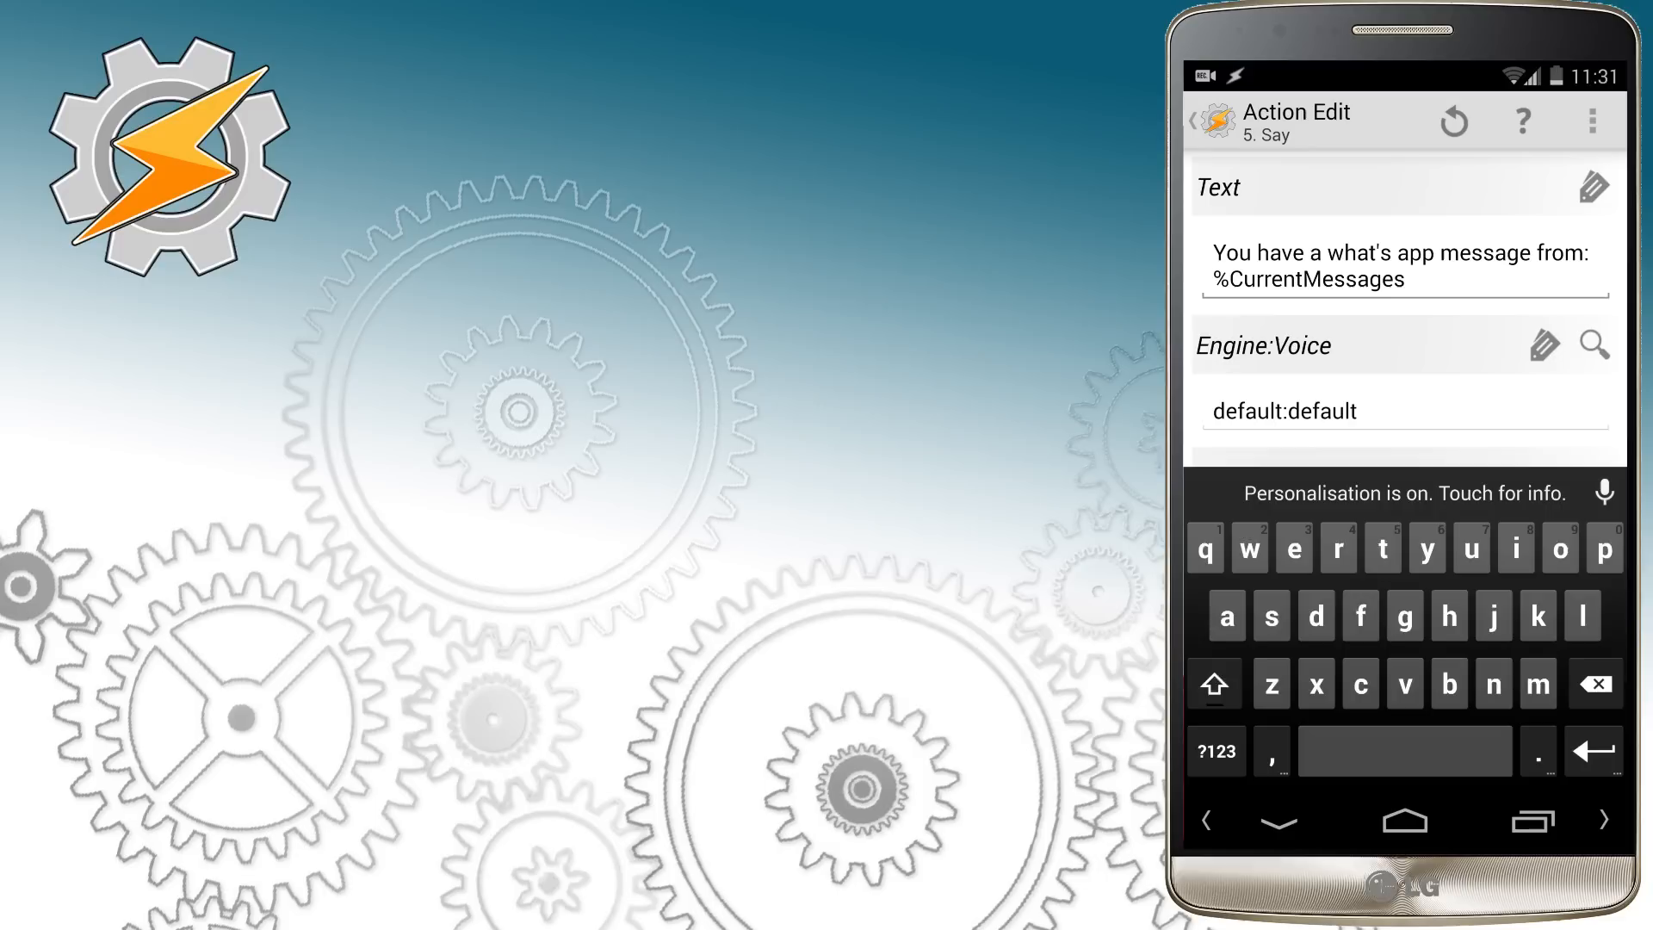
pyautogui.scroll(-3)
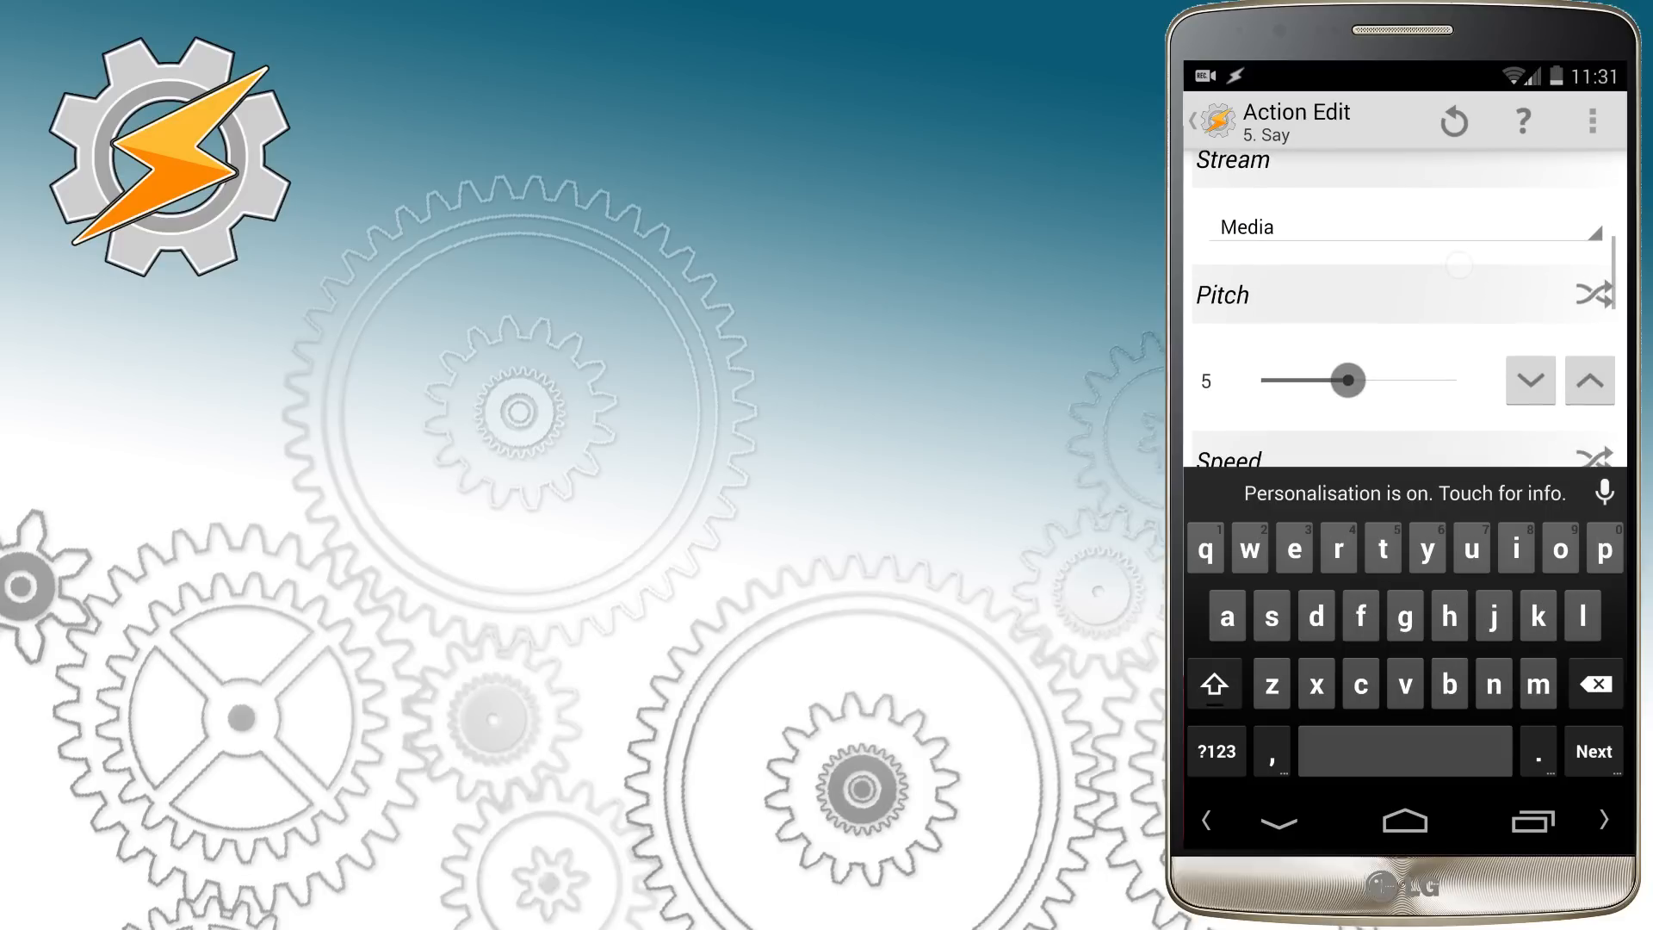
pyautogui.scroll(-3)
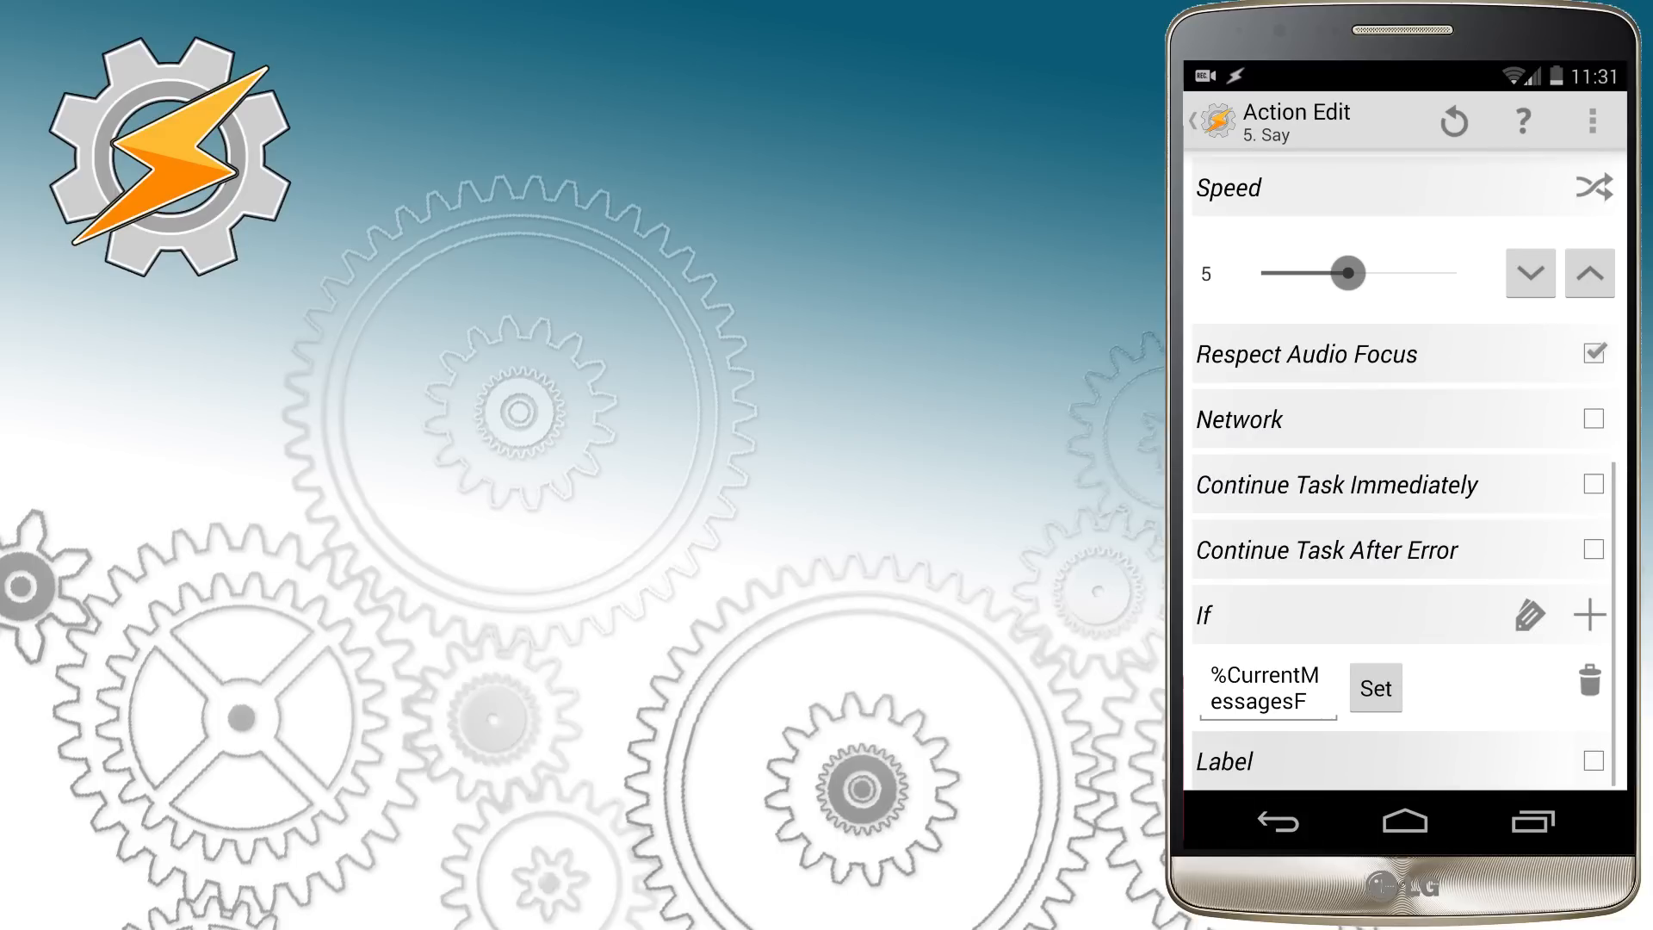
pyautogui.click(1196, 121)
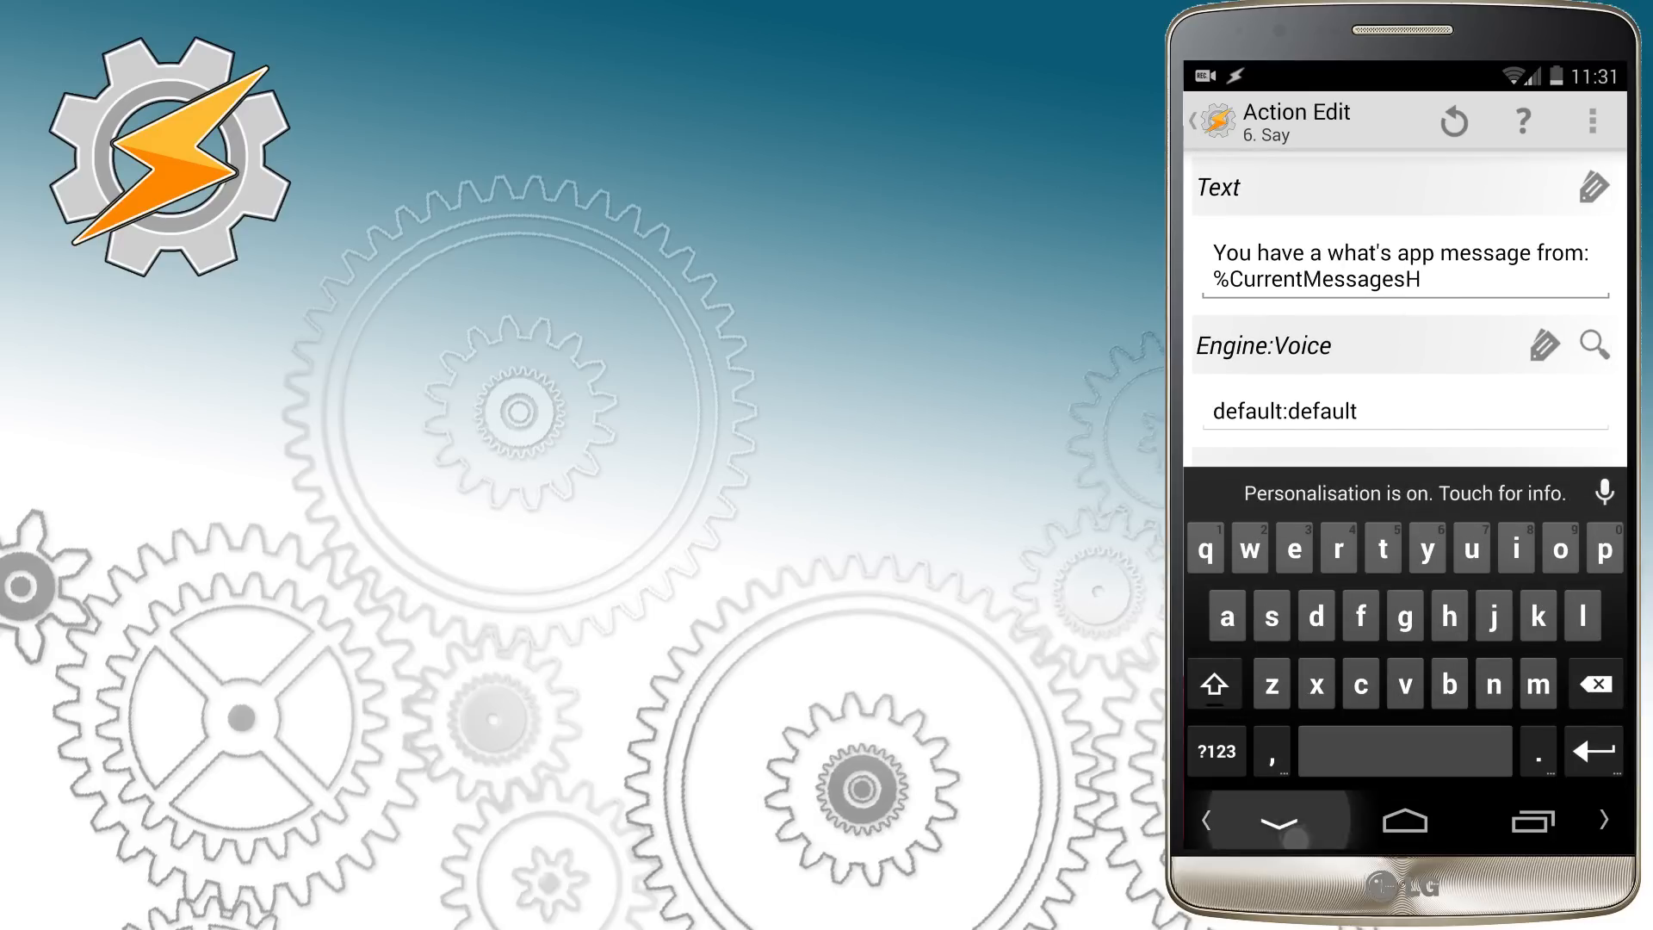
# Step: Change the third Say to speak %CurrentMessagesH and exit ReadW to the task list
pyautogui.click(1279, 822)
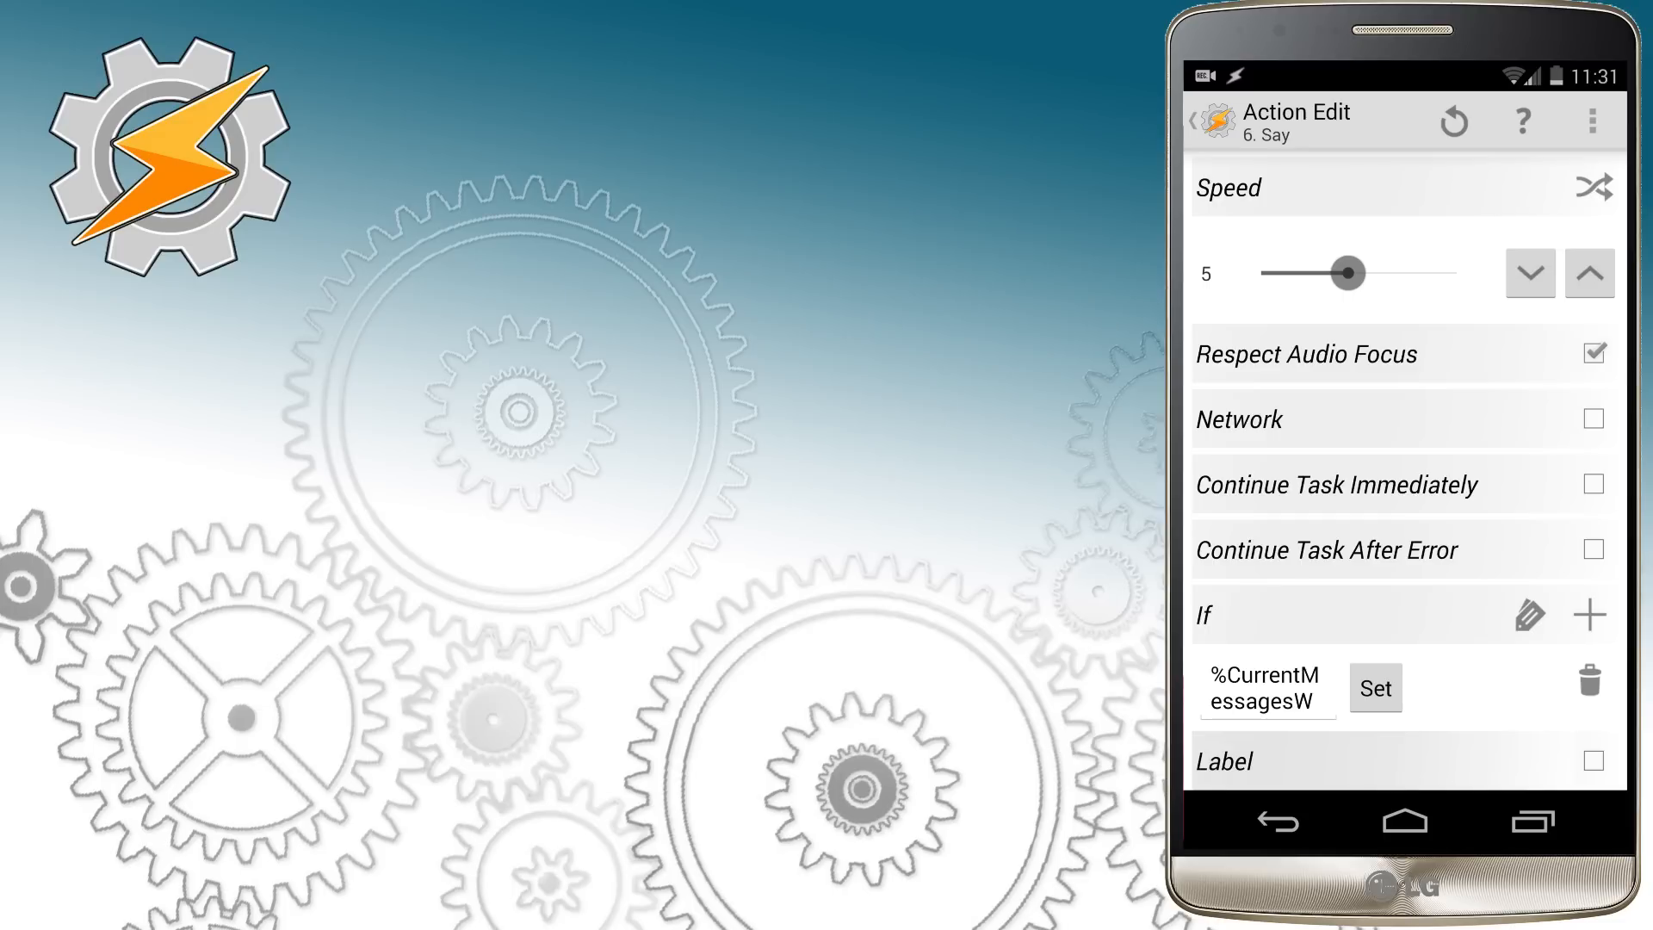
pyautogui.click(1267, 687)
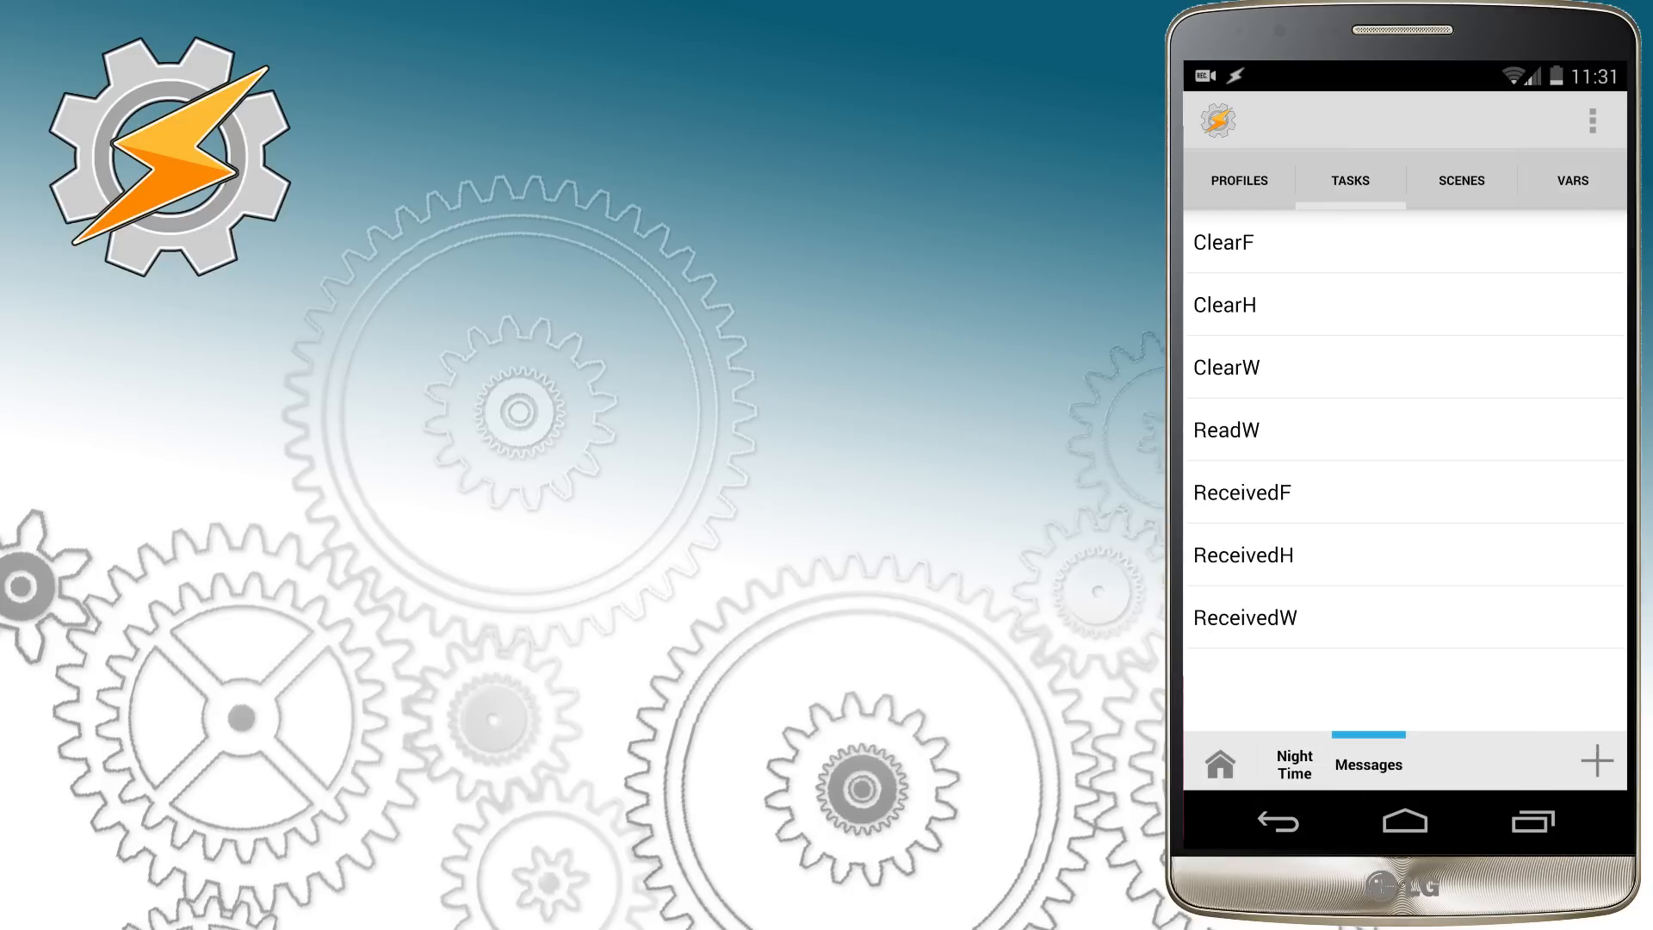
# Step: Switch through the Vars and Tasks tabs back to the Profiles list
pyautogui.click(1572, 181)
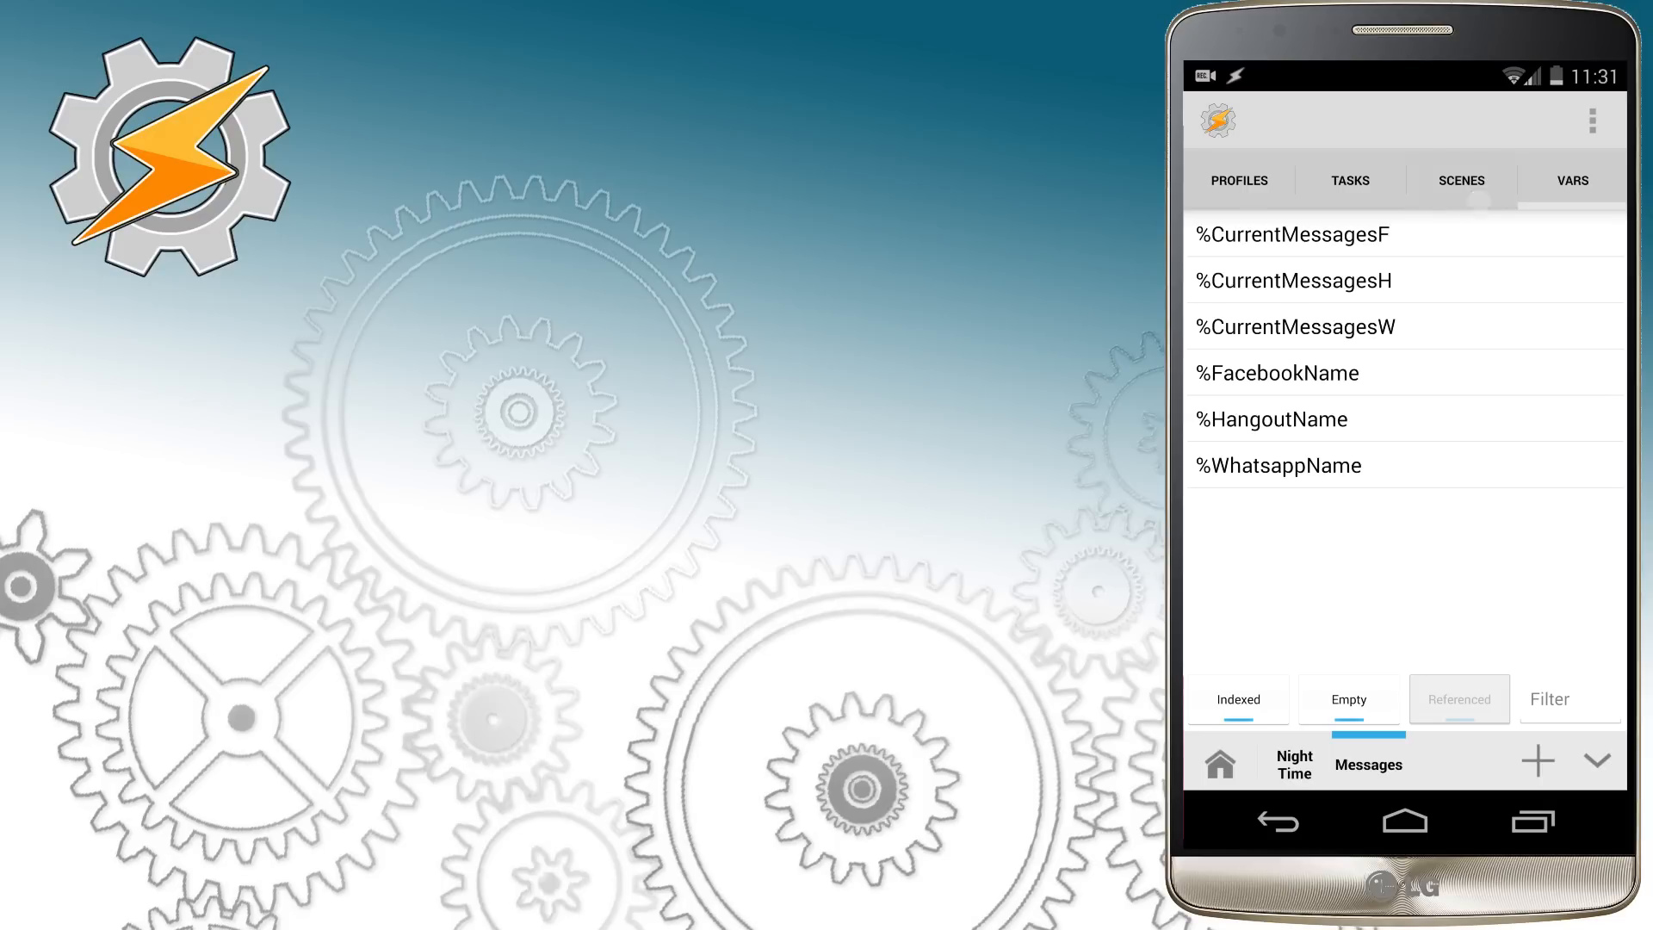
pyautogui.click(1349, 181)
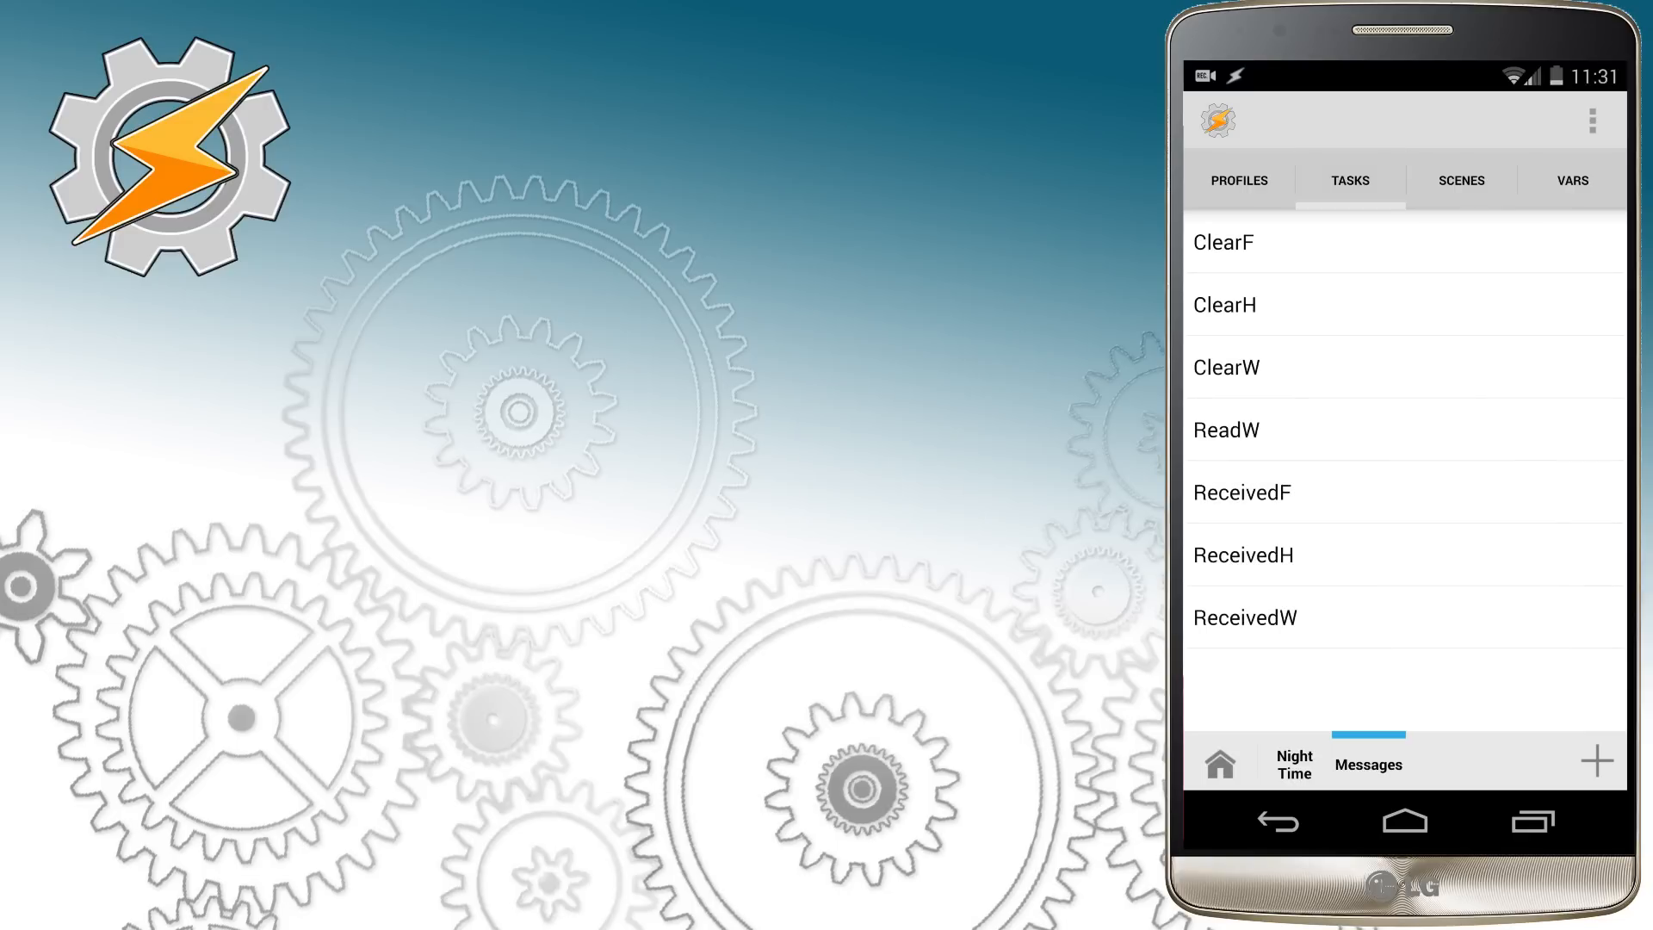
pyautogui.click(1237, 180)
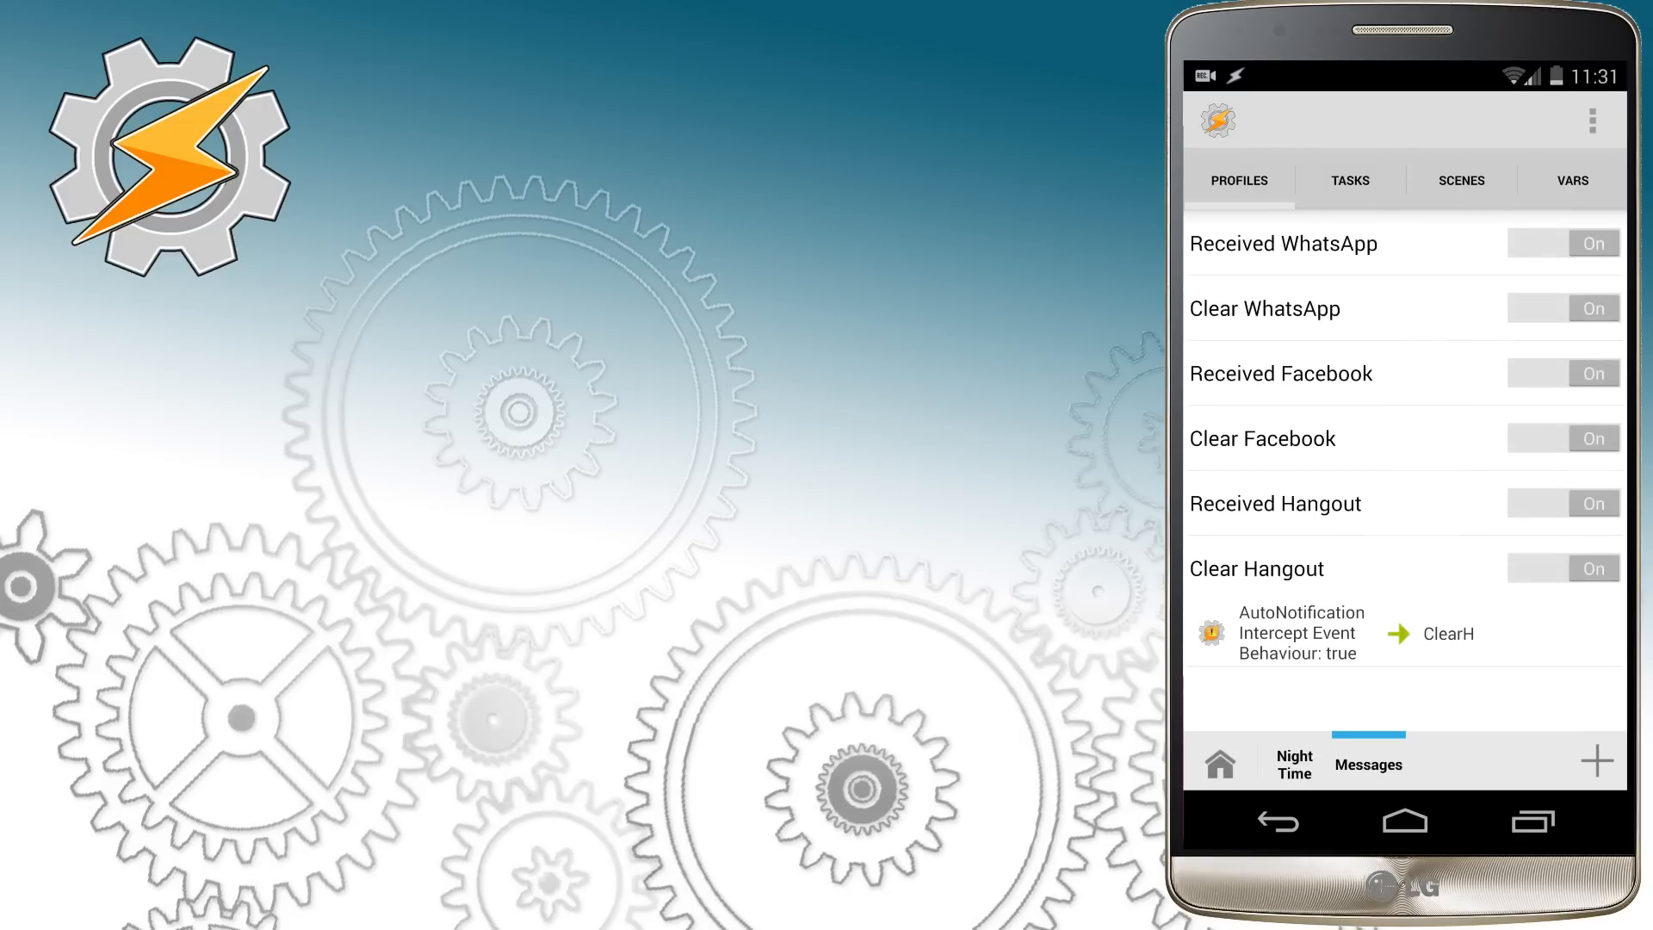